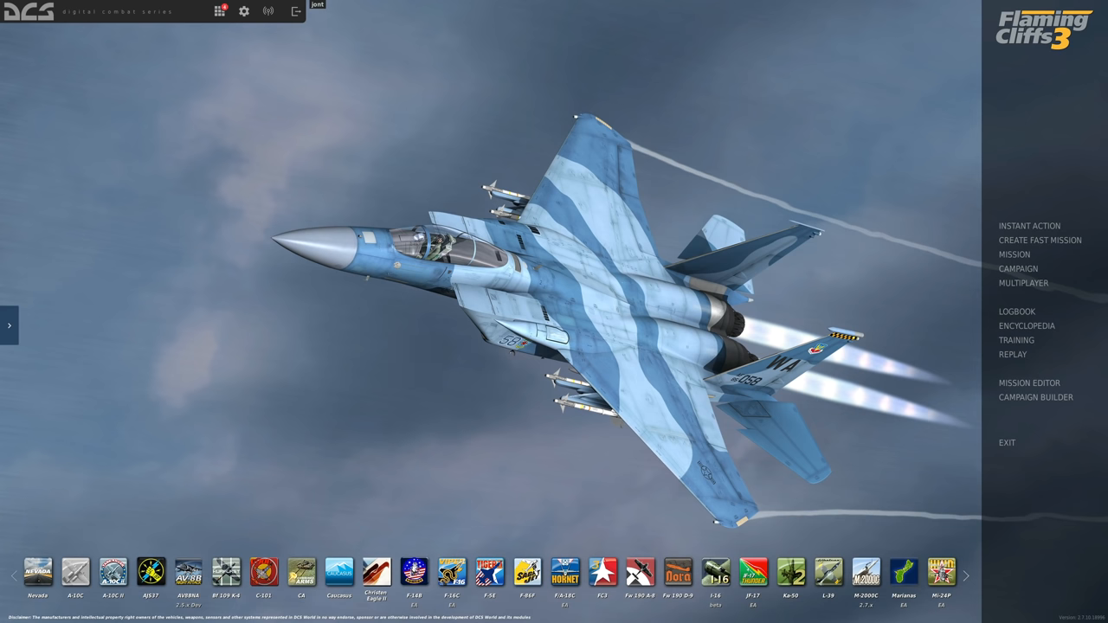
- Keep the USB speakers and microphone as voice chat devices with Push to talk at multiplayer start
left_click(242, 10)
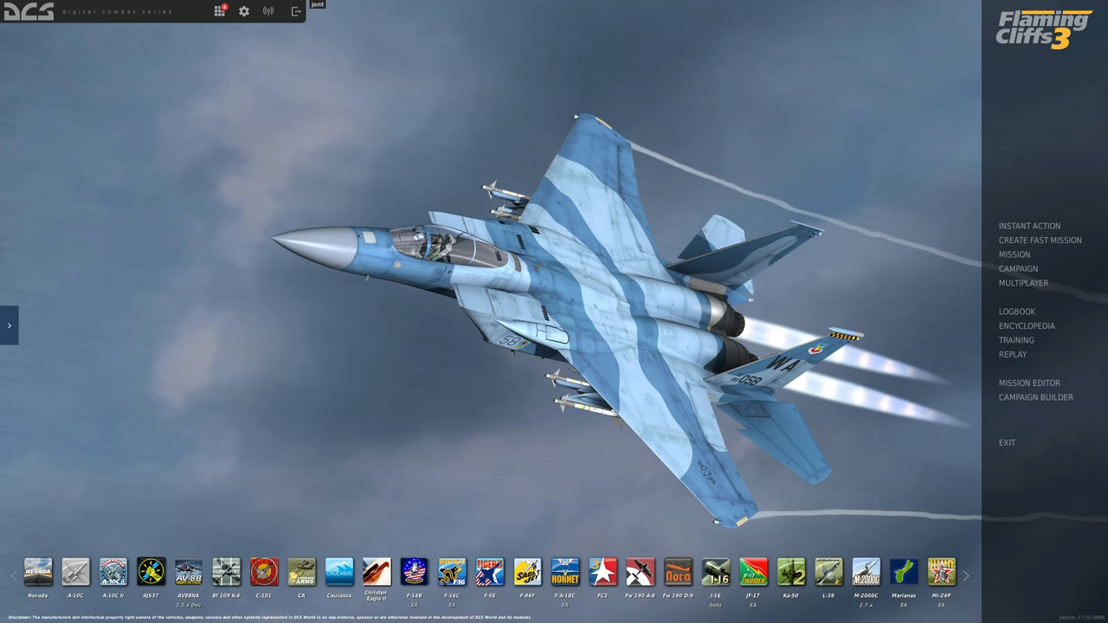
mouse_move(224, 208)
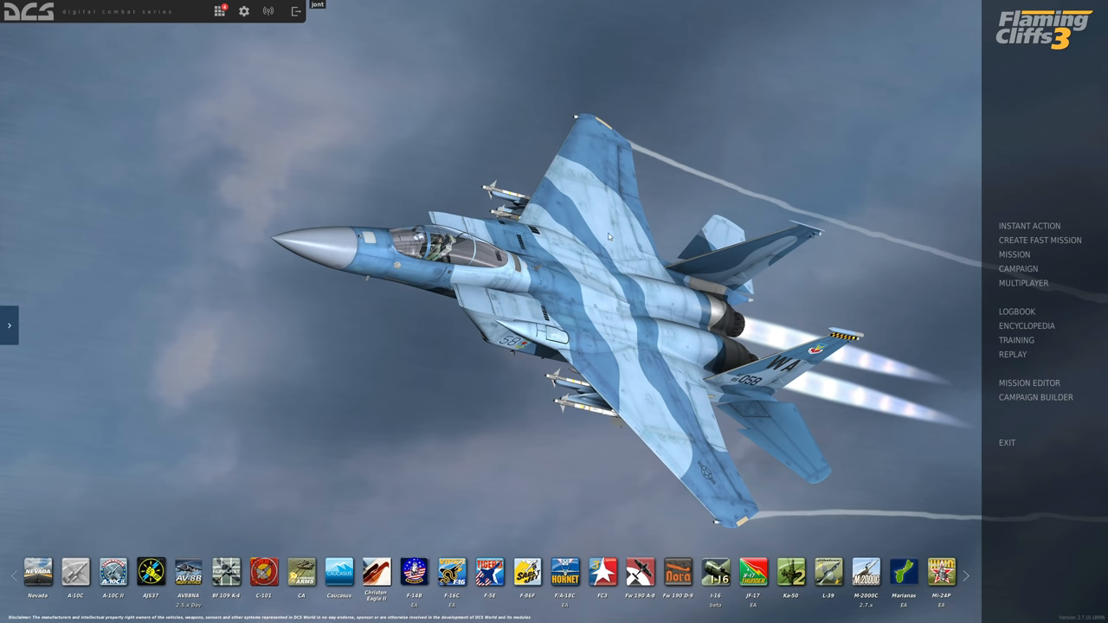
left_click(243, 11)
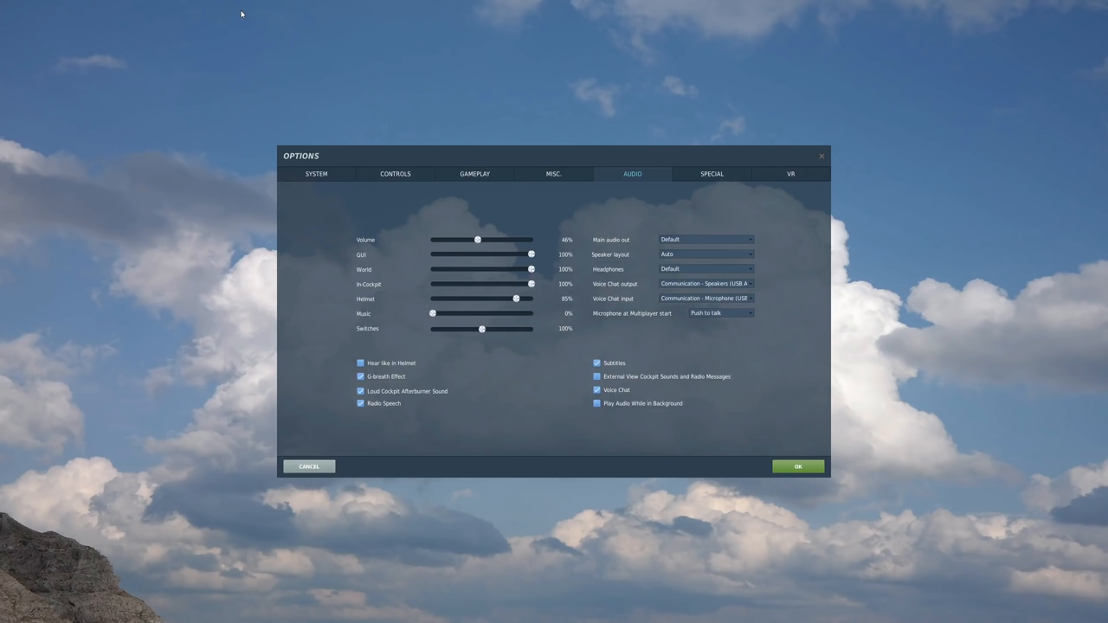
mouse_move(637, 173)
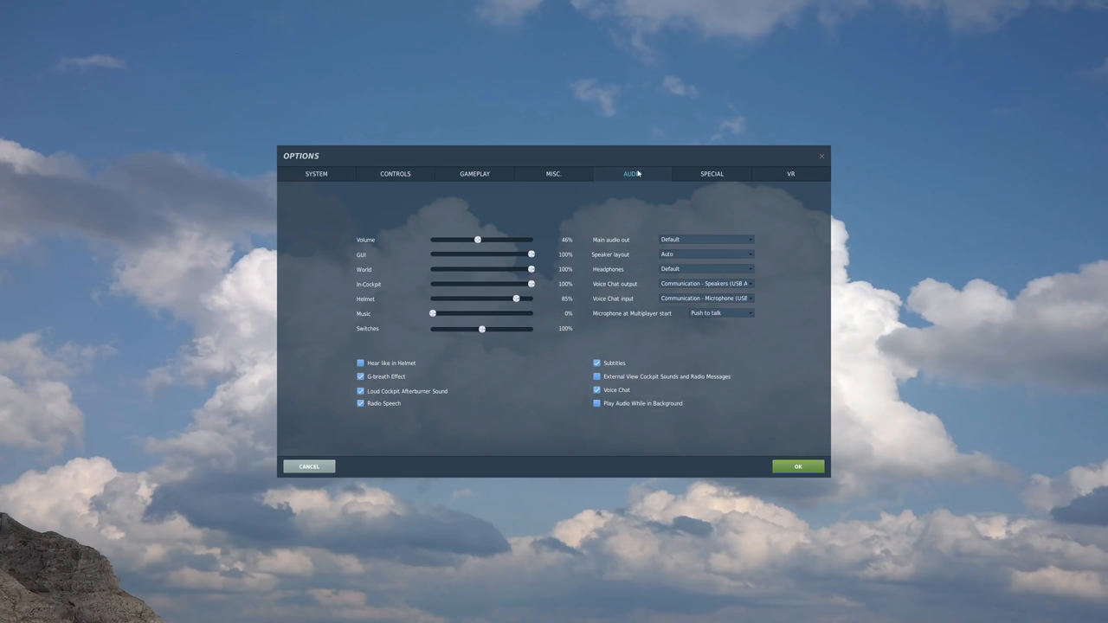
mouse_move(629, 214)
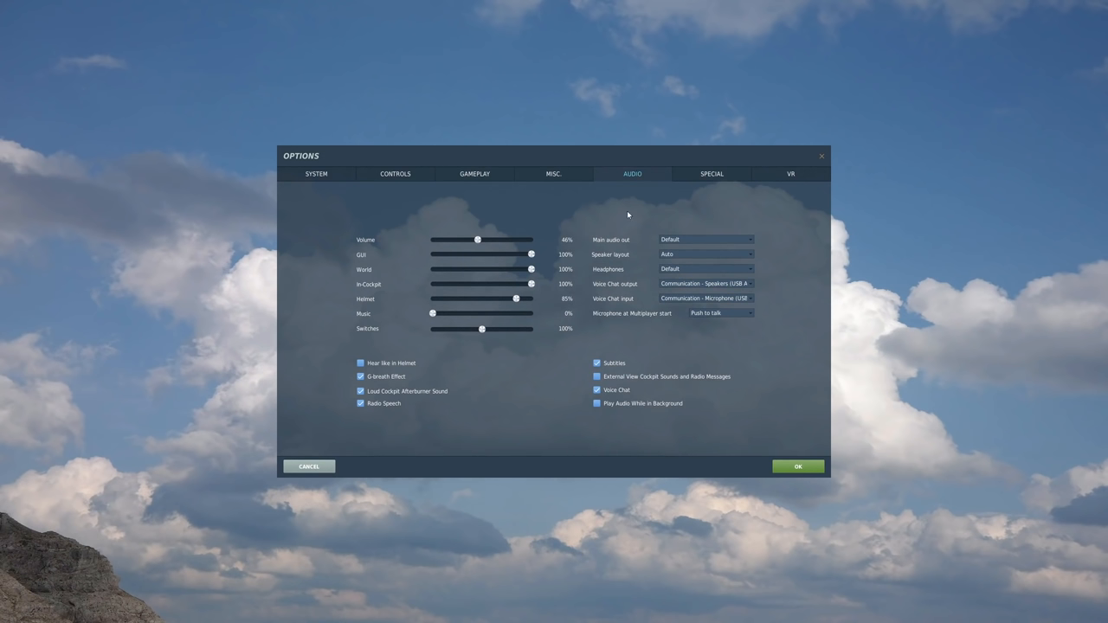
mouse_move(618, 303)
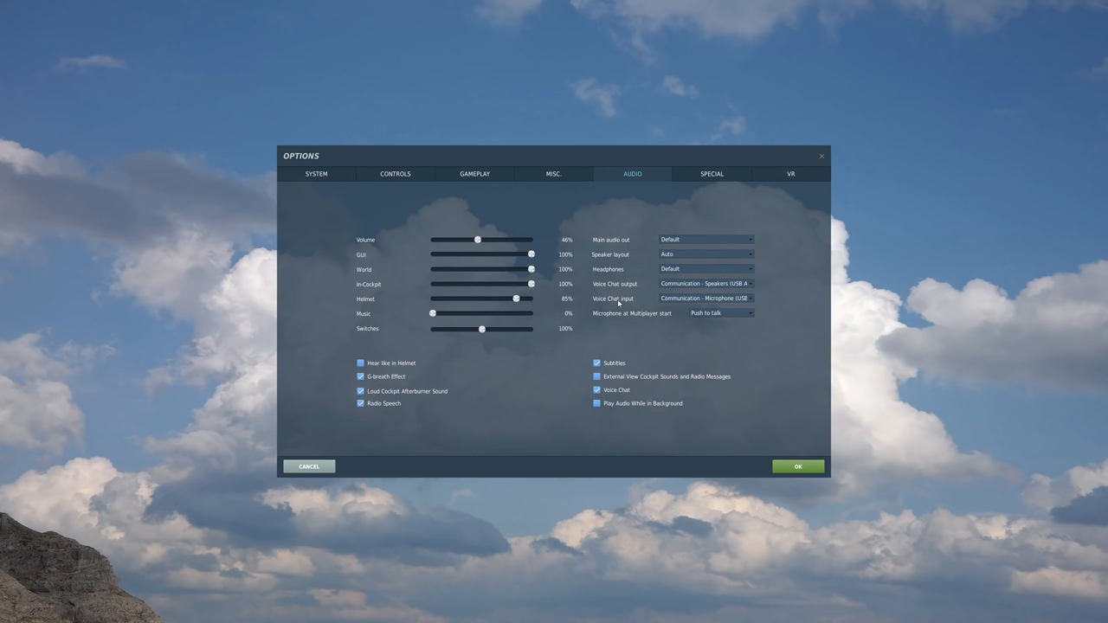
mouse_move(624, 266)
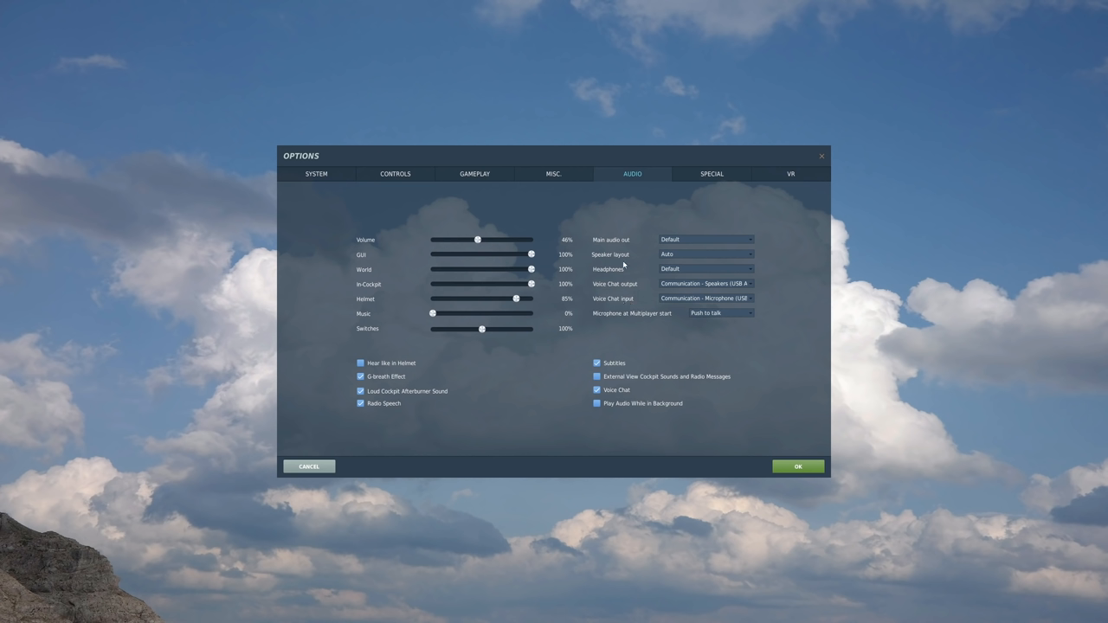
mouse_move(634, 317)
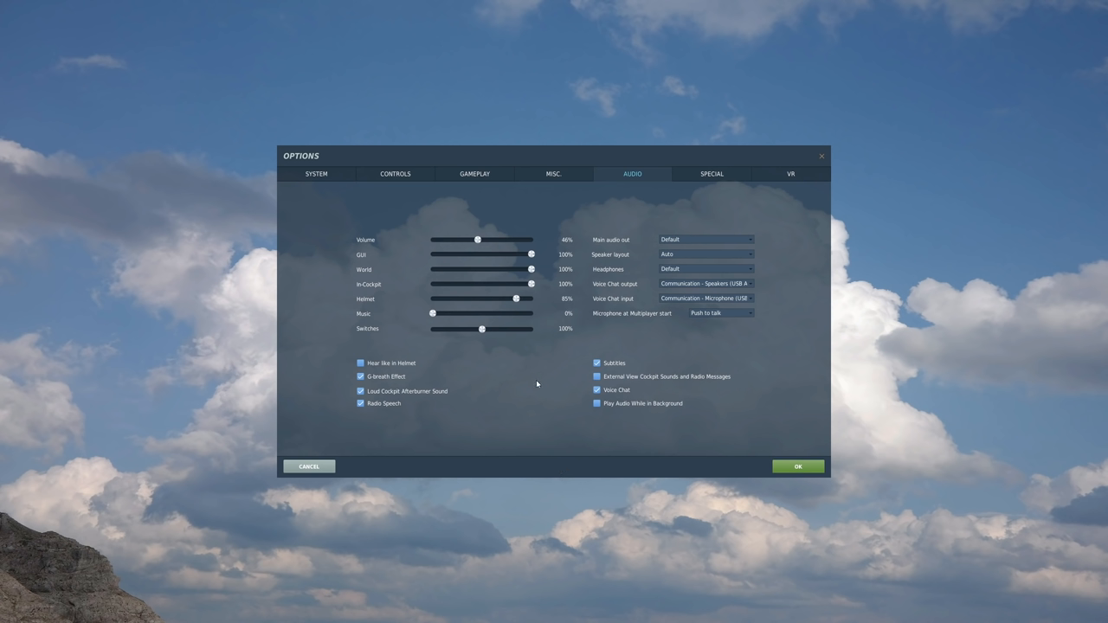
mouse_move(663, 288)
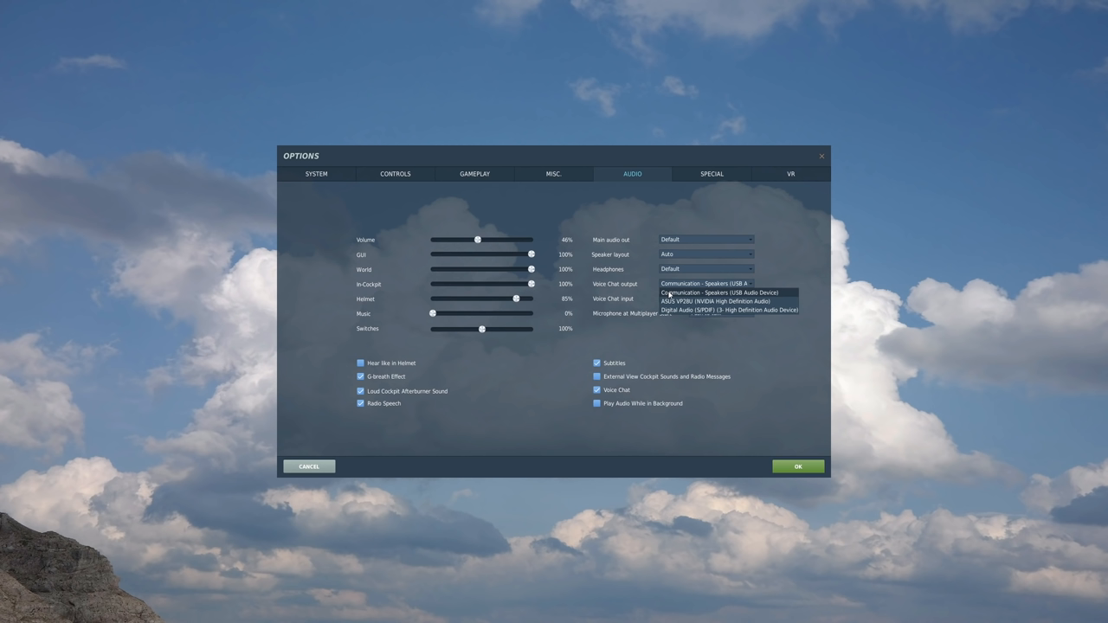
mouse_move(773, 294)
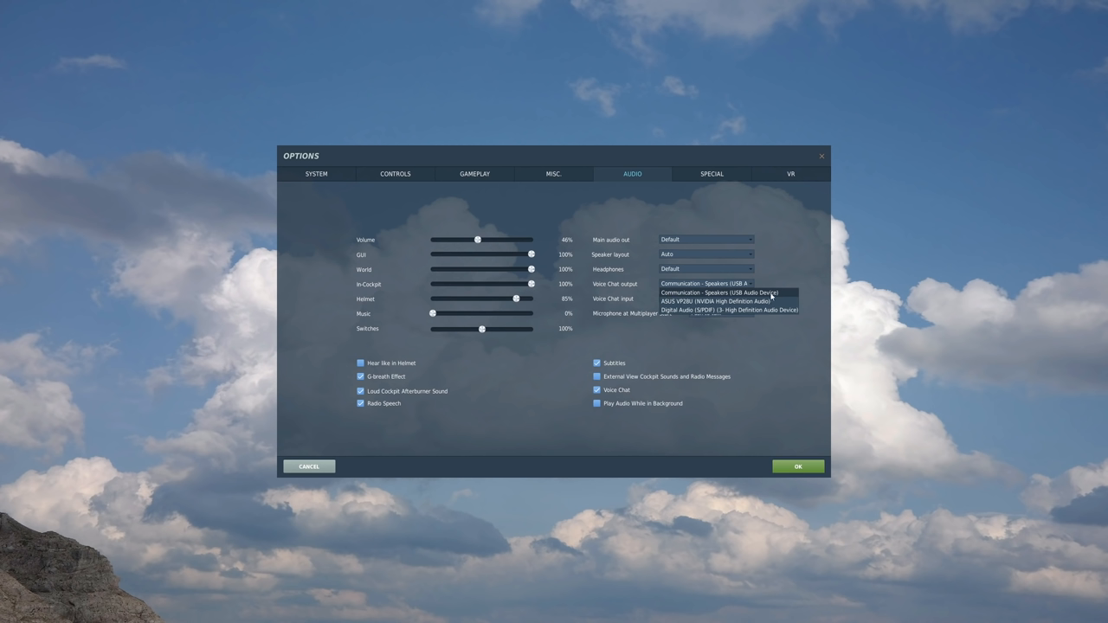
left_click(724, 293)
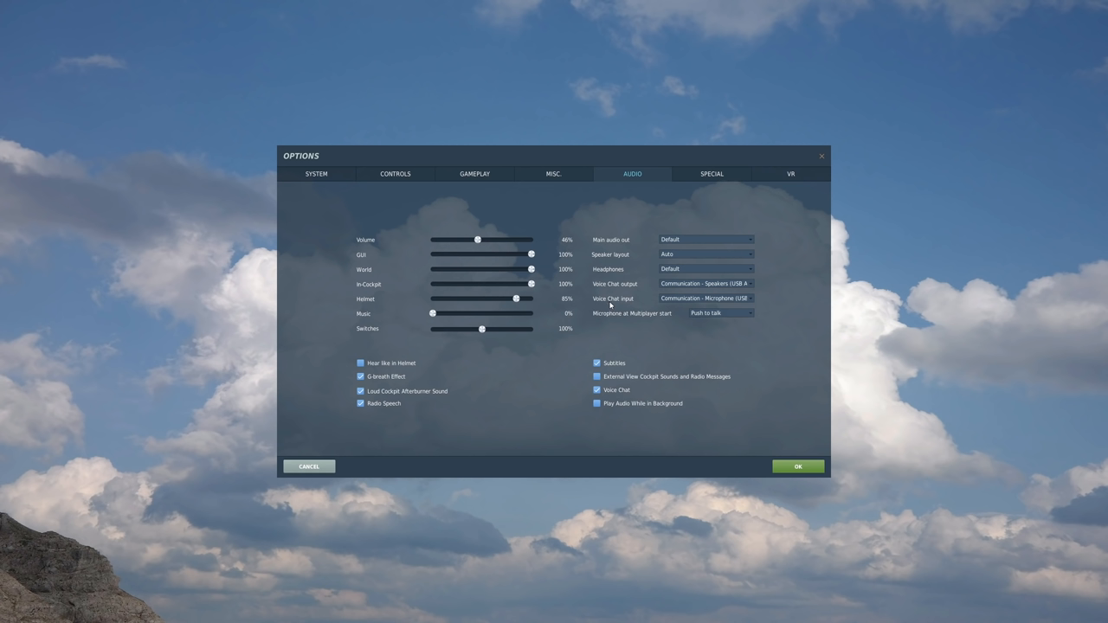
left_click(748, 297)
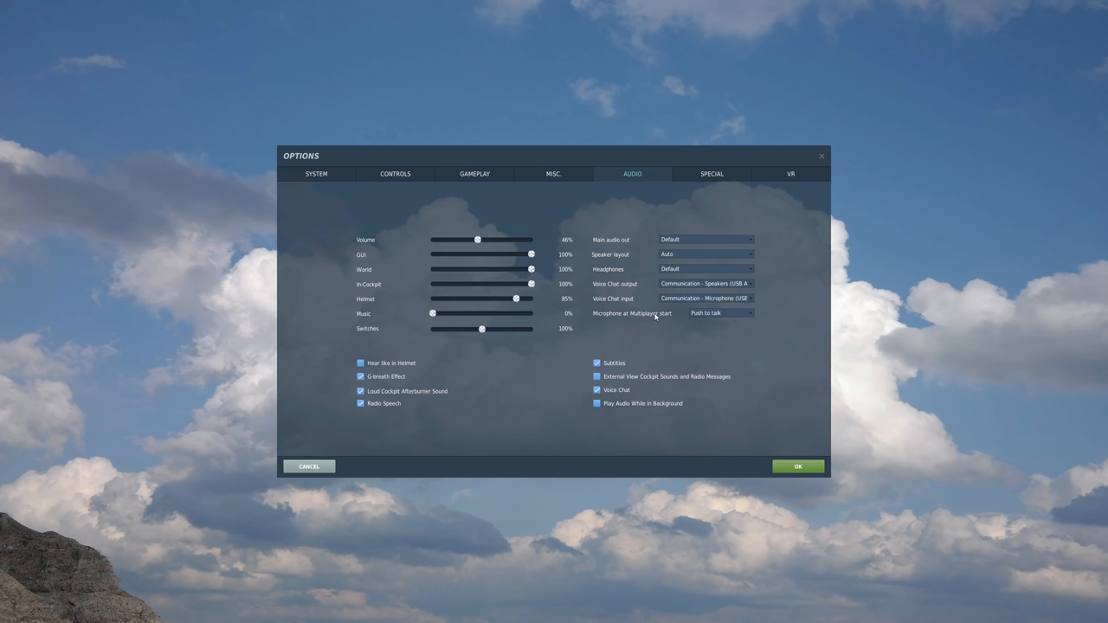
mouse_move(675, 315)
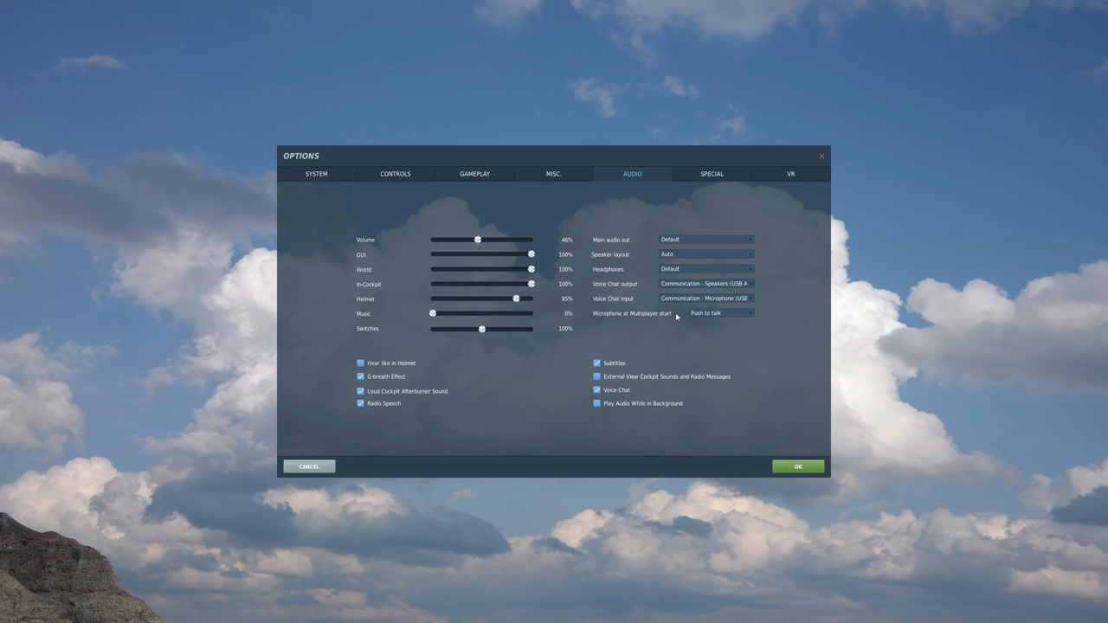
left_click(721, 312)
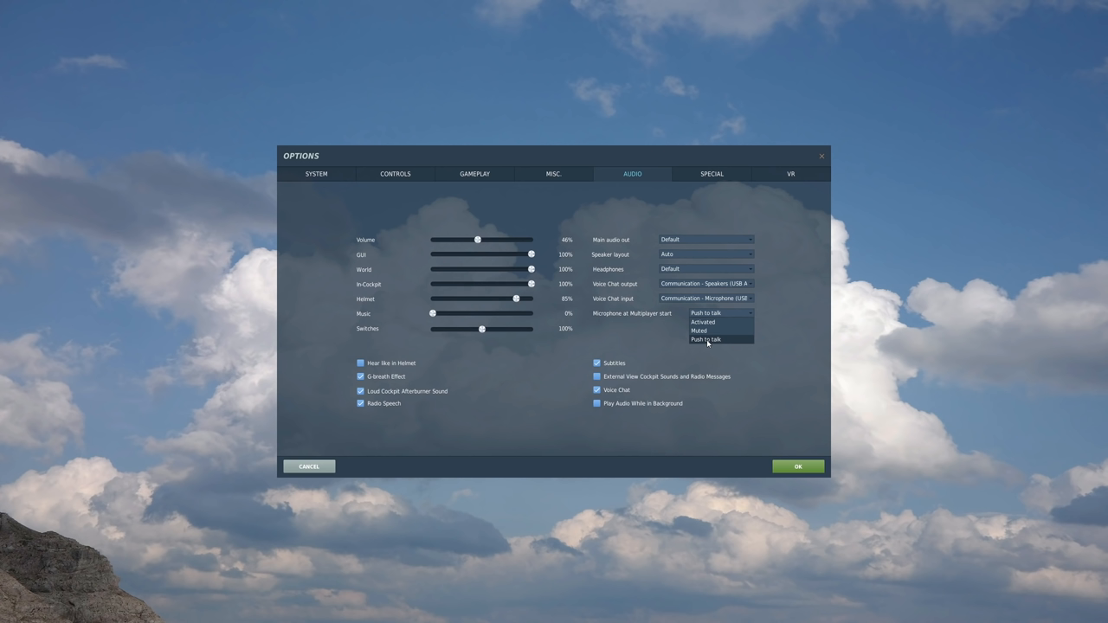
mouse_move(701, 331)
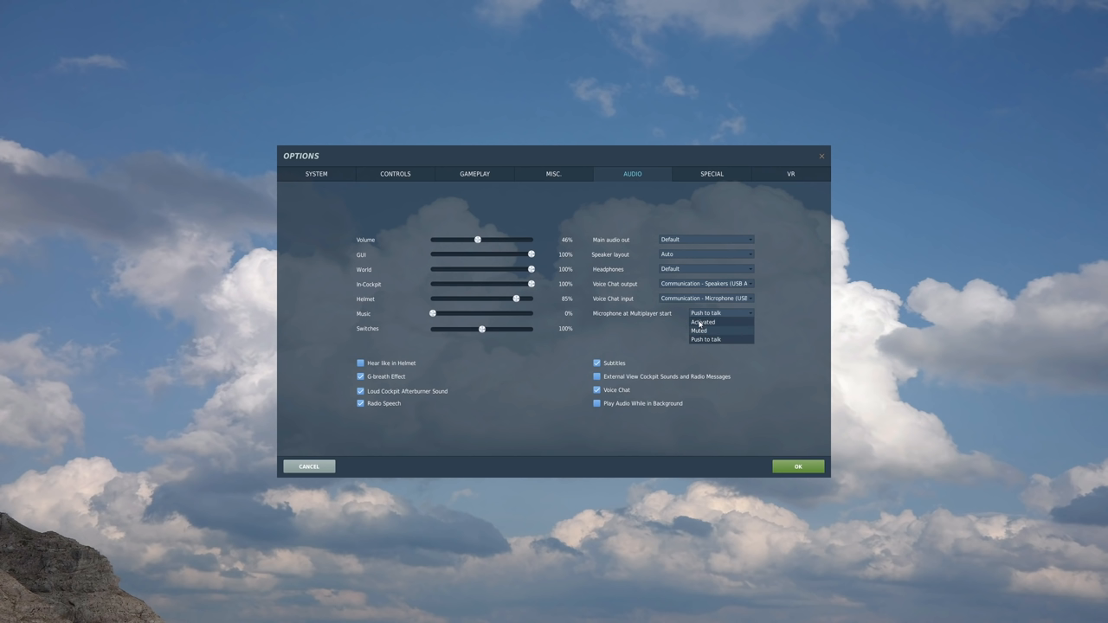
left_click(705, 338)
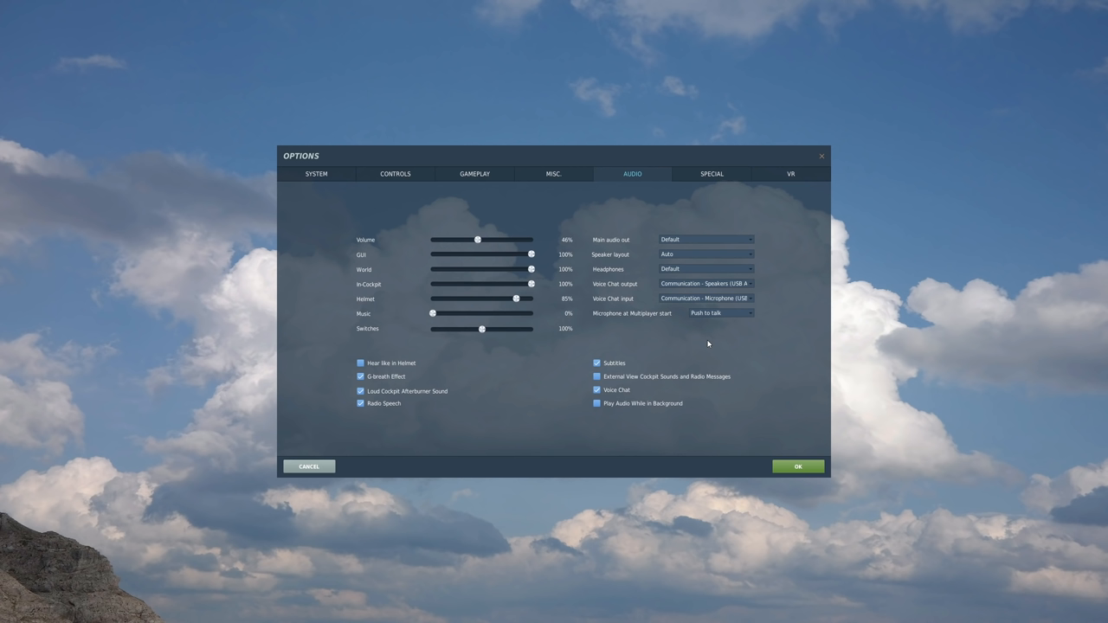
mouse_move(710, 334)
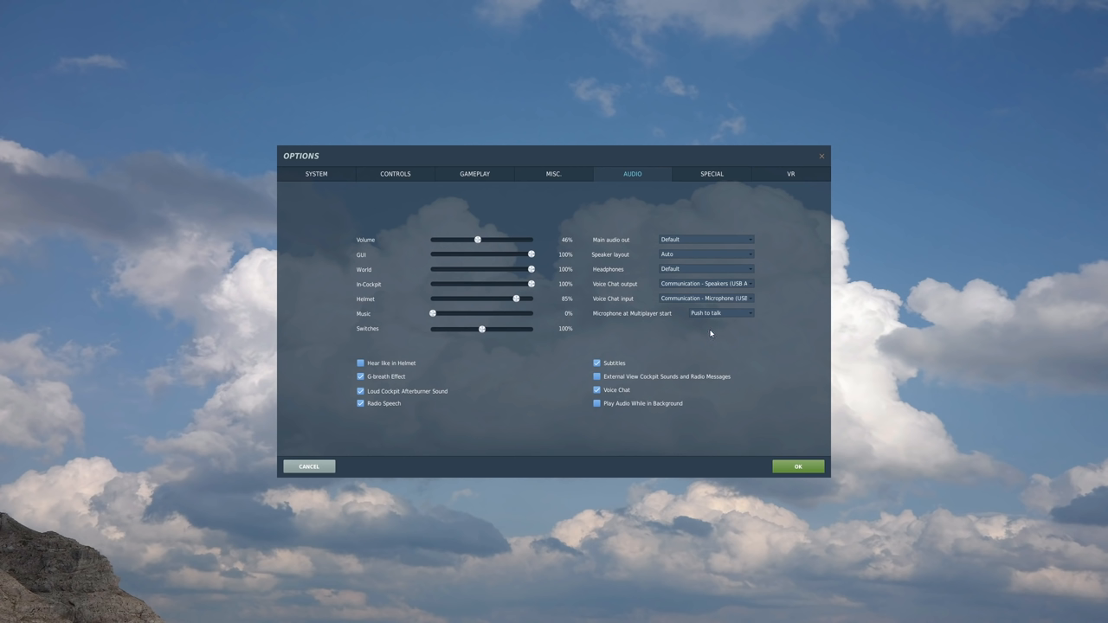
mouse_move(644, 350)
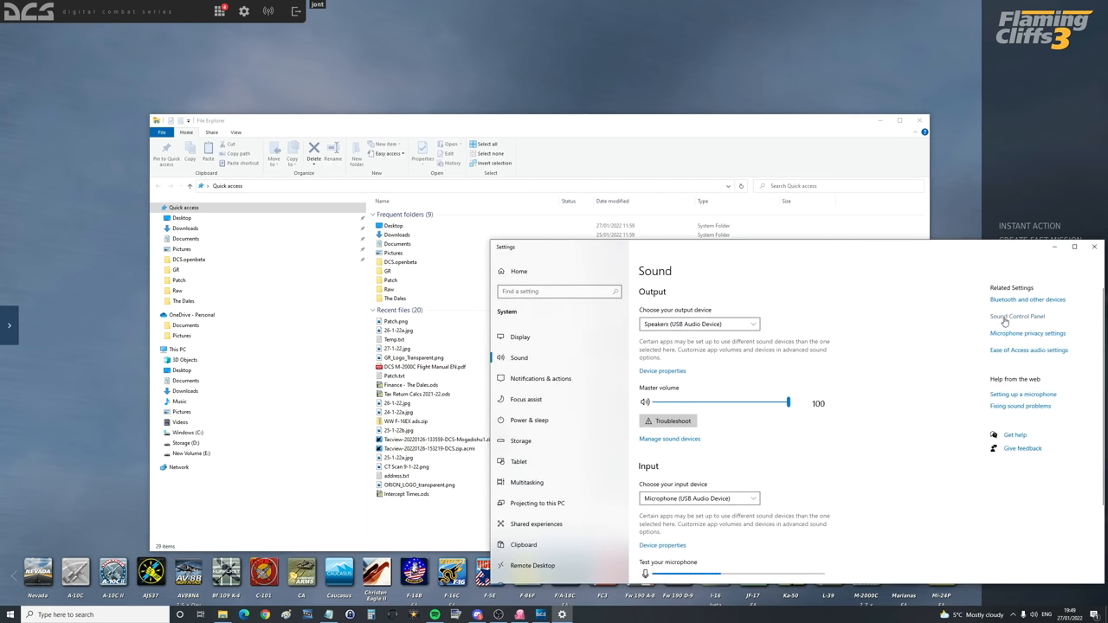
- Set the Communications tab of Sound Control Panel to 'Do nothing' and apply it
left_click(1018, 315)
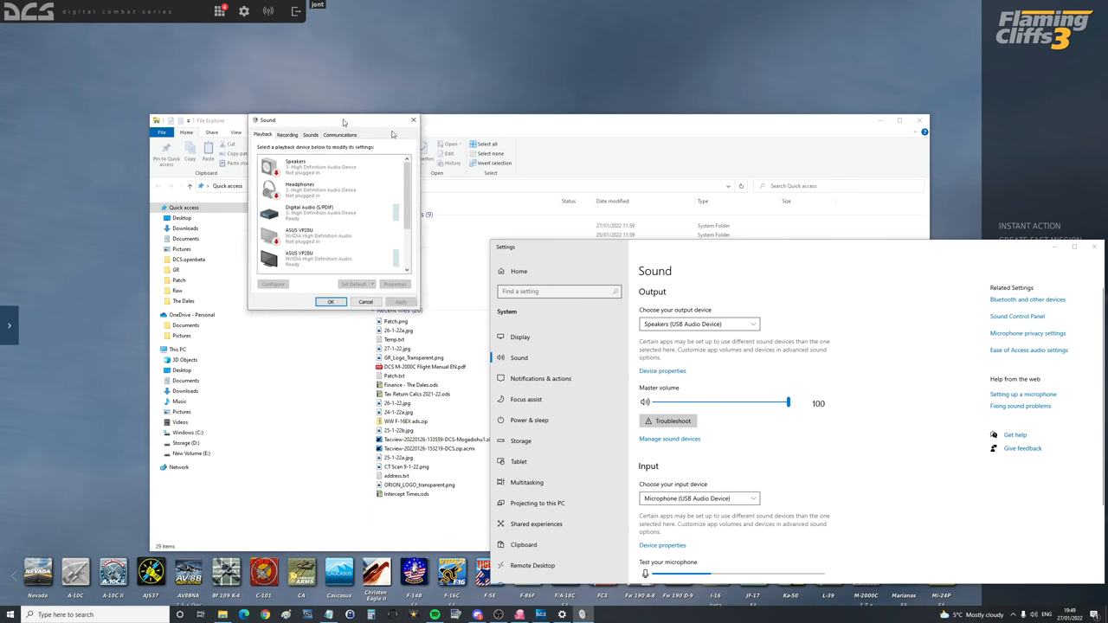
left_click_drag(343, 121, 741, 205)
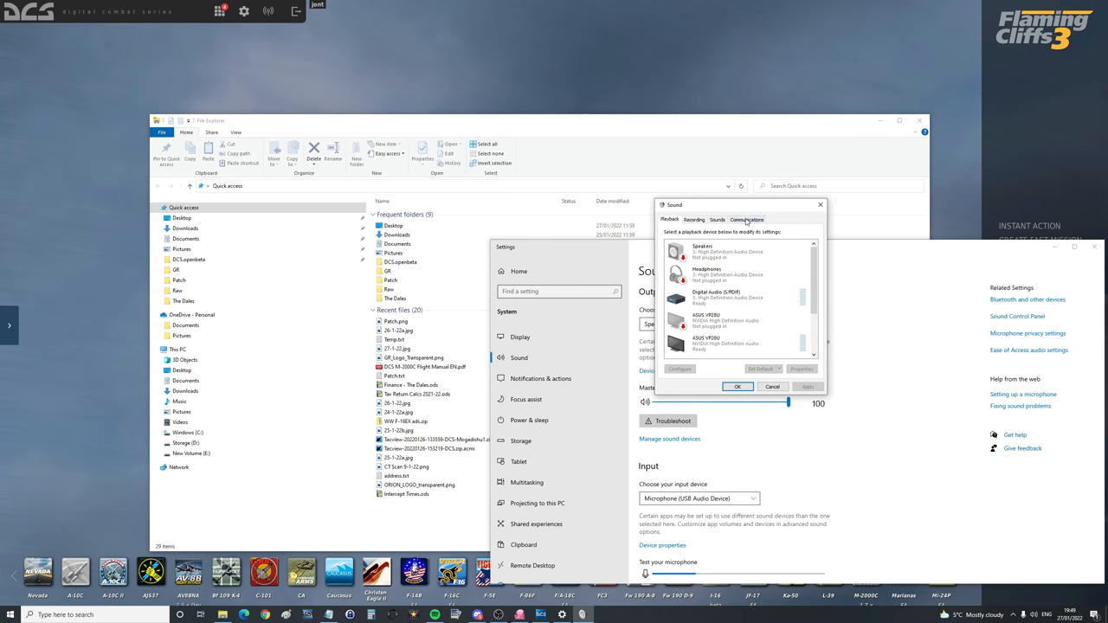
left_click(747, 218)
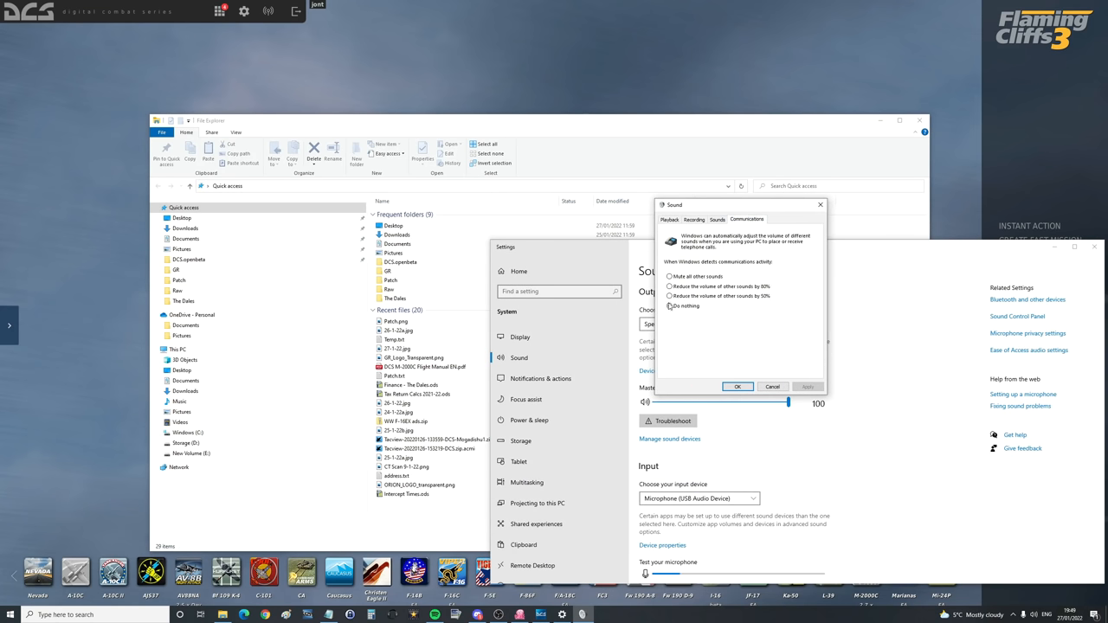
left_click(669, 305)
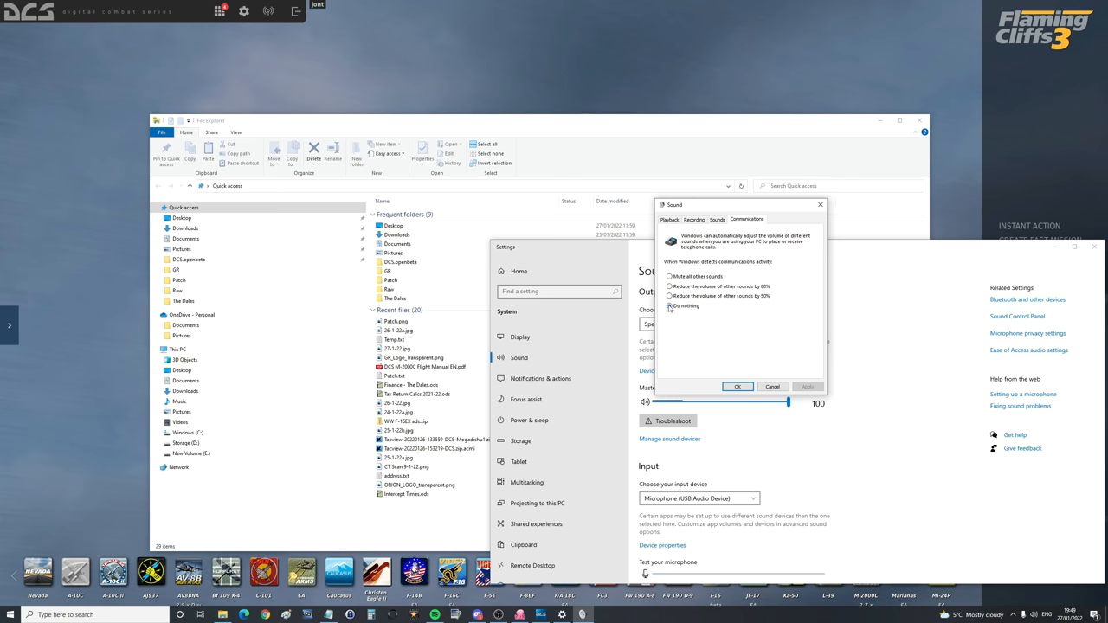
left_click(669, 304)
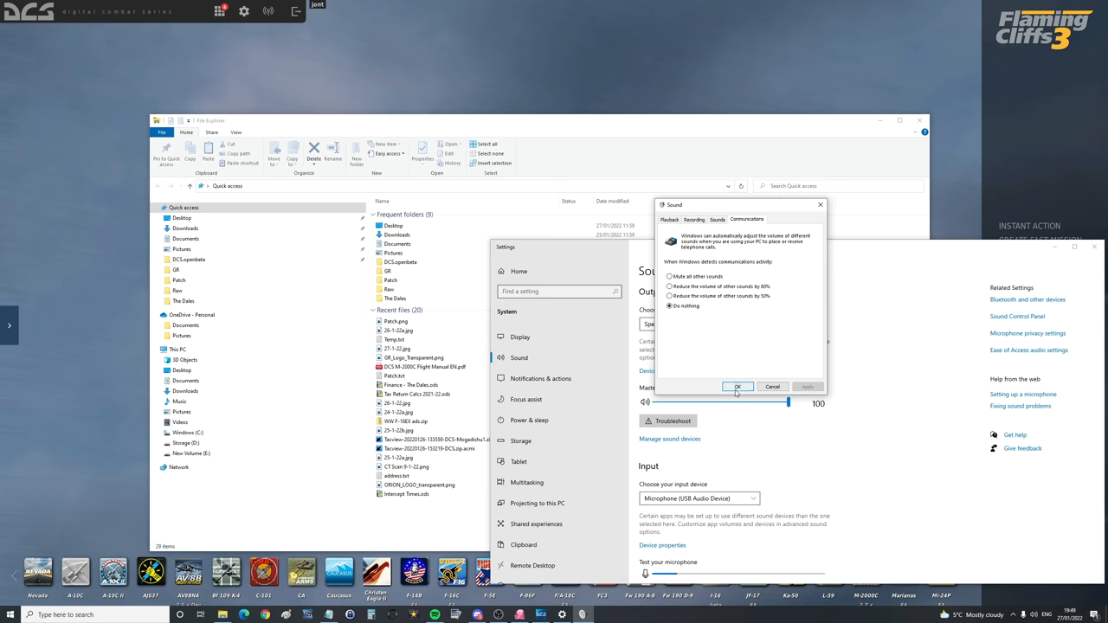
left_click(738, 386)
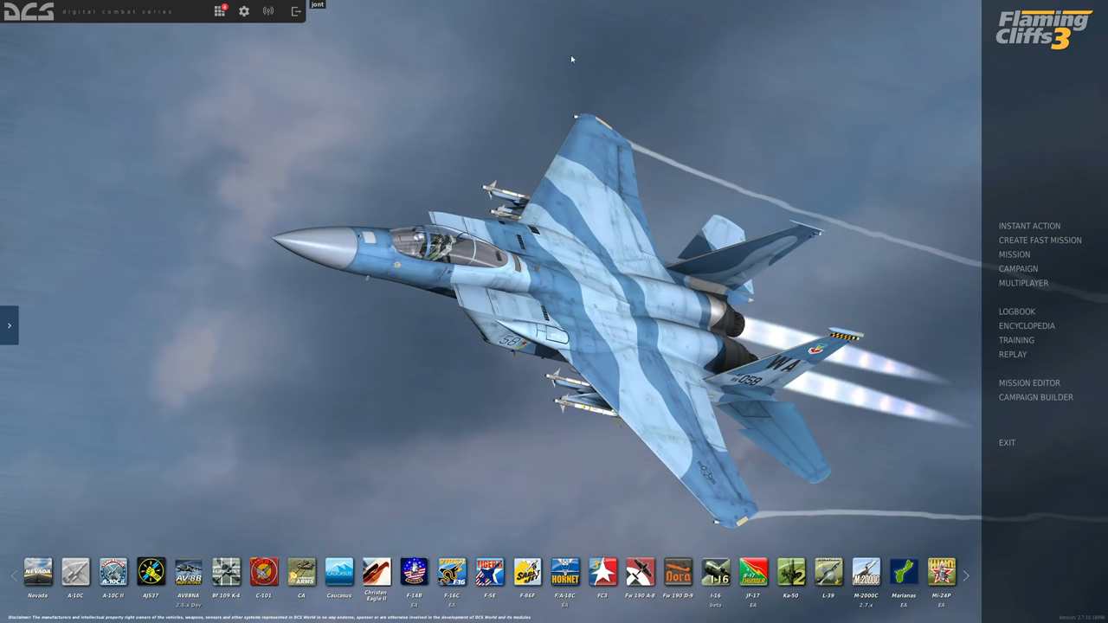
mouse_move(253, 45)
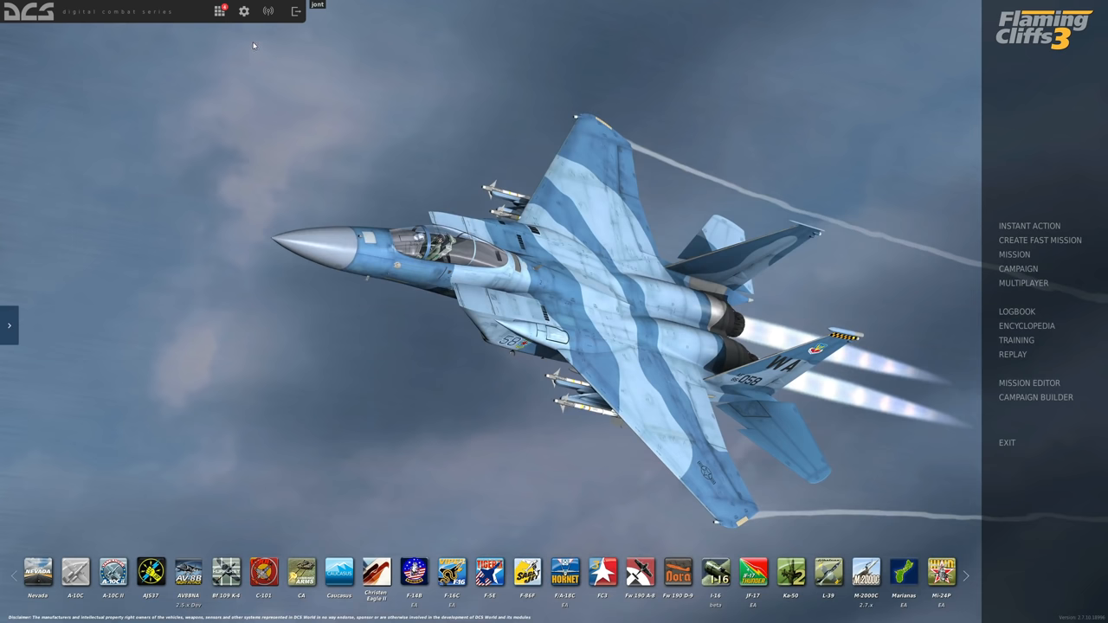
- In the UI Layer controls, locate and select the VoiceChat push-to-talk command
left_click(242, 11)
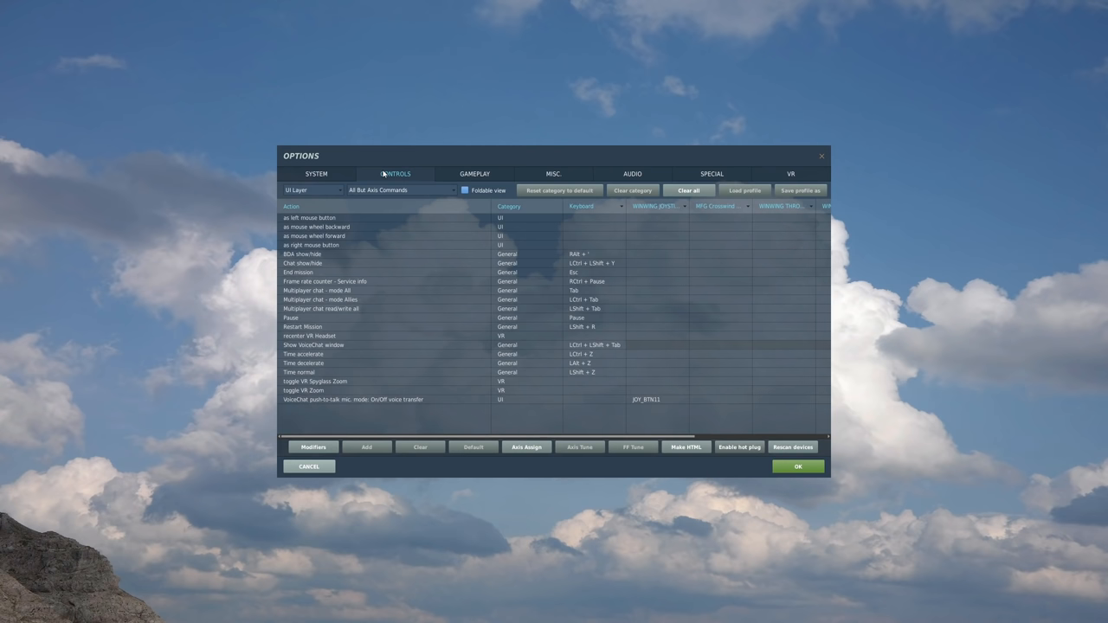
mouse_move(336, 200)
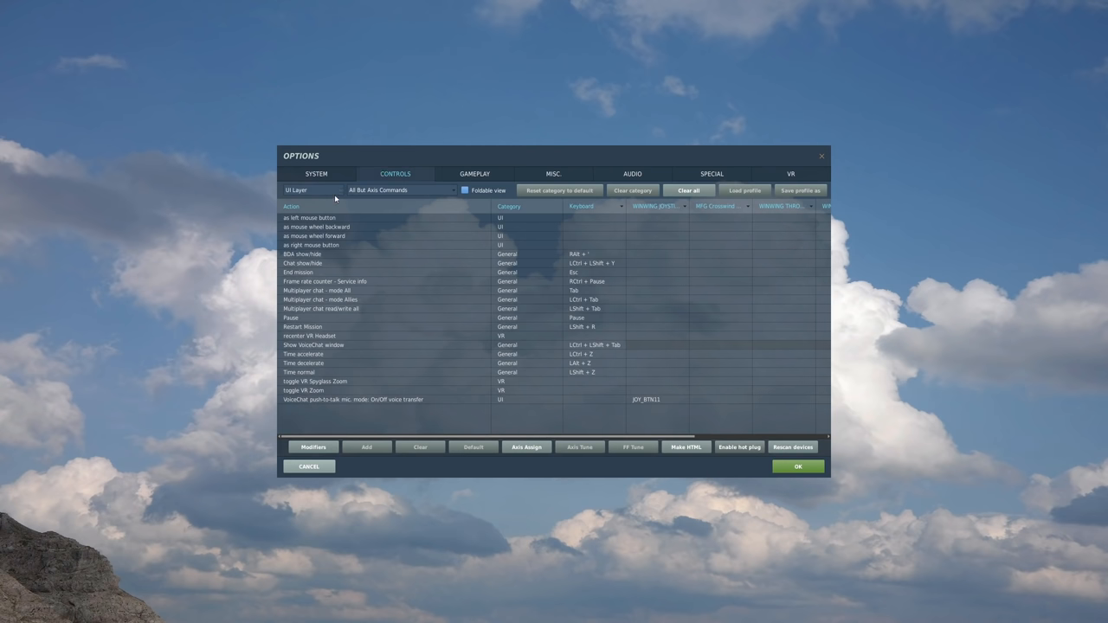
left_click(312, 188)
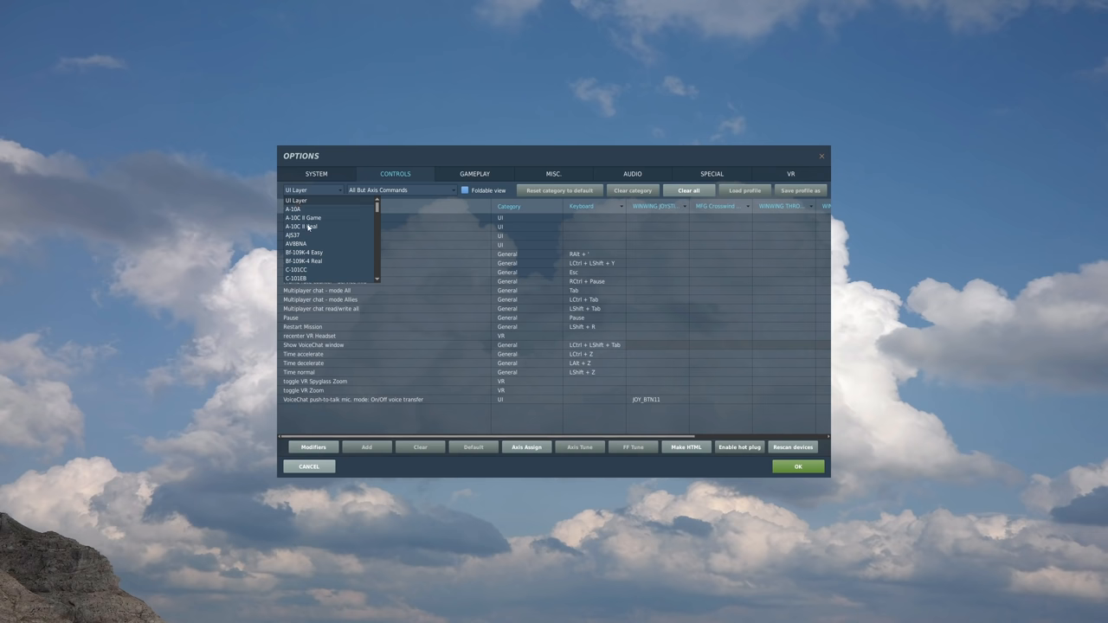
scroll("down", 3)
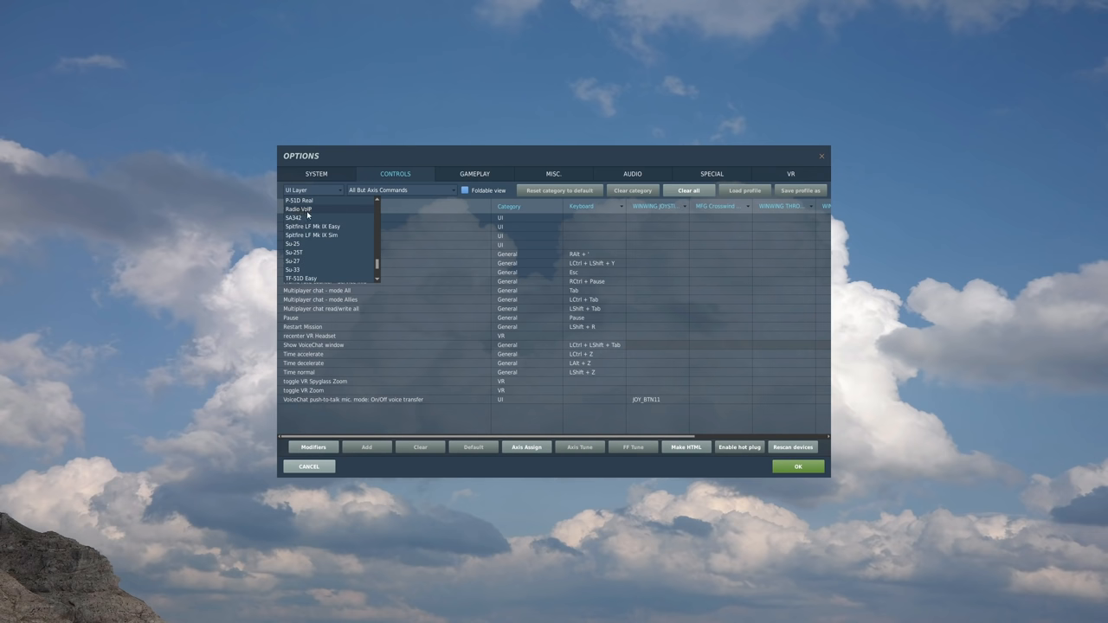
scroll("up", 3)
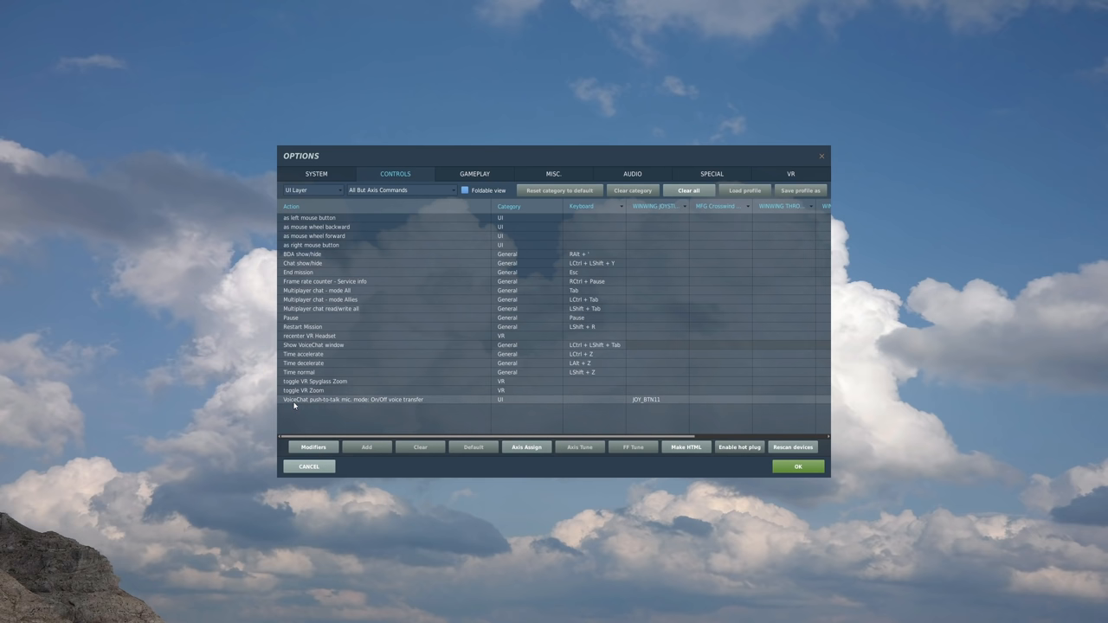
mouse_move(348, 402)
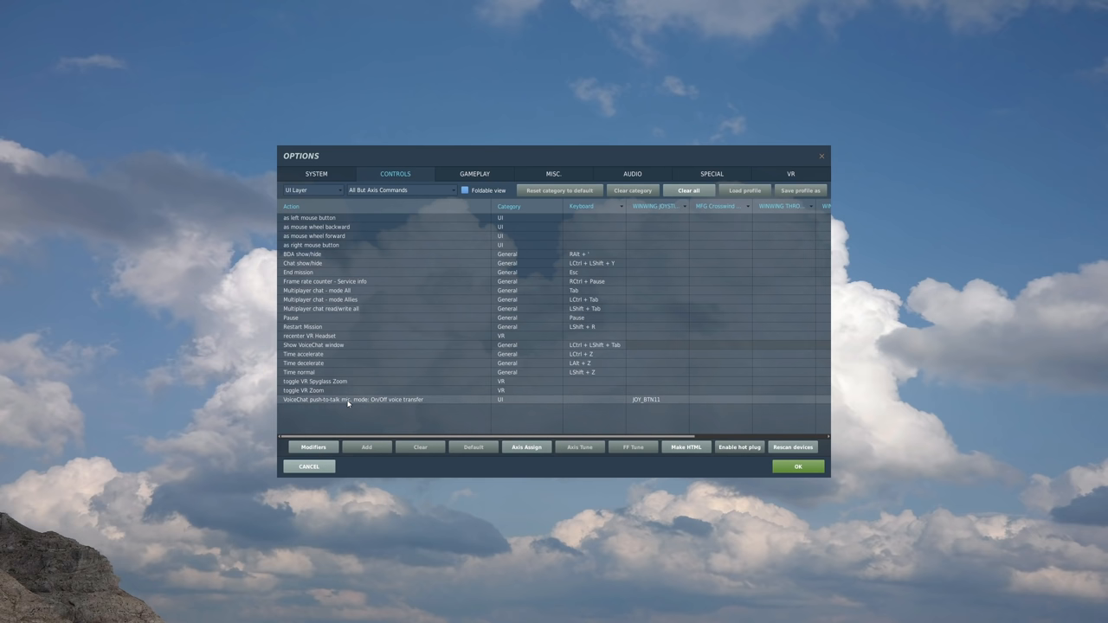
mouse_move(350, 402)
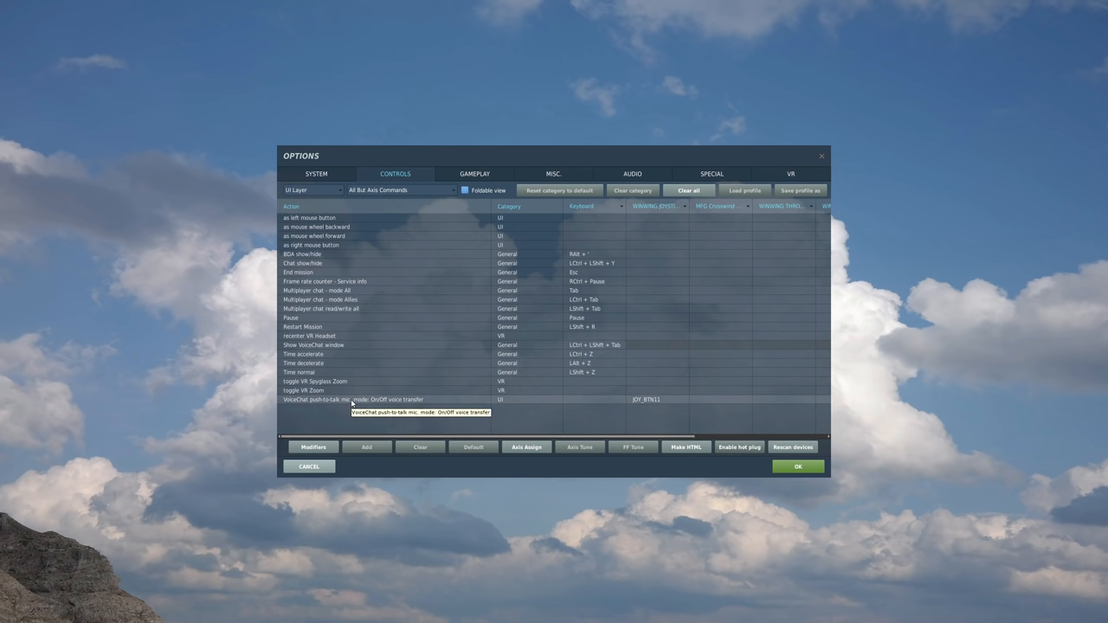
mouse_move(294, 402)
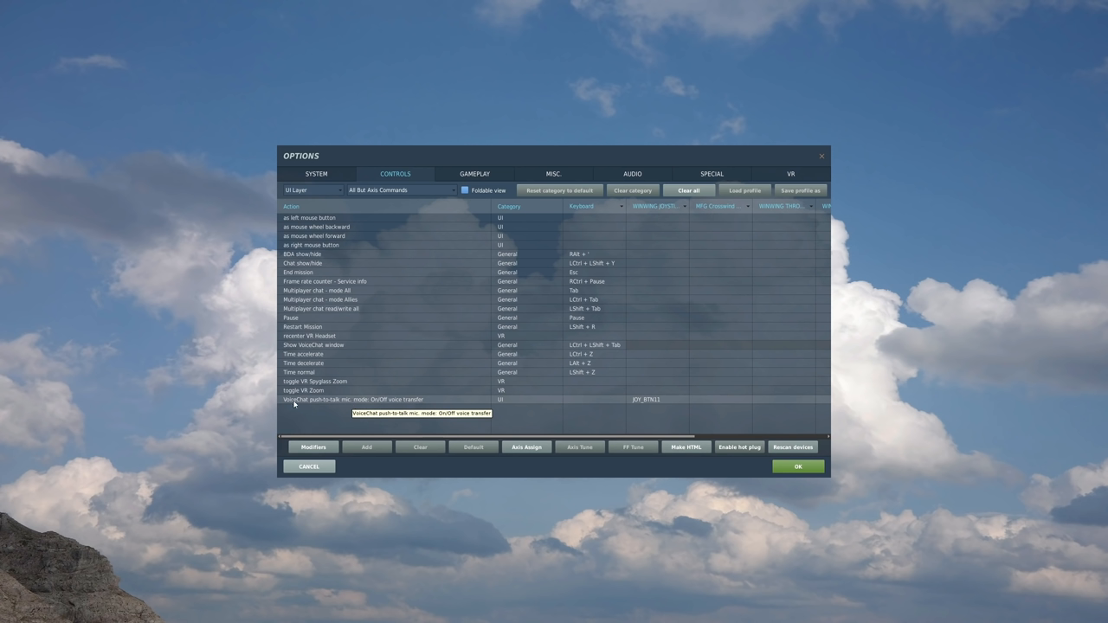
mouse_move(354, 403)
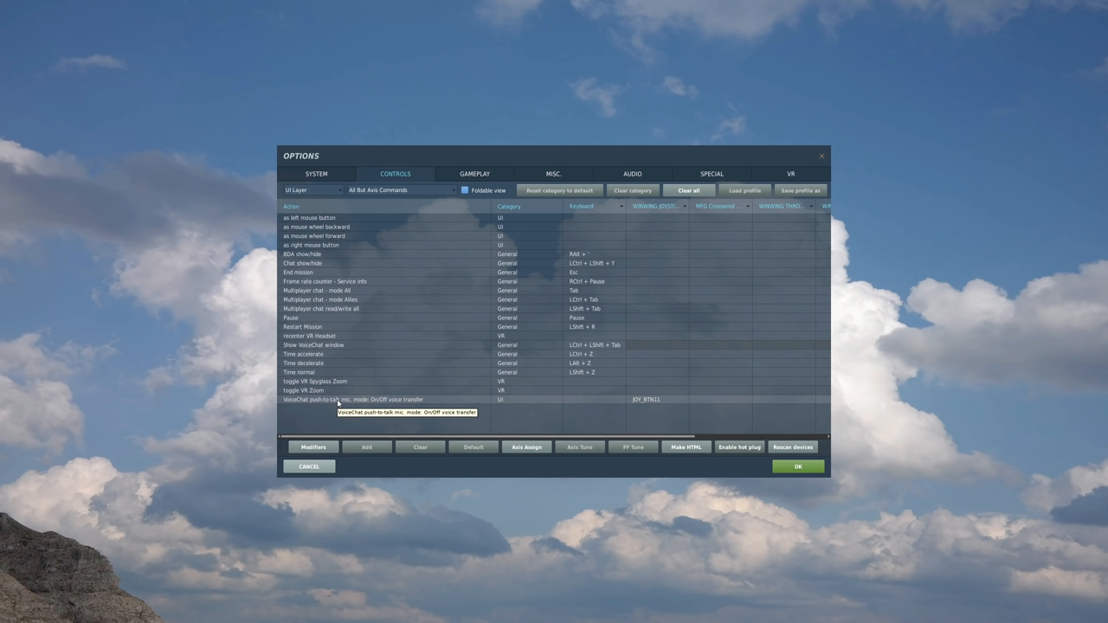
mouse_move(293, 405)
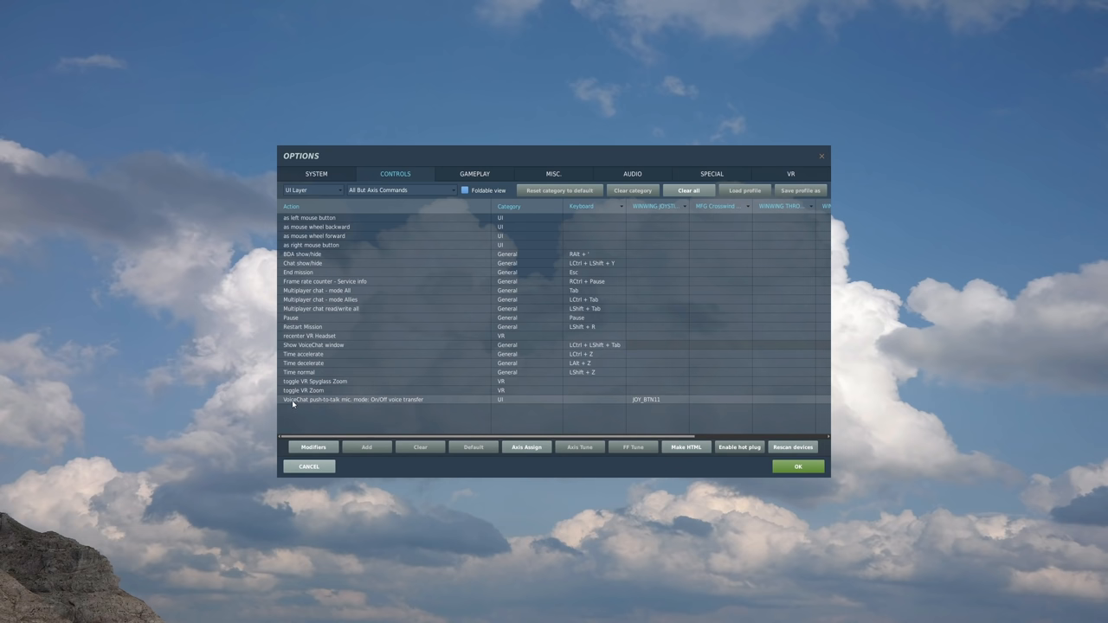
left_click(353, 399)
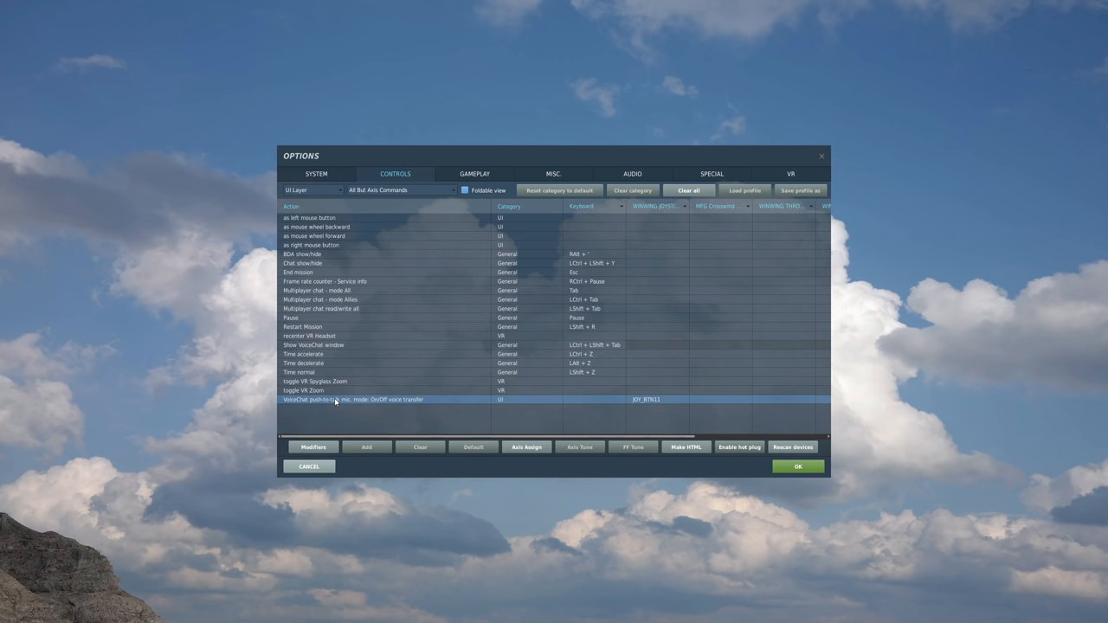
mouse_move(361, 409)
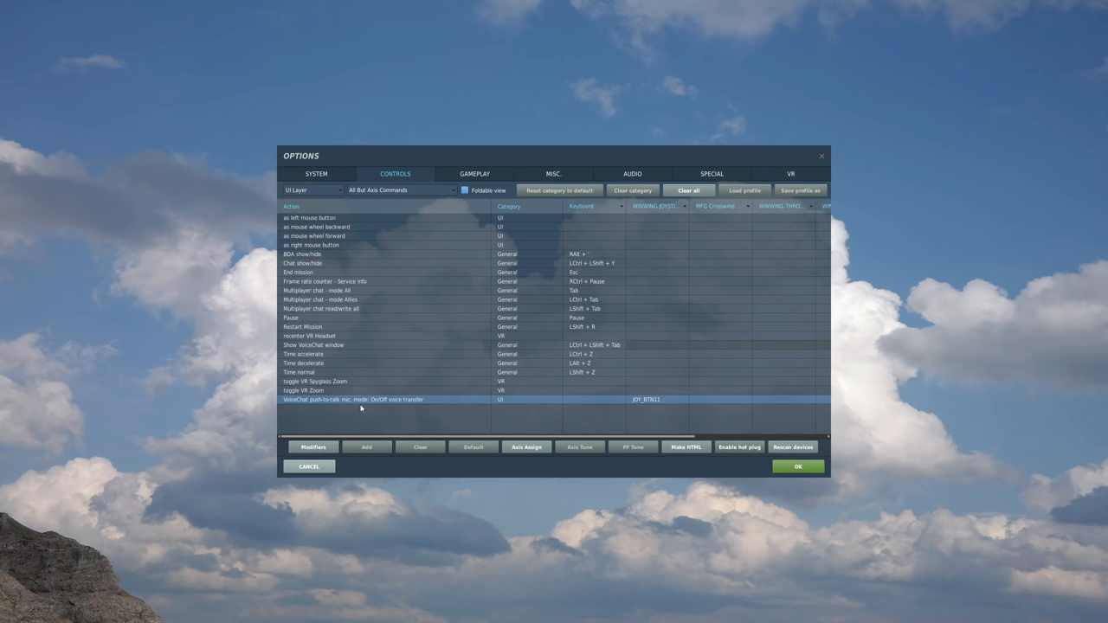
mouse_move(373, 402)
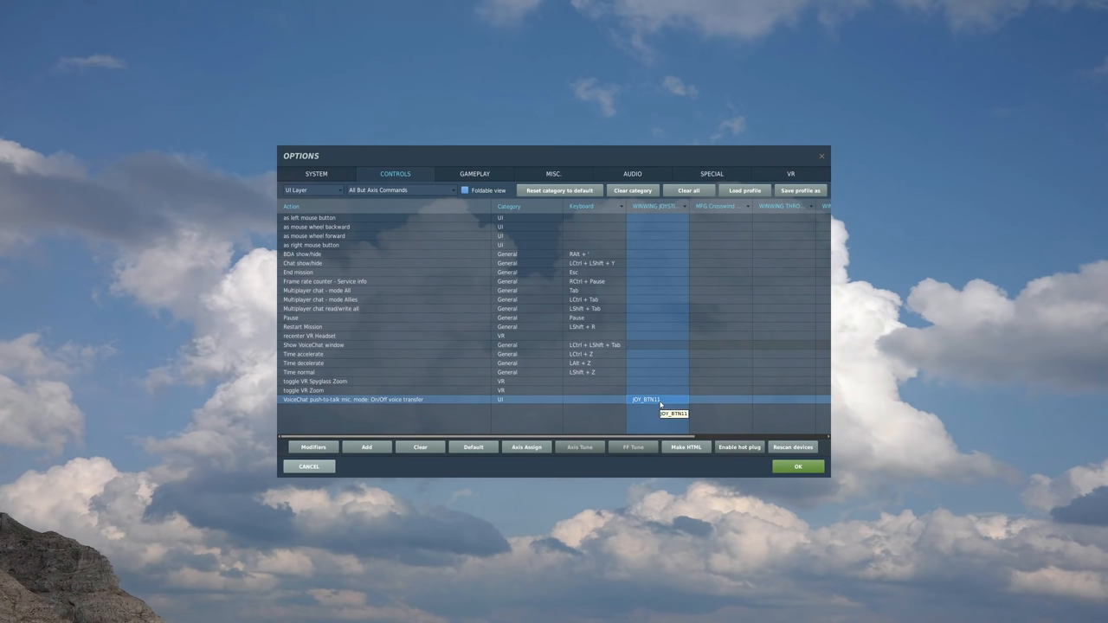
- Switch the controls list to the Radio VoIP command set with cockpit push-to-talk bindings
left_click(312, 189)
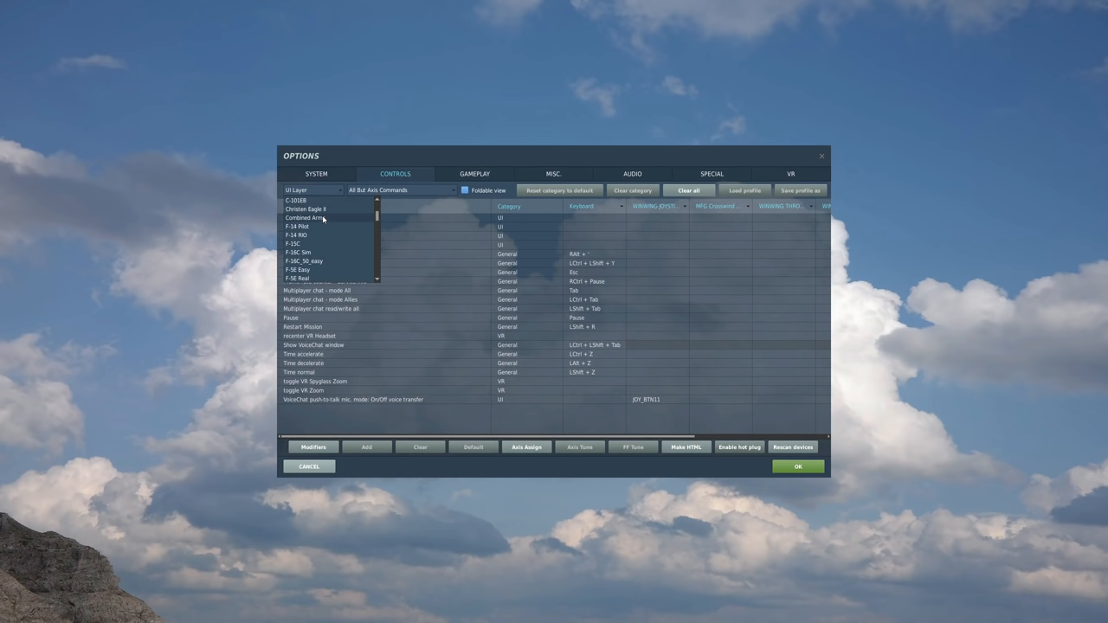
scroll("down", 3)
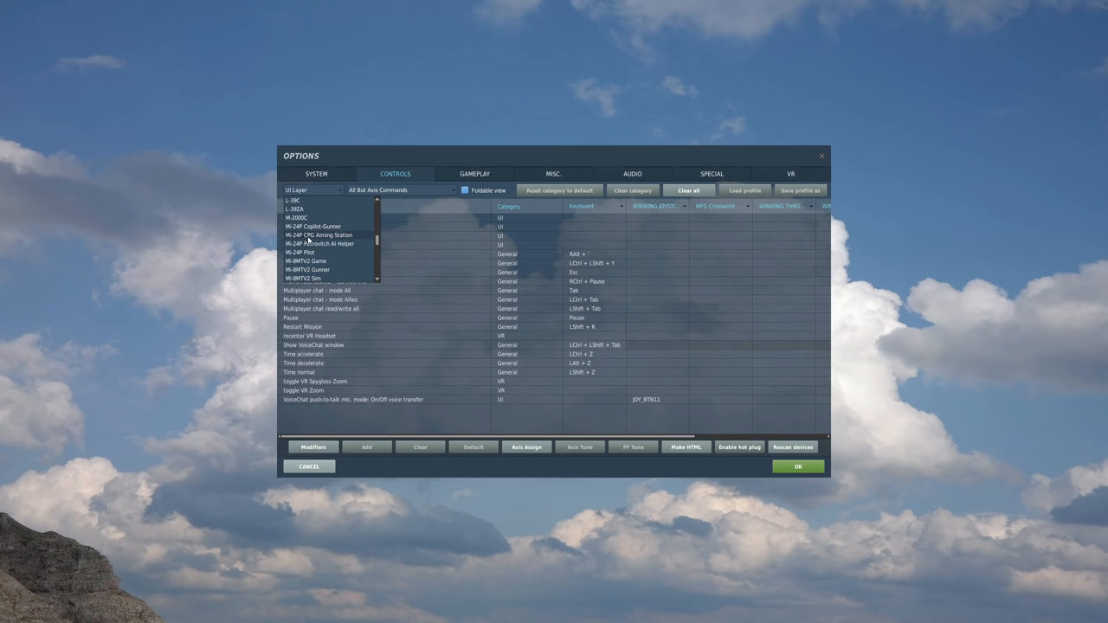
left_click(312, 208)
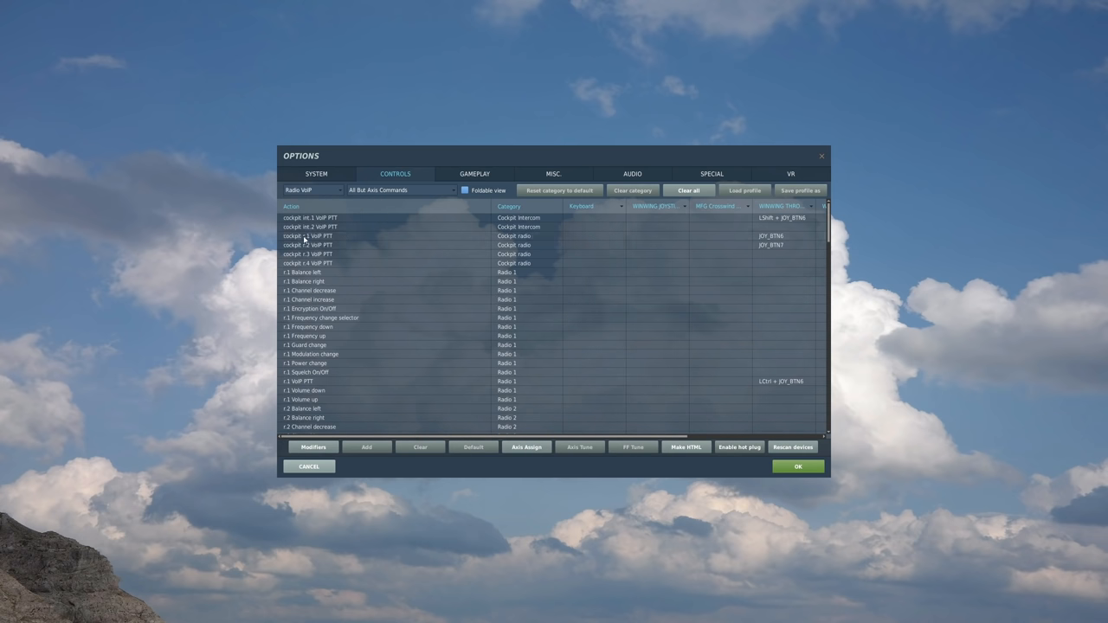
mouse_move(558, 336)
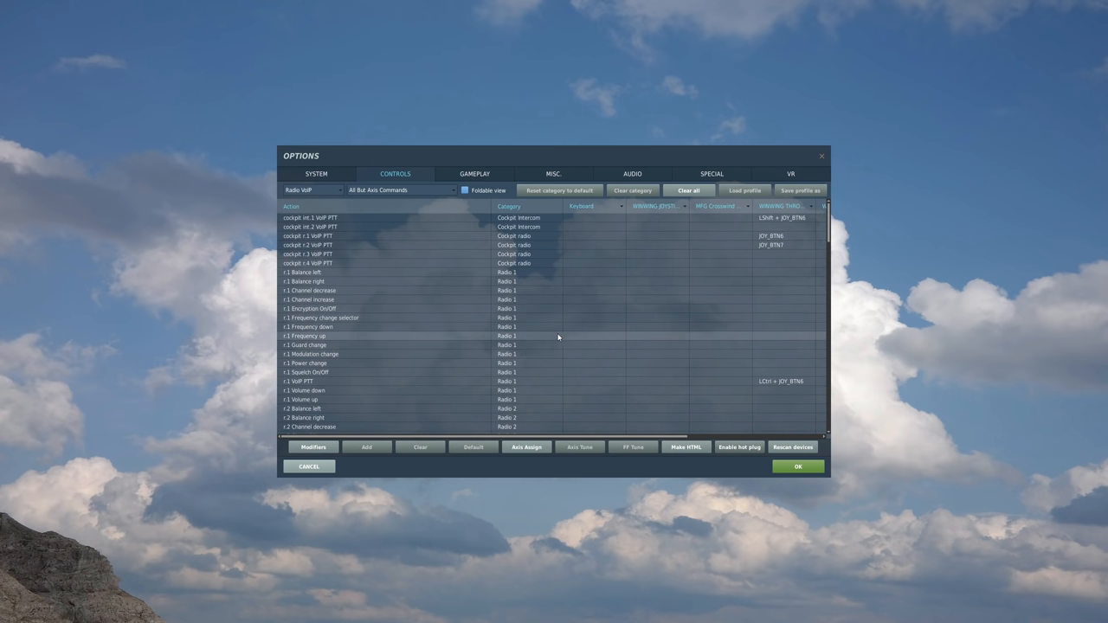
mouse_move(523, 291)
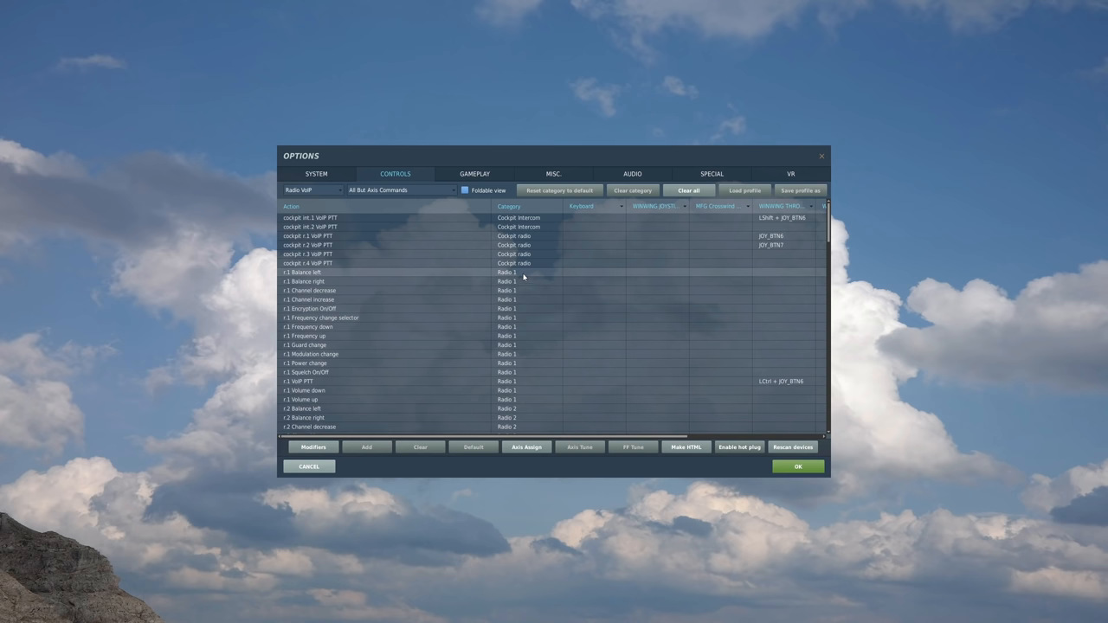
mouse_move(527, 263)
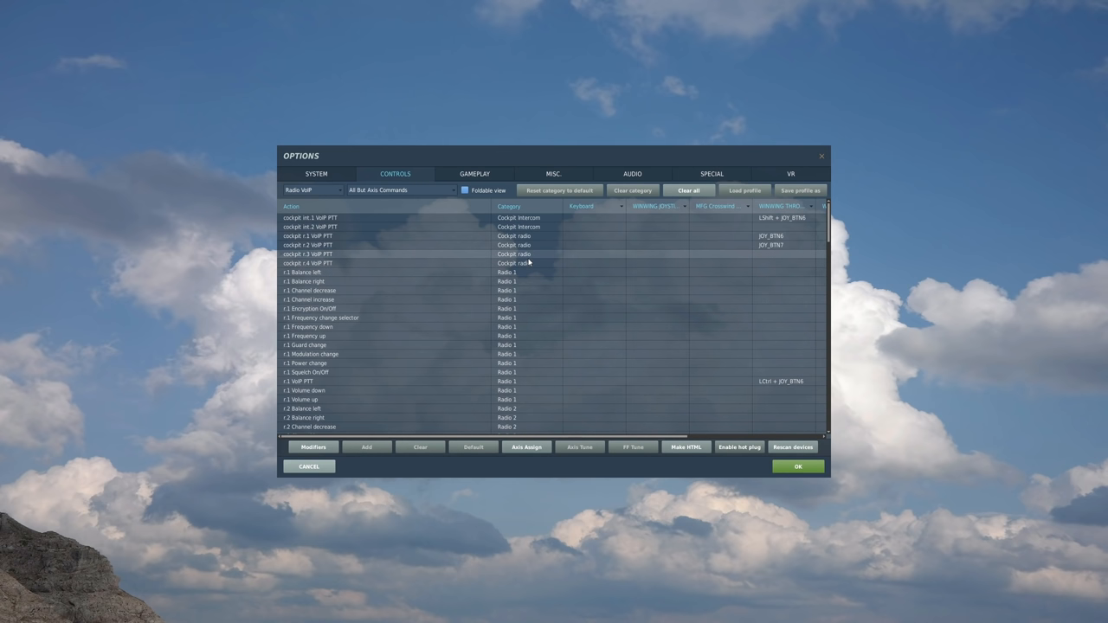
mouse_move(528, 263)
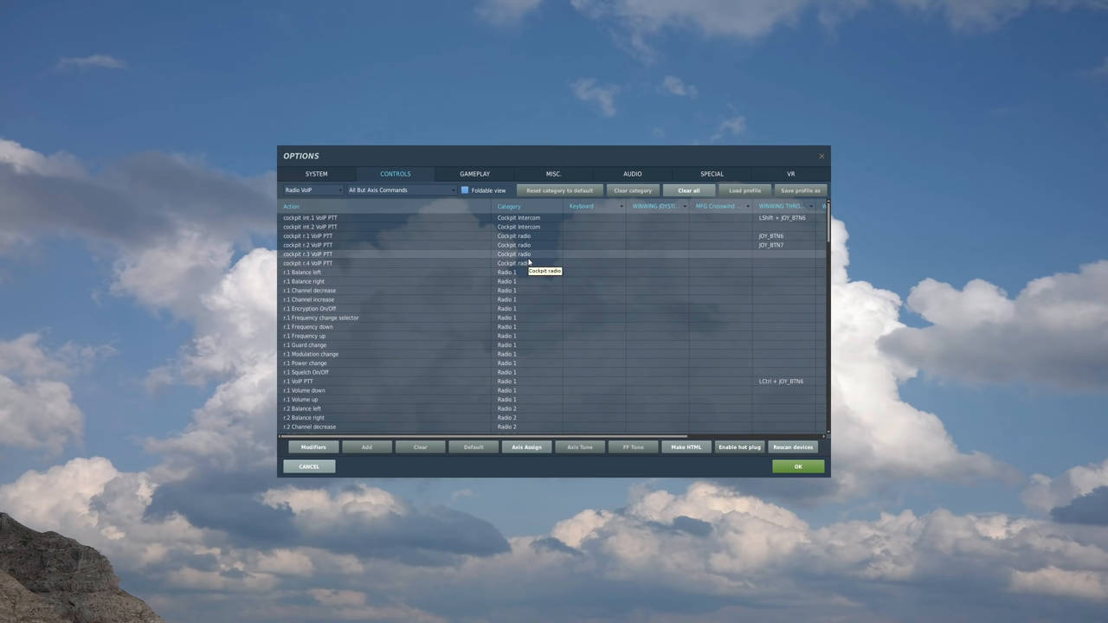
mouse_move(530, 262)
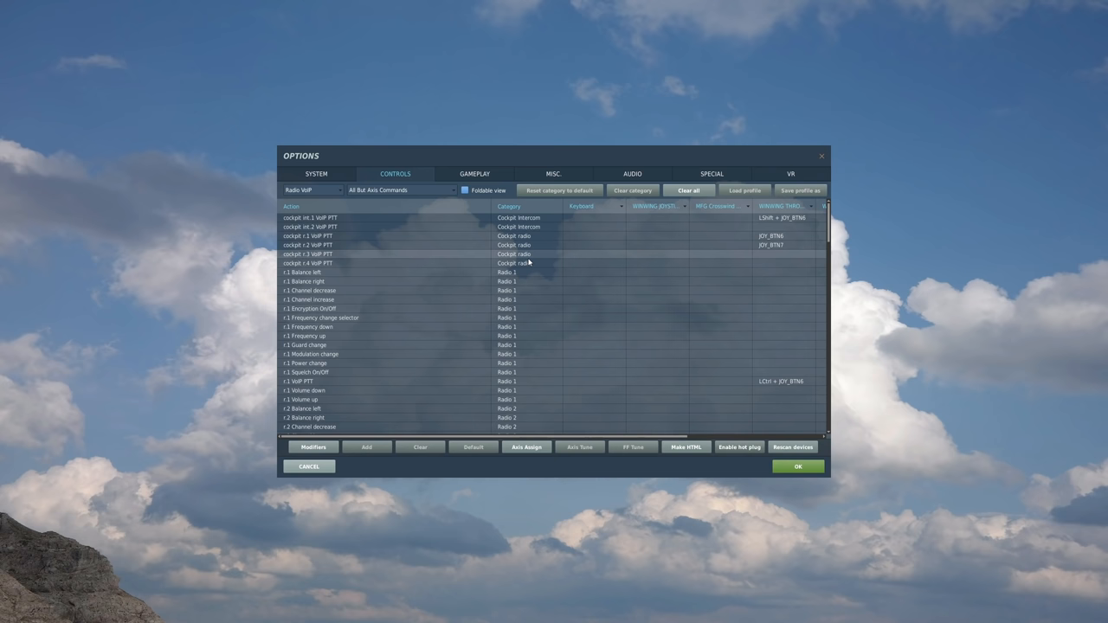
mouse_move(530, 253)
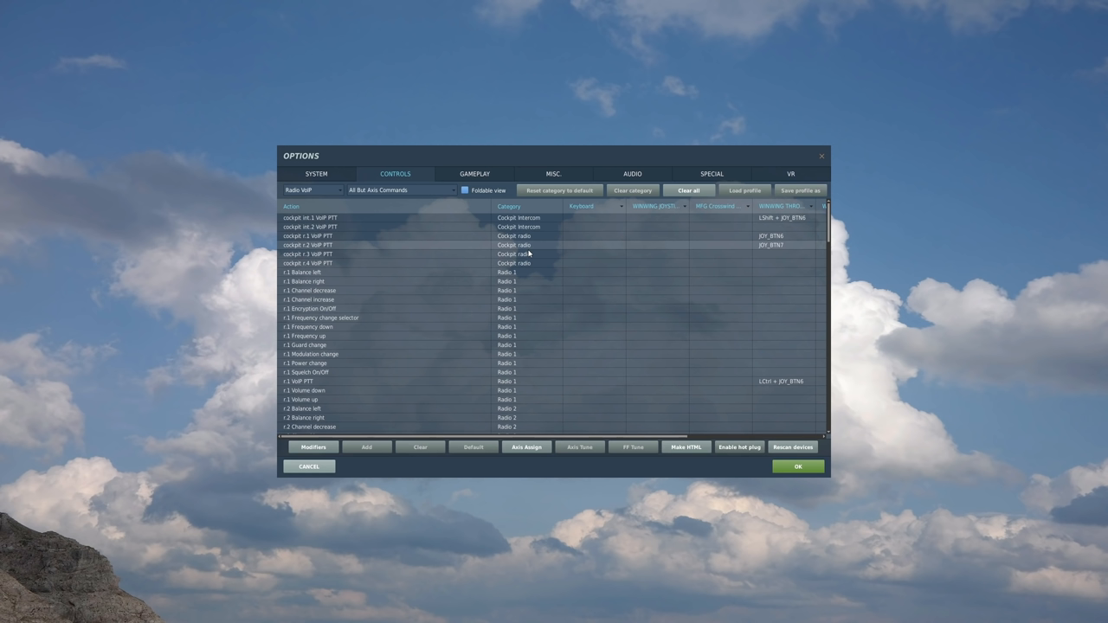
mouse_move(528, 260)
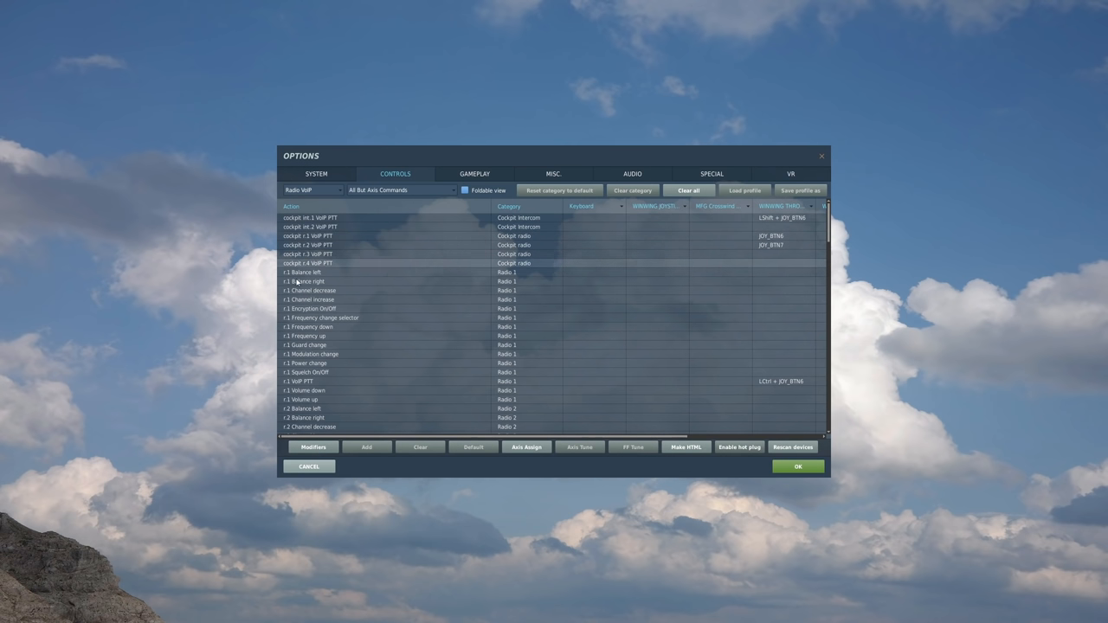
mouse_move(304, 270)
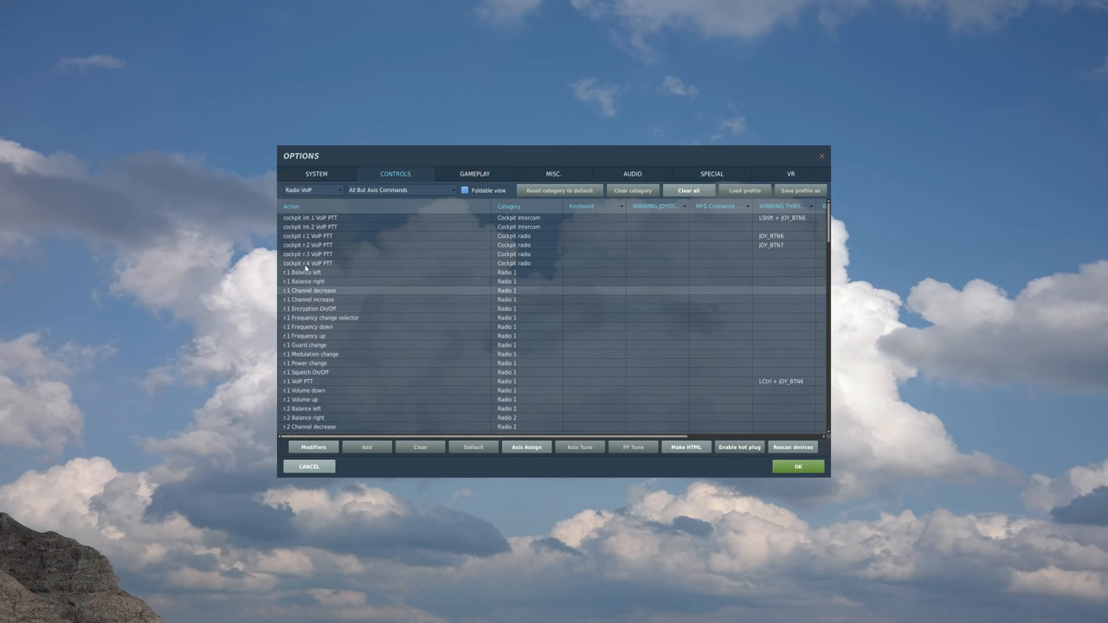
left_click(309, 263)
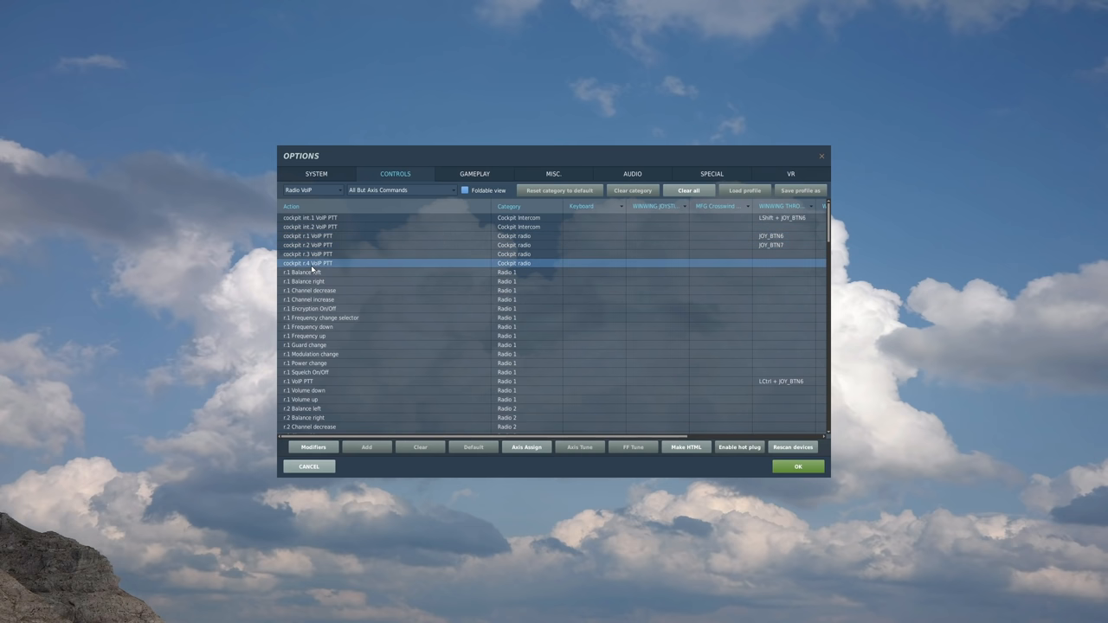
left_click(312, 236)
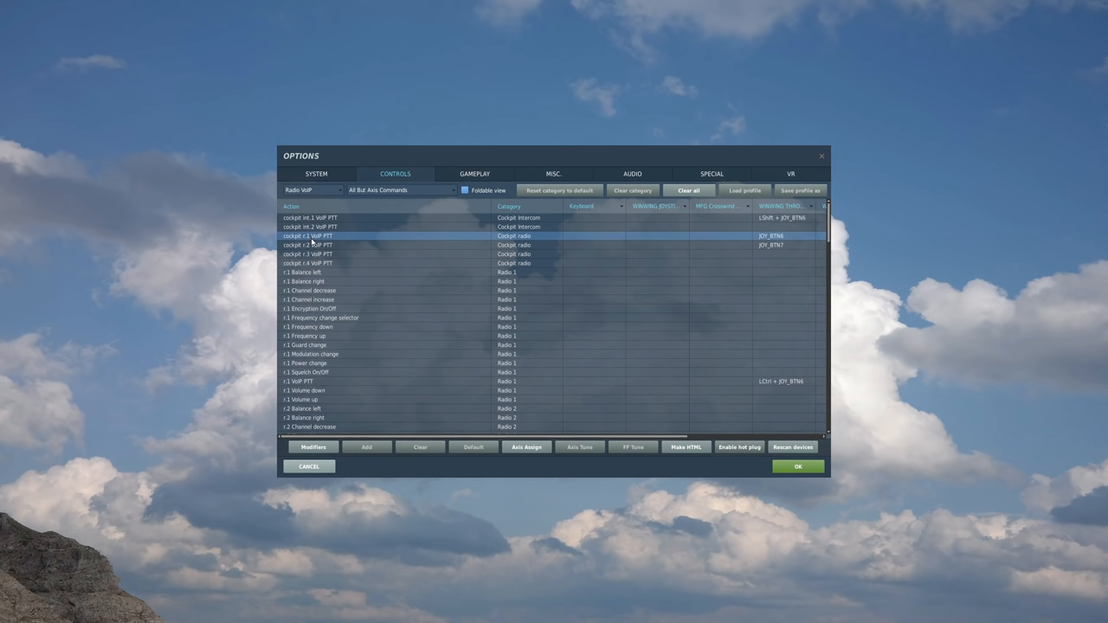
mouse_move(310, 252)
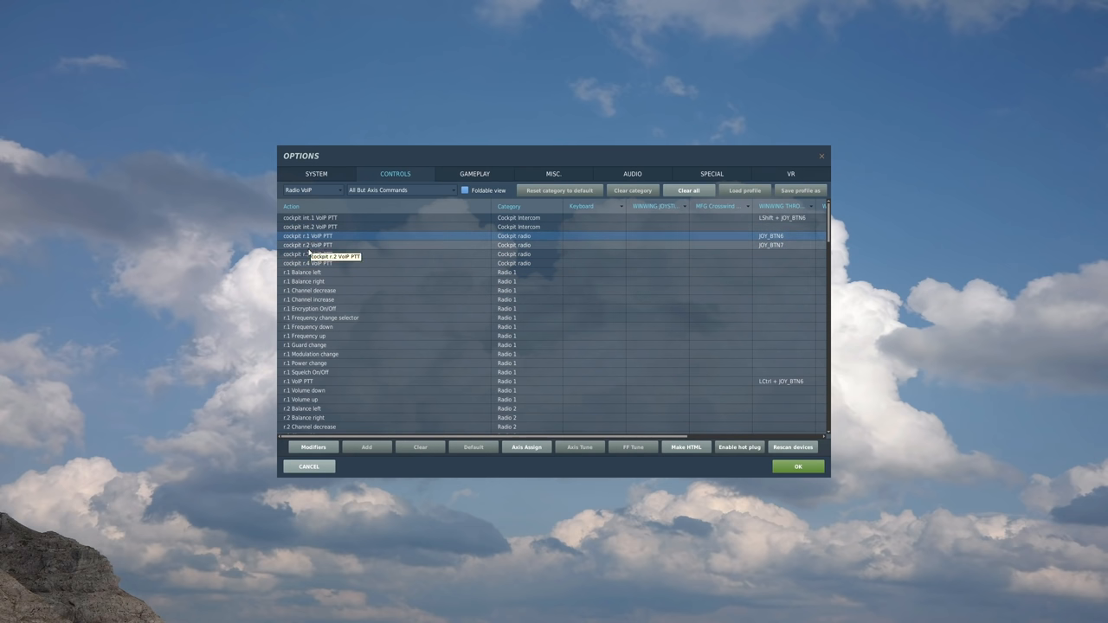
left_click(346, 235)
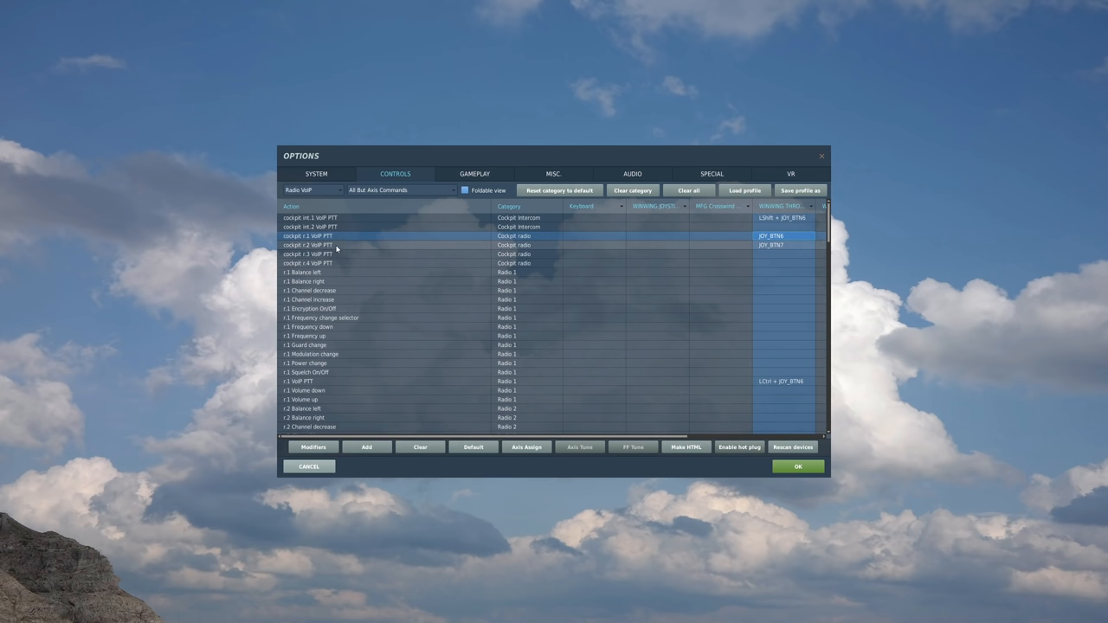
left_click(346, 246)
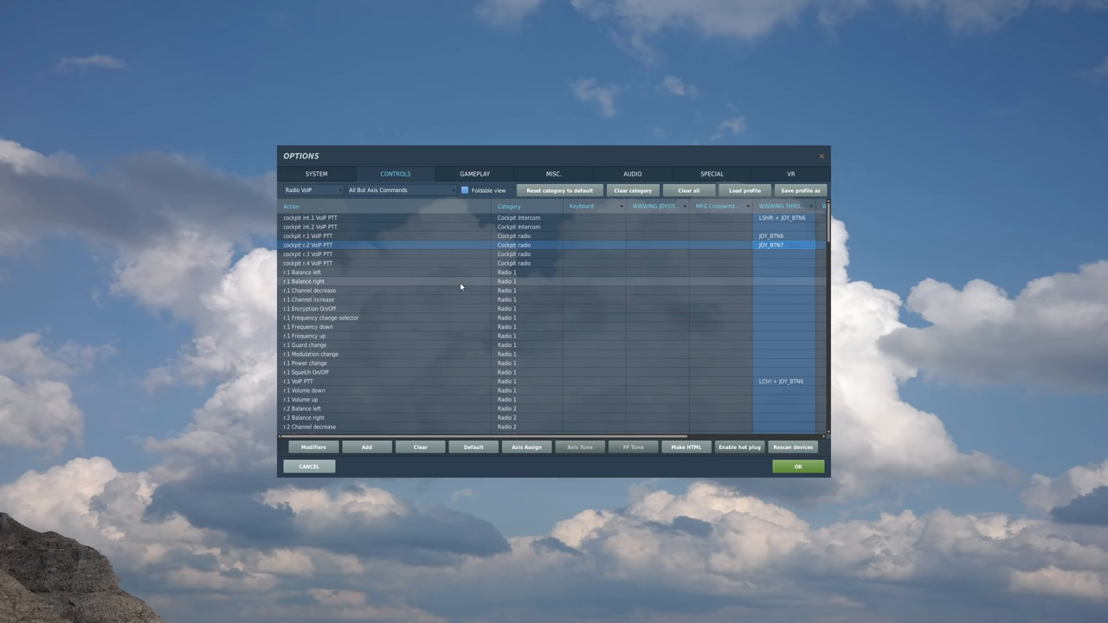
mouse_move(457, 273)
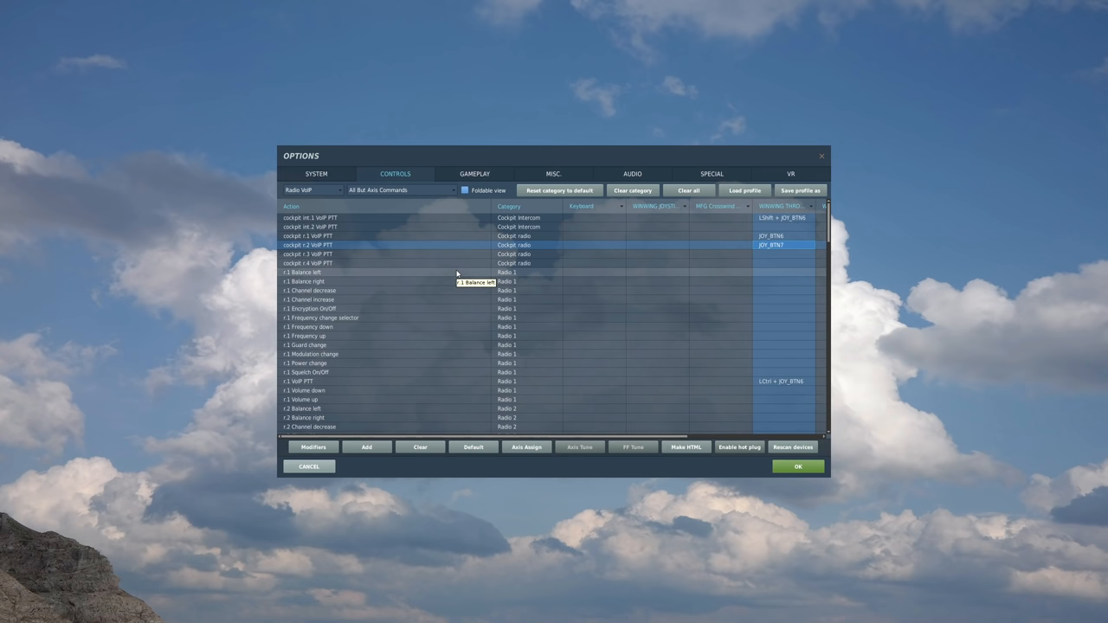
scroll("down", 3)
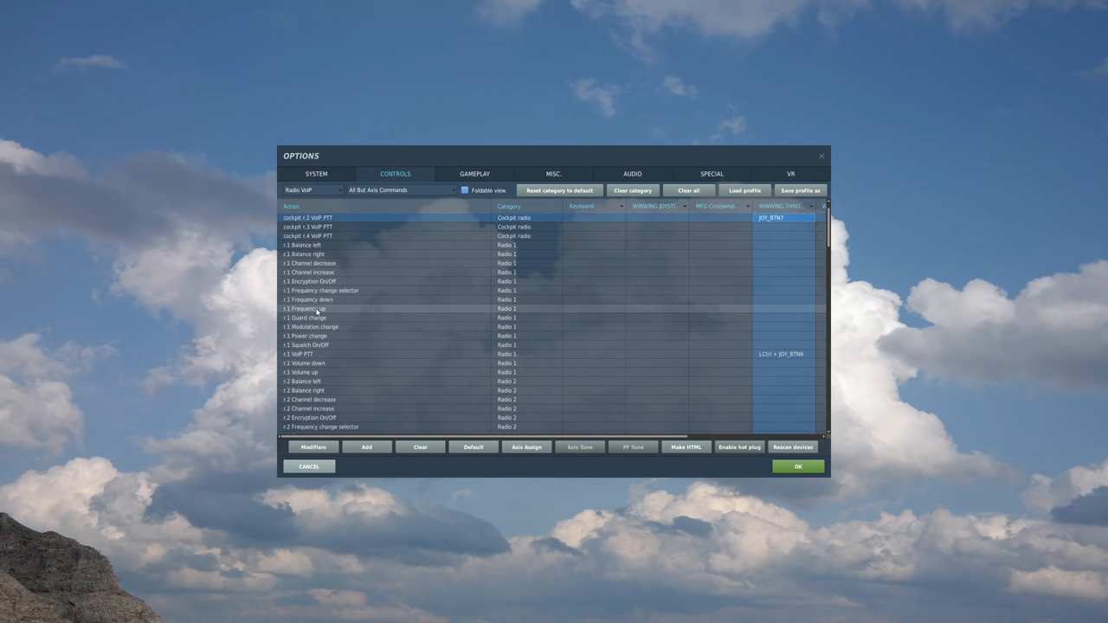
left_click(303, 246)
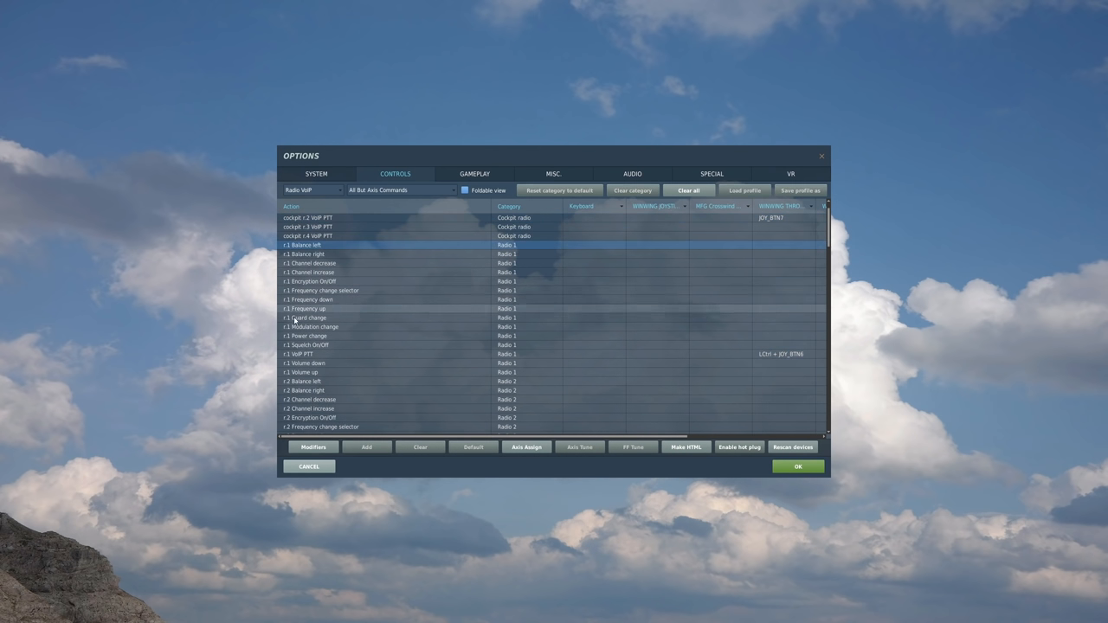
scroll("down", 3)
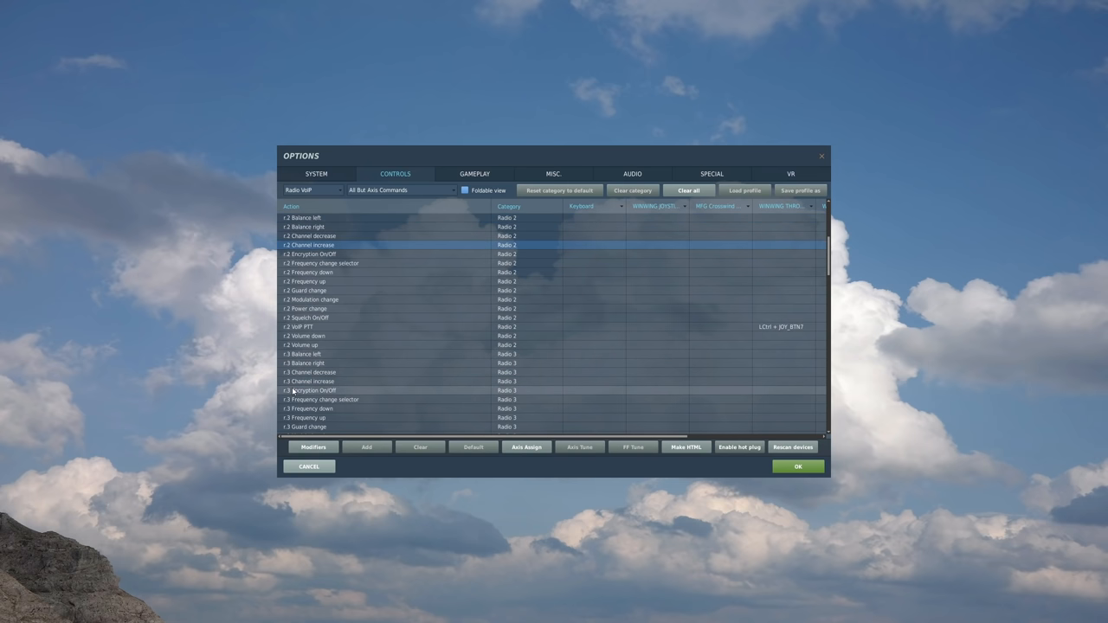
scroll("down", 3)
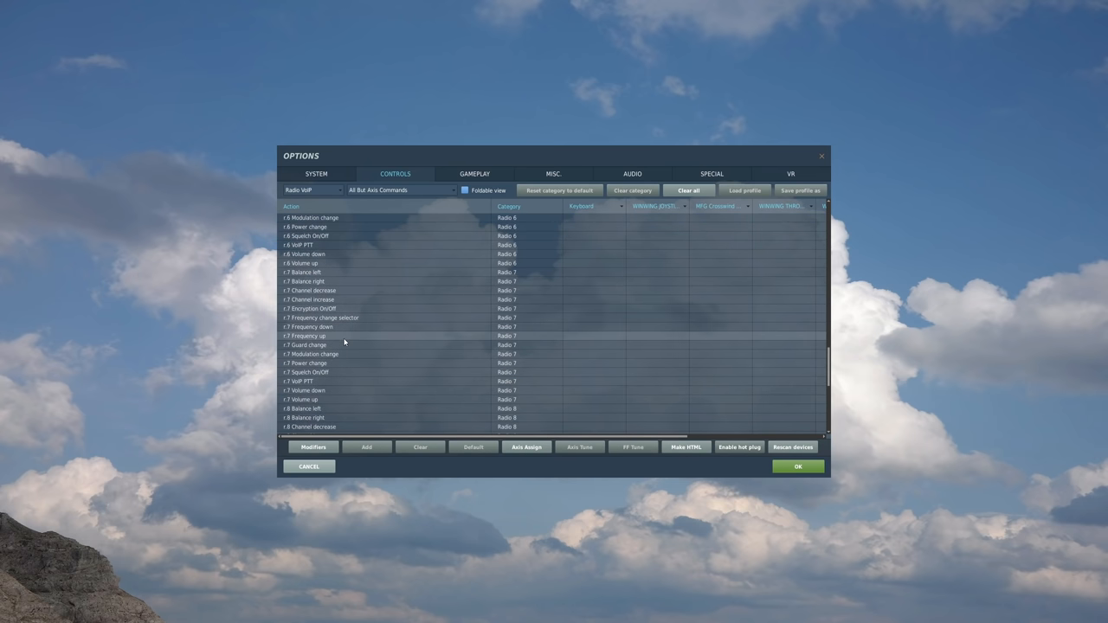
scroll("down", 3)
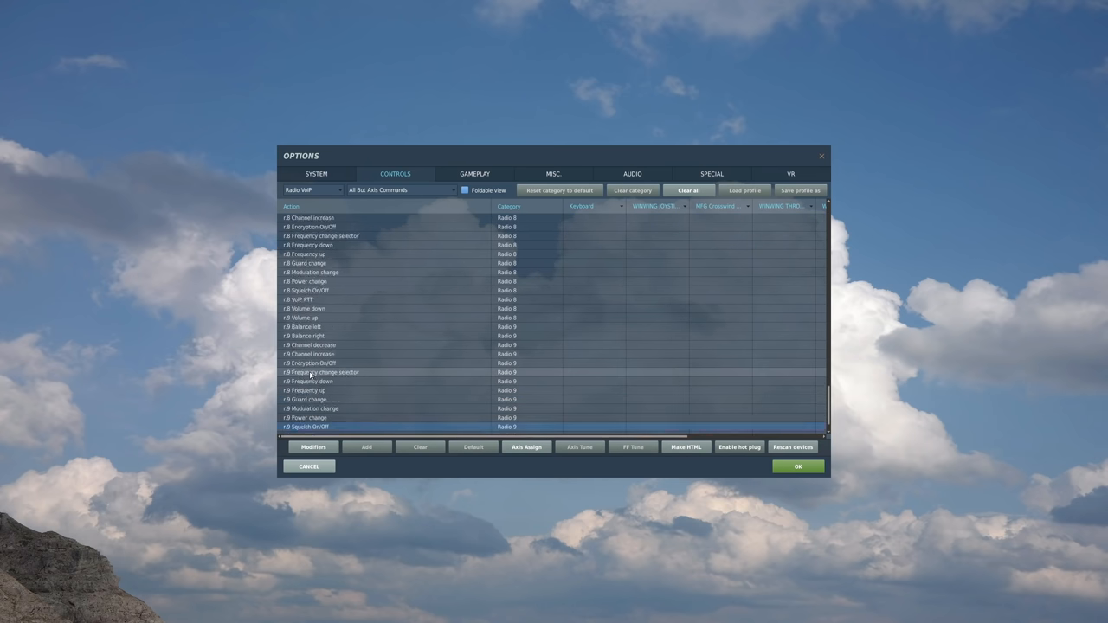
scroll("up", 3)
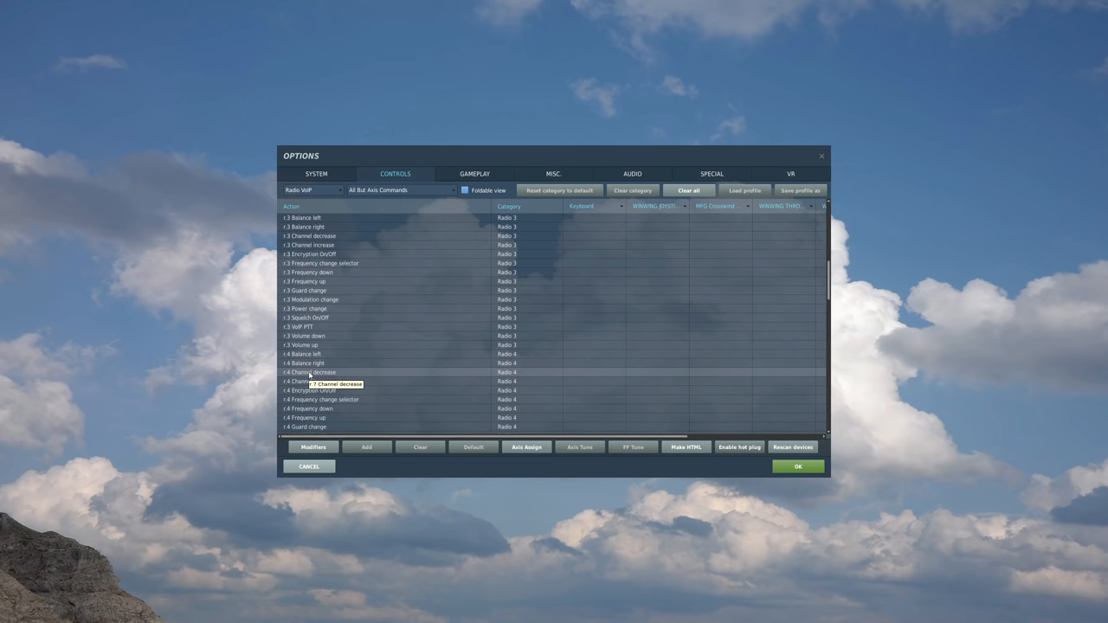
scroll("up", 3)
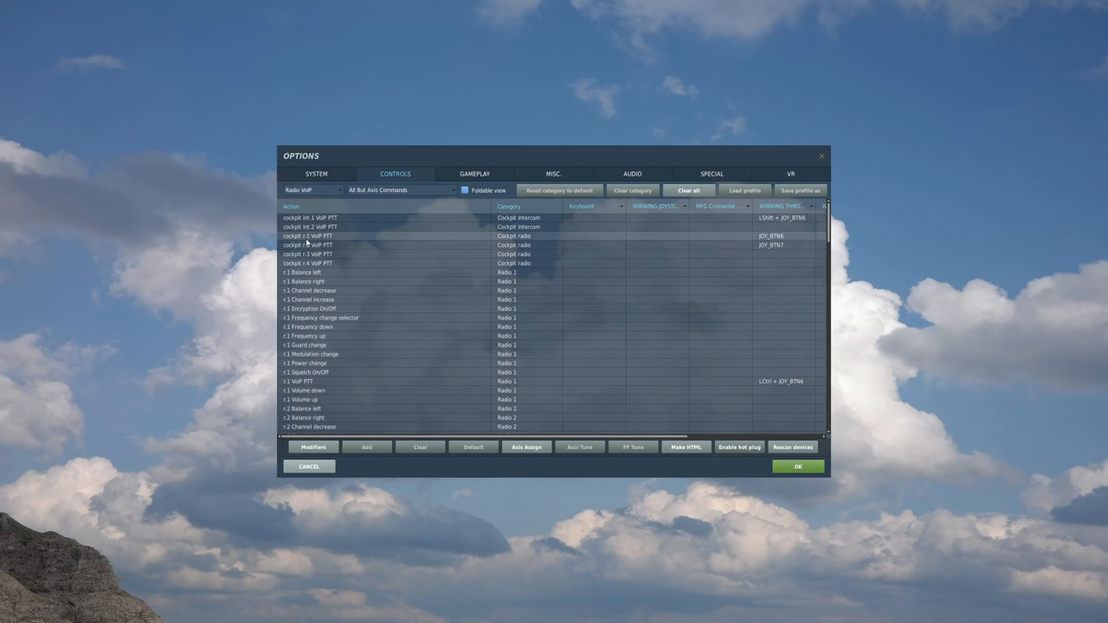
left_click(301, 272)
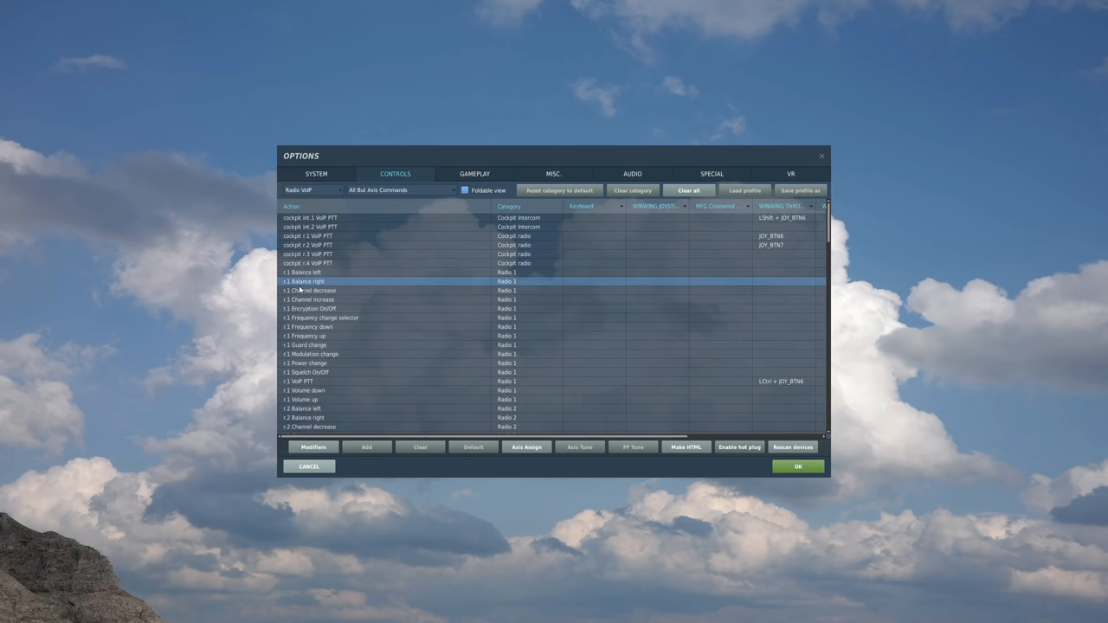
left_click(346, 344)
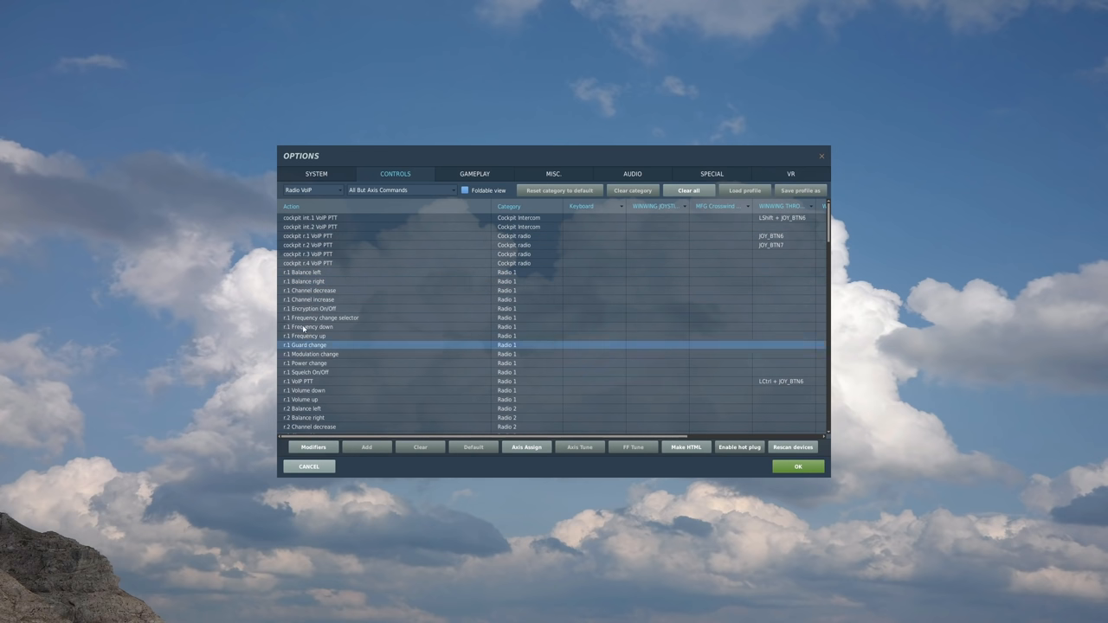
left_click(346, 318)
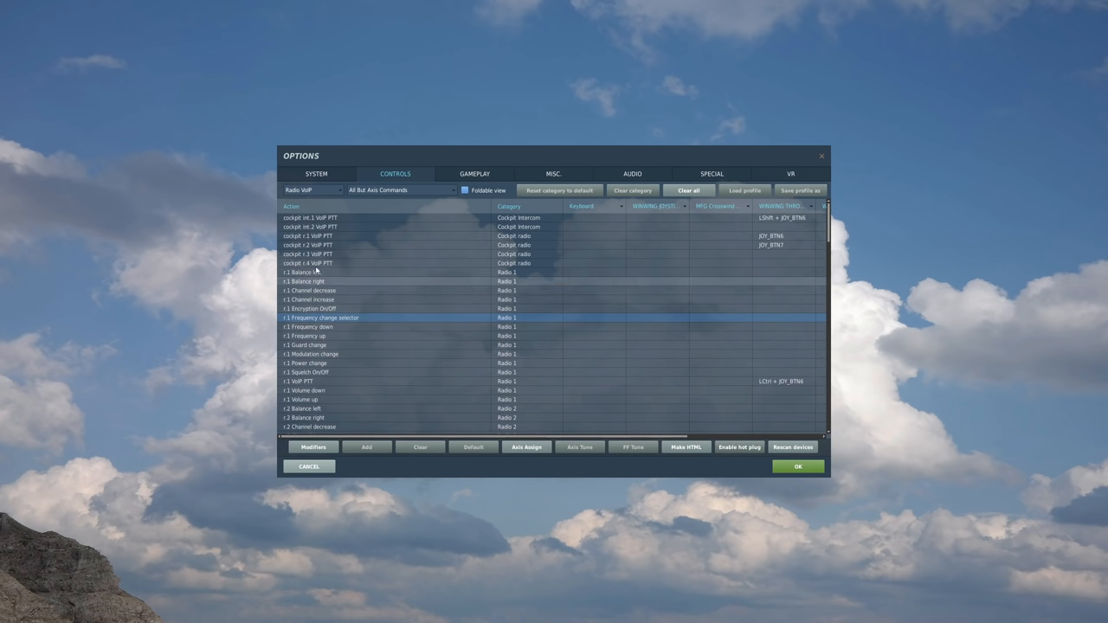
left_click(308, 263)
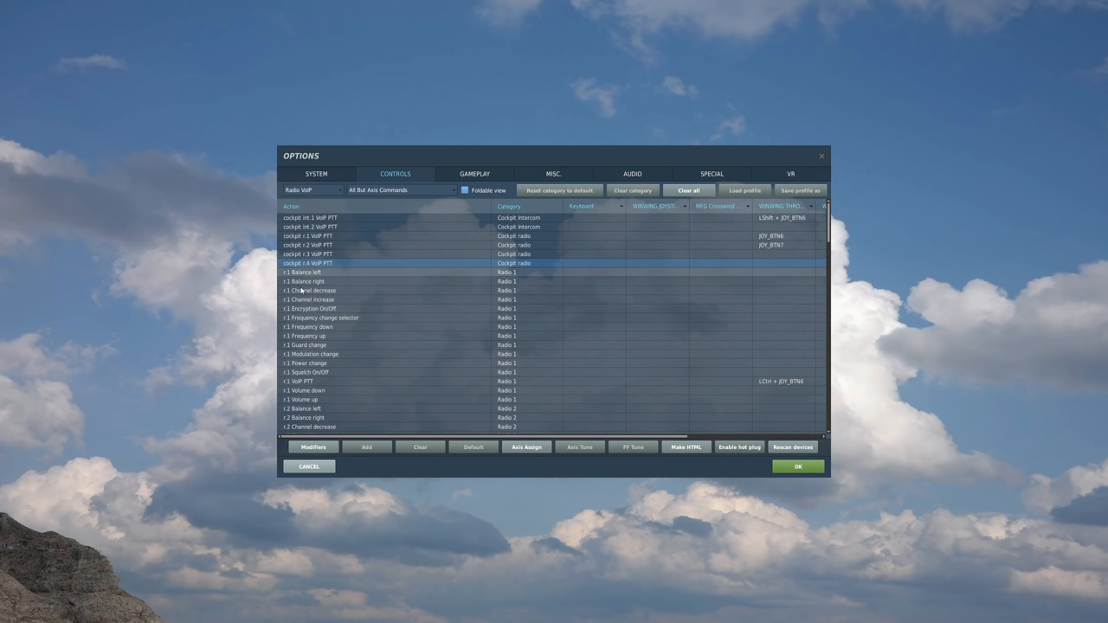
- Assign the radio 1 VoIP push-to-talk to a Ctrl plus joystick button combination
left_click(298, 381)
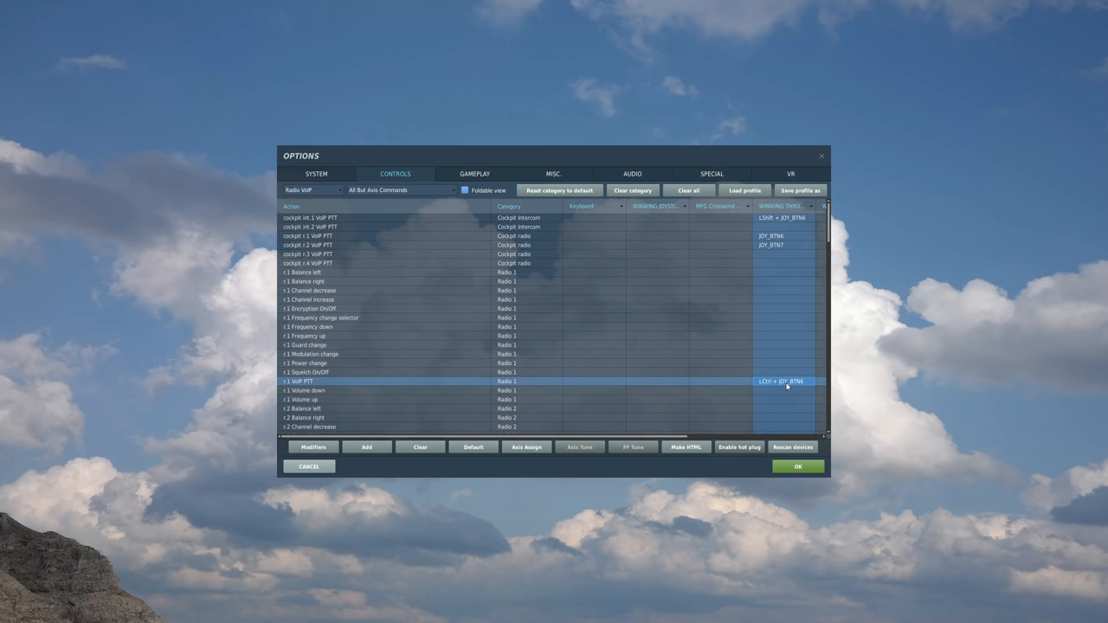
mouse_move(783, 381)
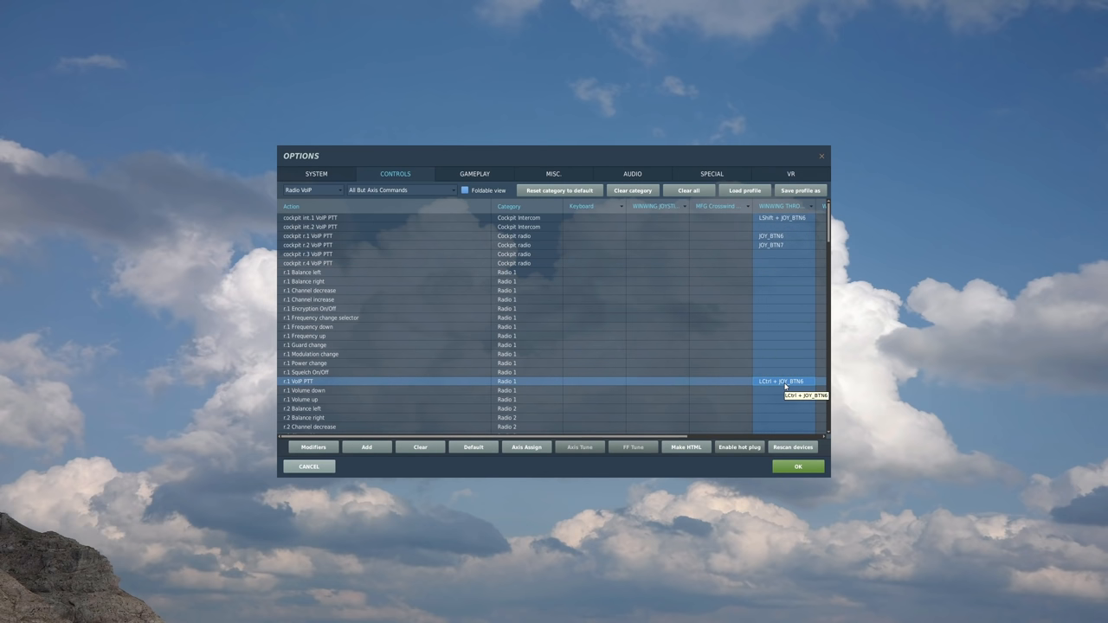
mouse_move(783, 388)
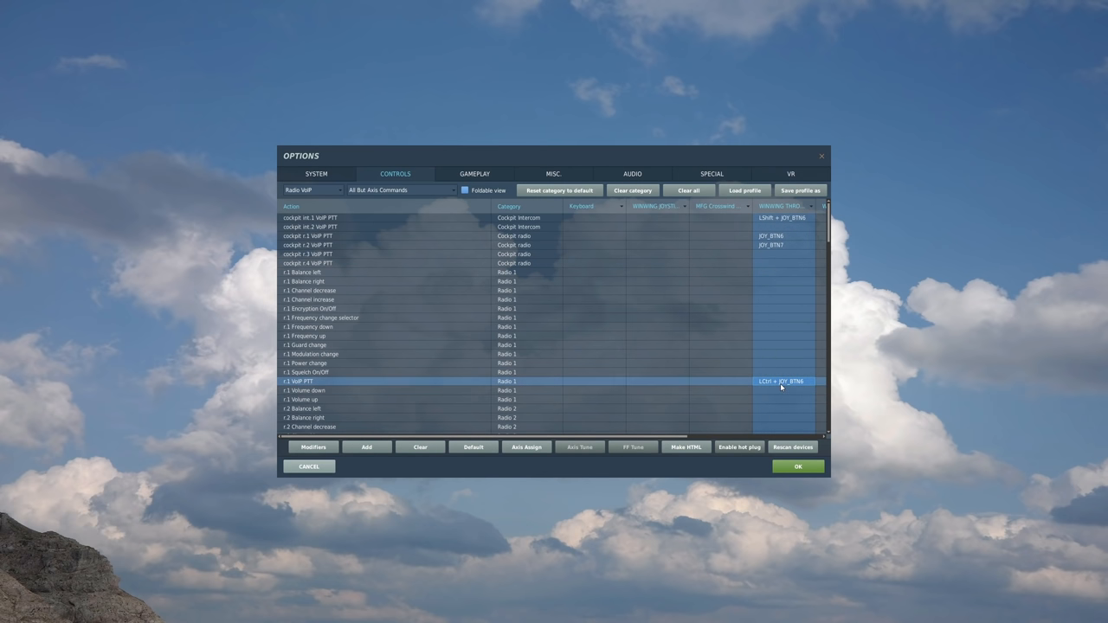
double_click(783, 381)
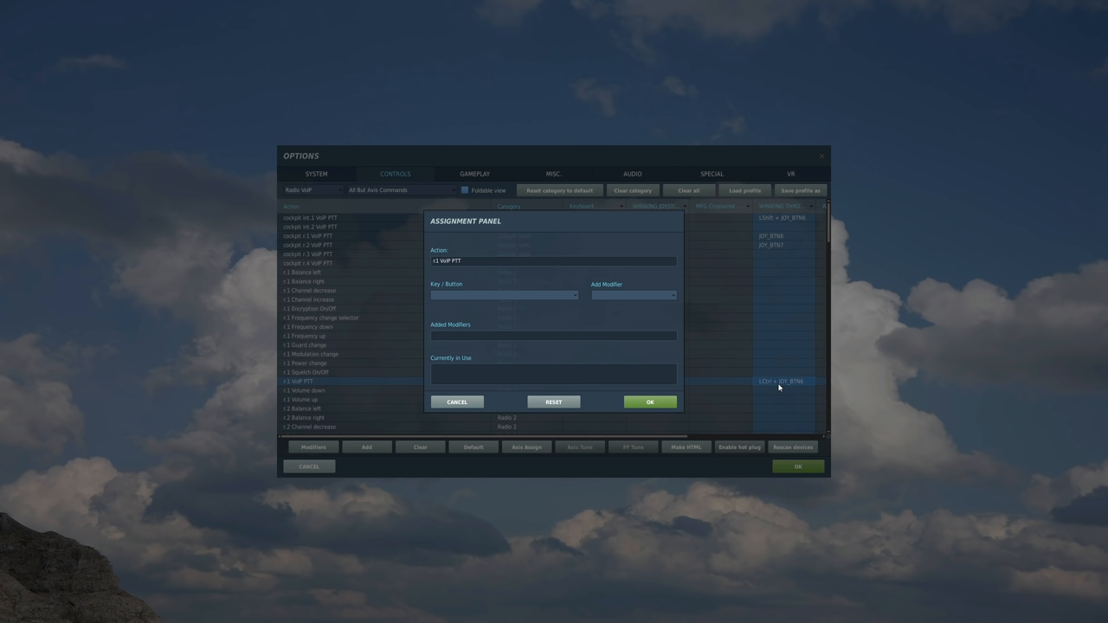
mouse_move(780, 239)
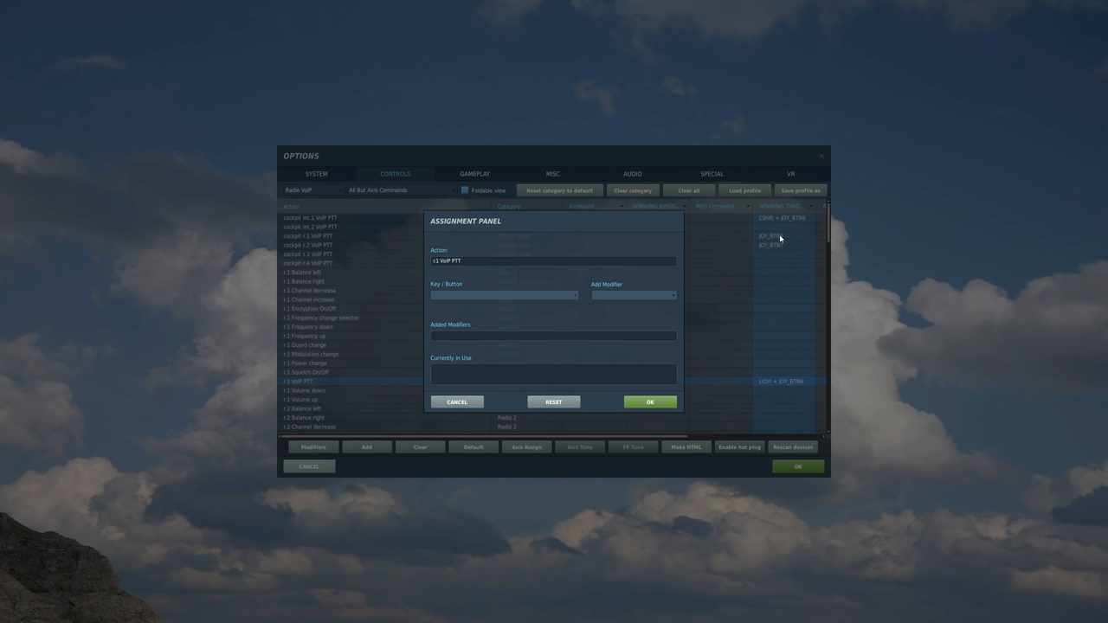
mouse_move(776, 243)
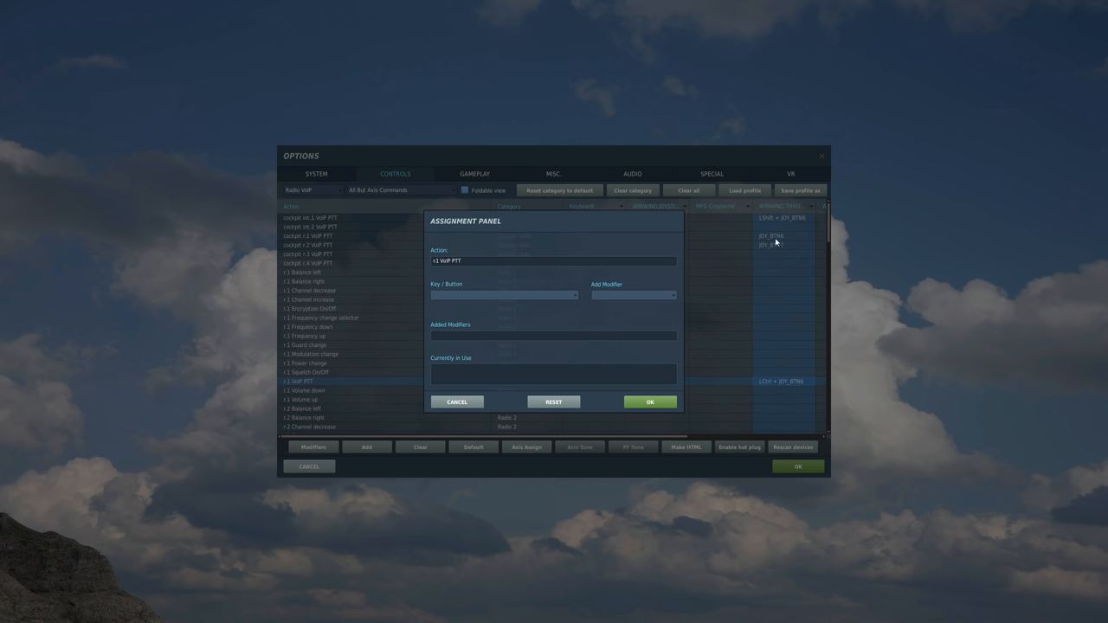
left_click(634, 294)
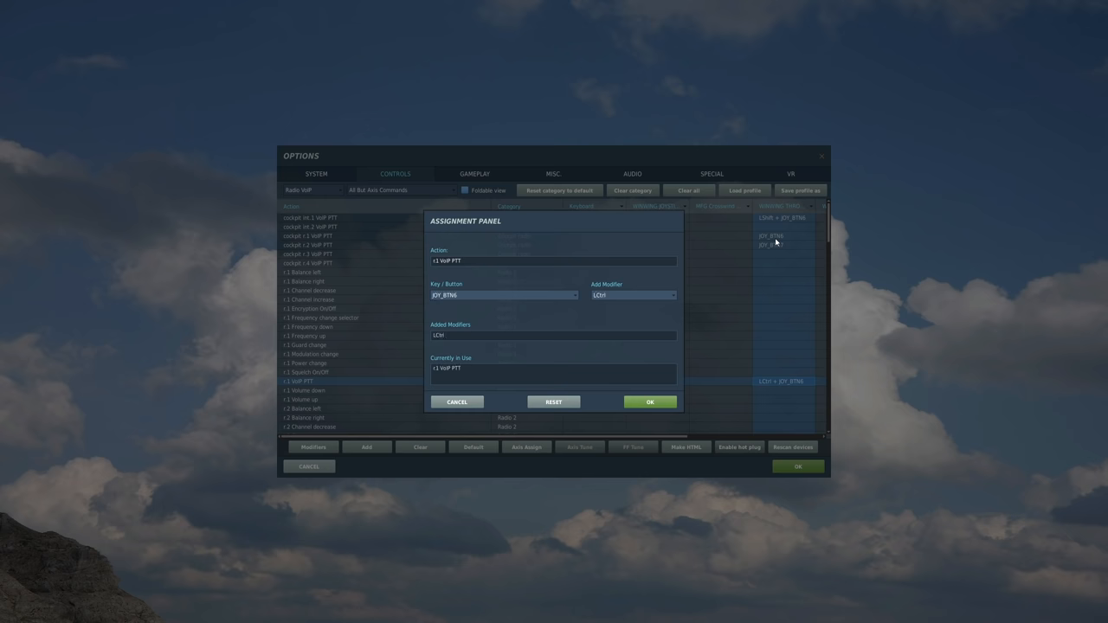
left_click(650, 402)
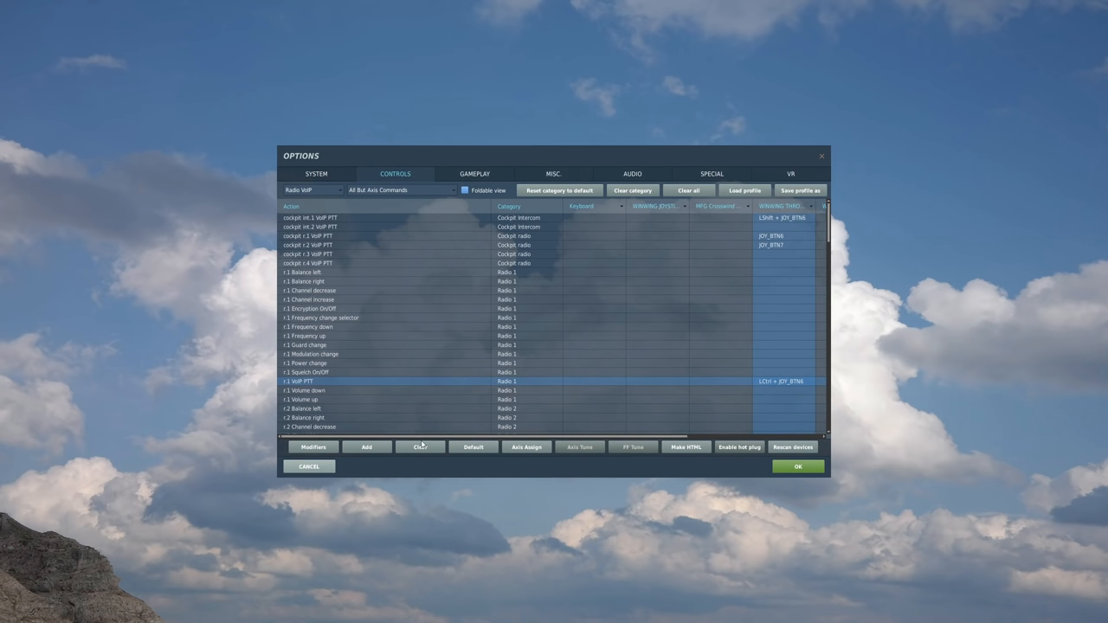
scroll("down", 3)
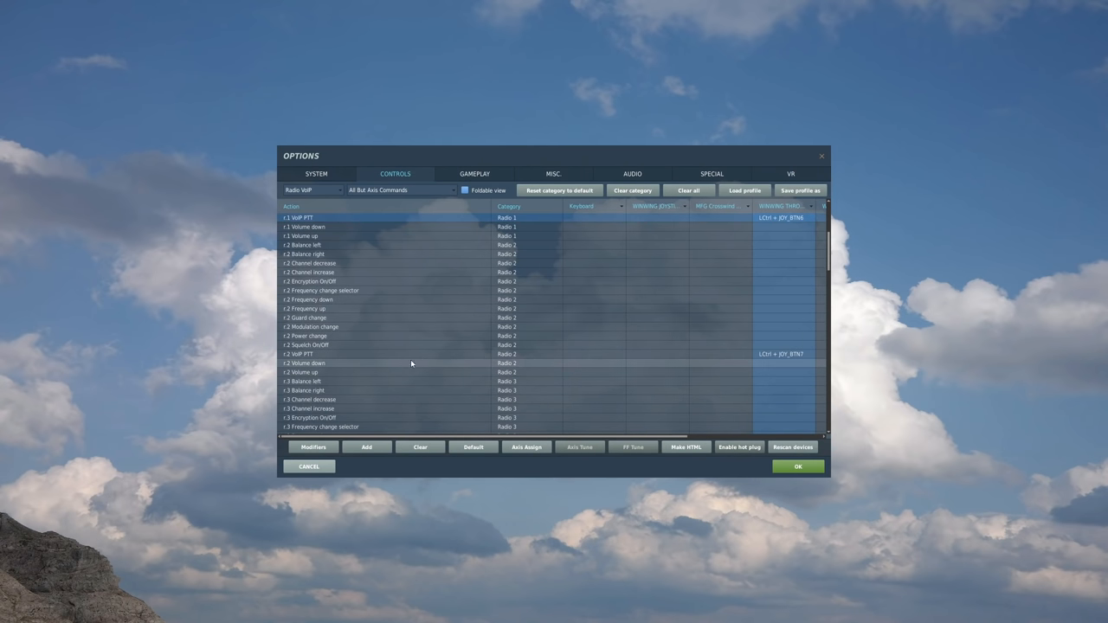
mouse_move(781, 353)
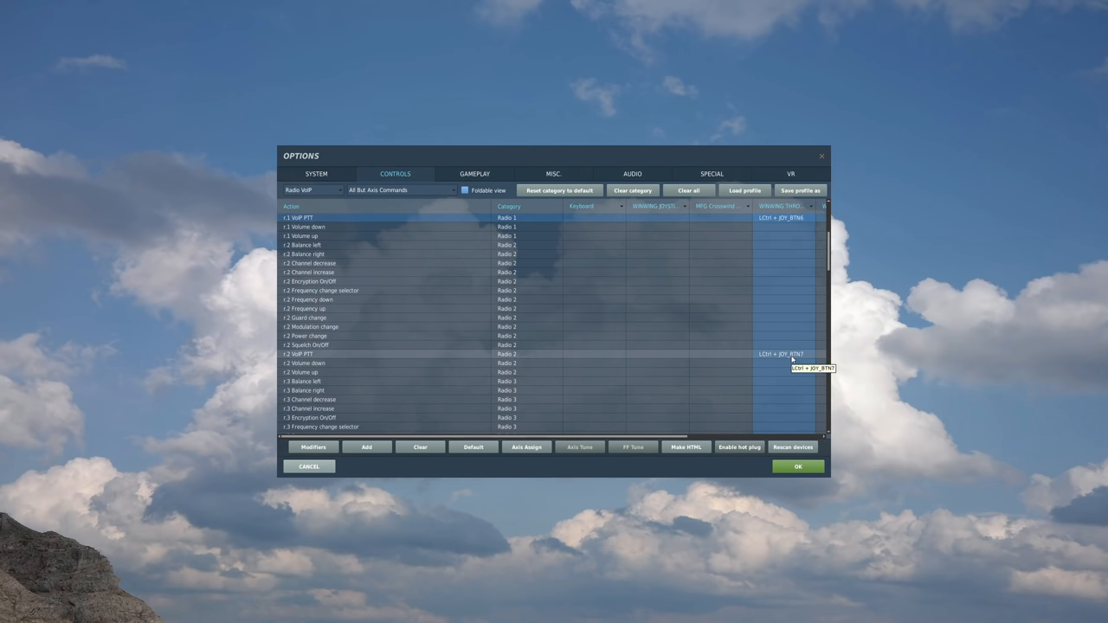
scroll("up", 3)
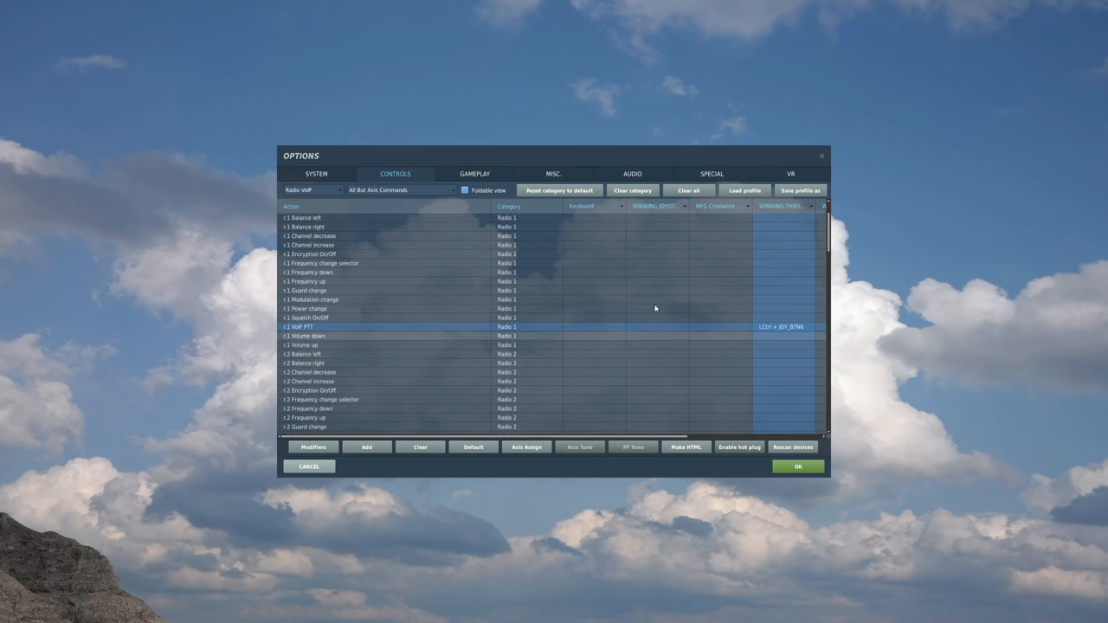
scroll("up", 3)
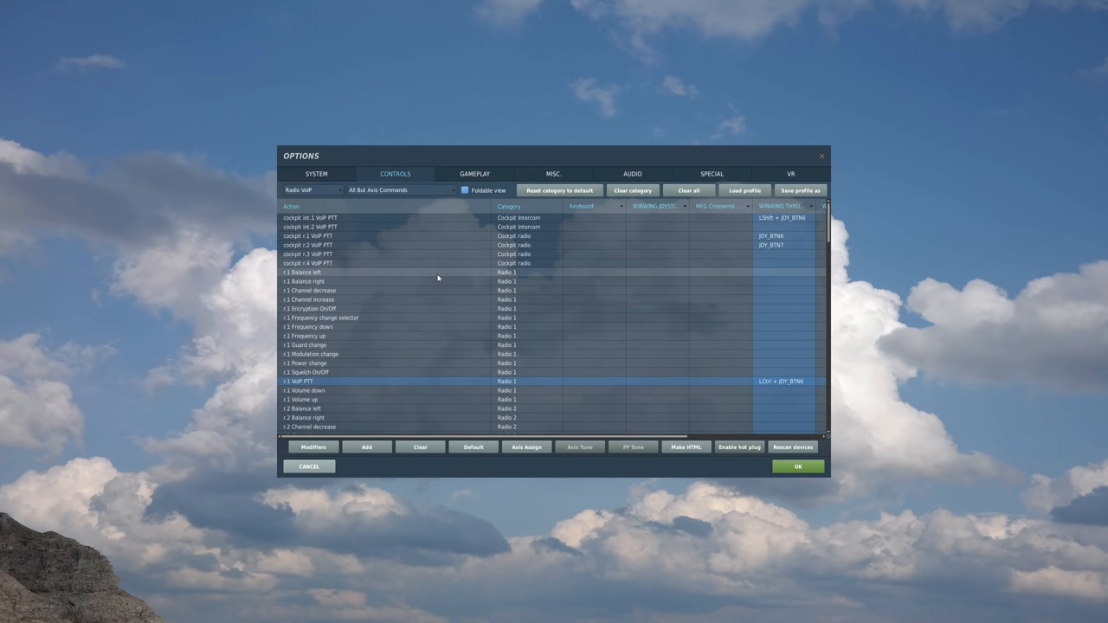
left_click(346, 218)
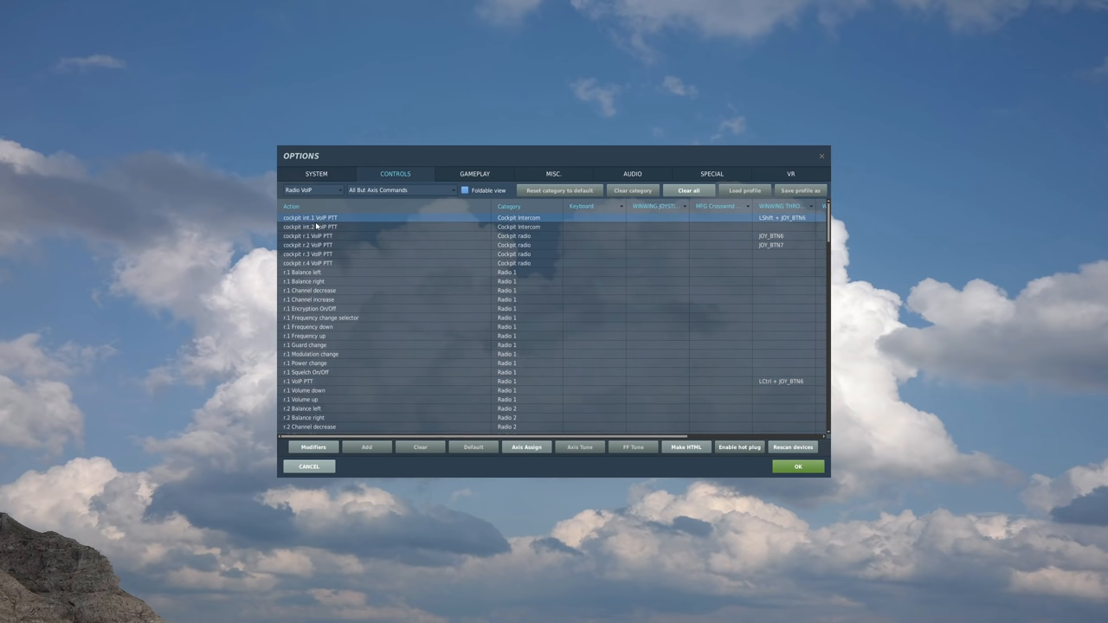
mouse_move(318, 223)
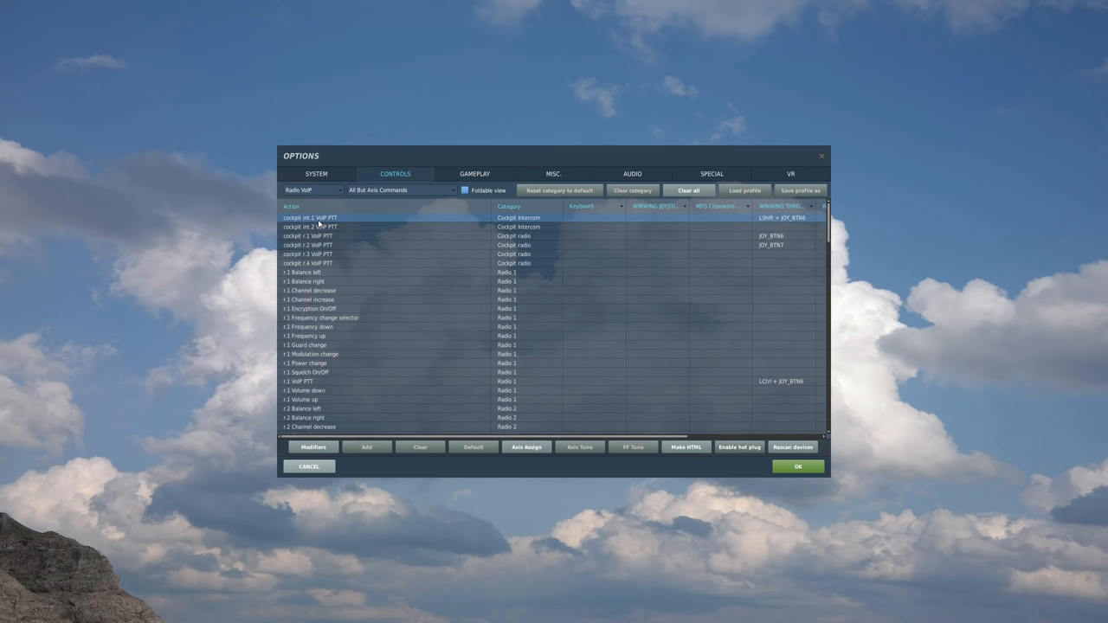
mouse_move(326, 224)
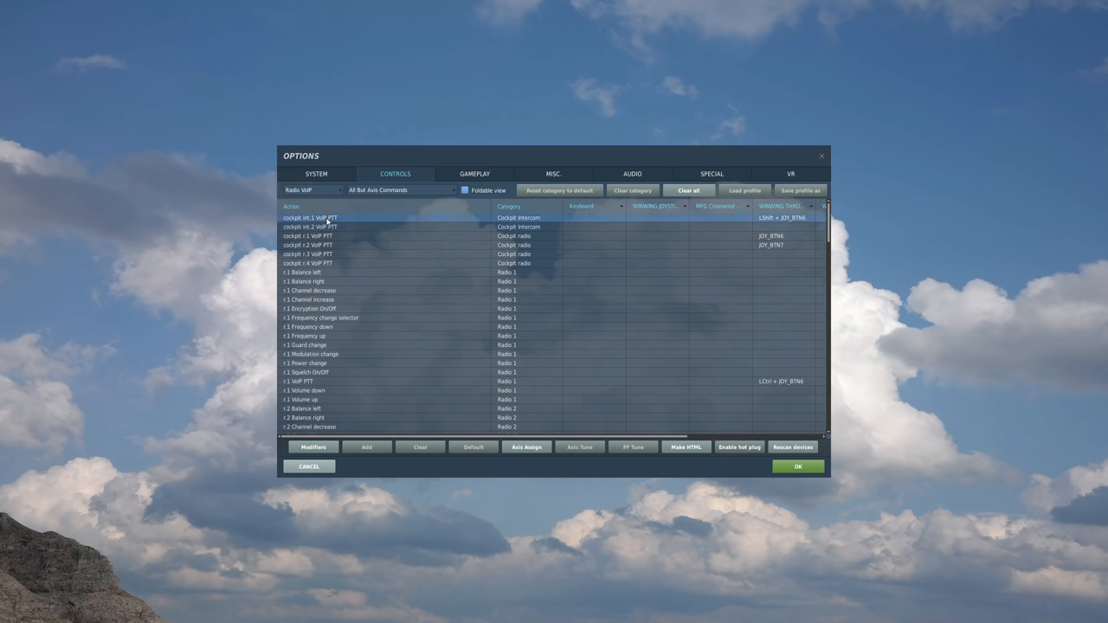
mouse_move(325, 221)
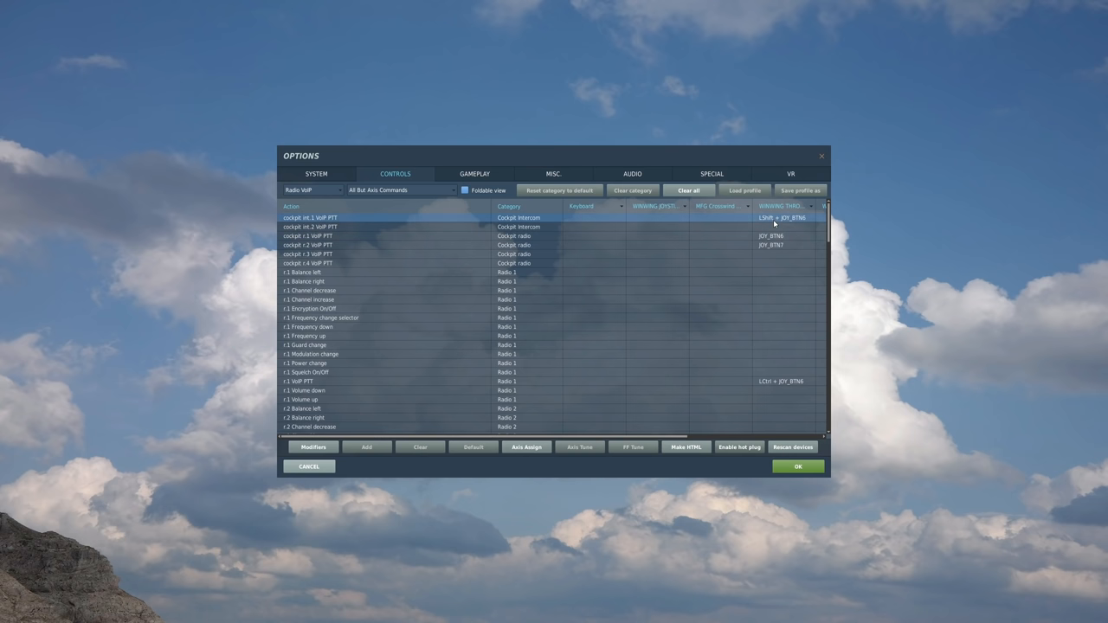
mouse_move(783, 218)
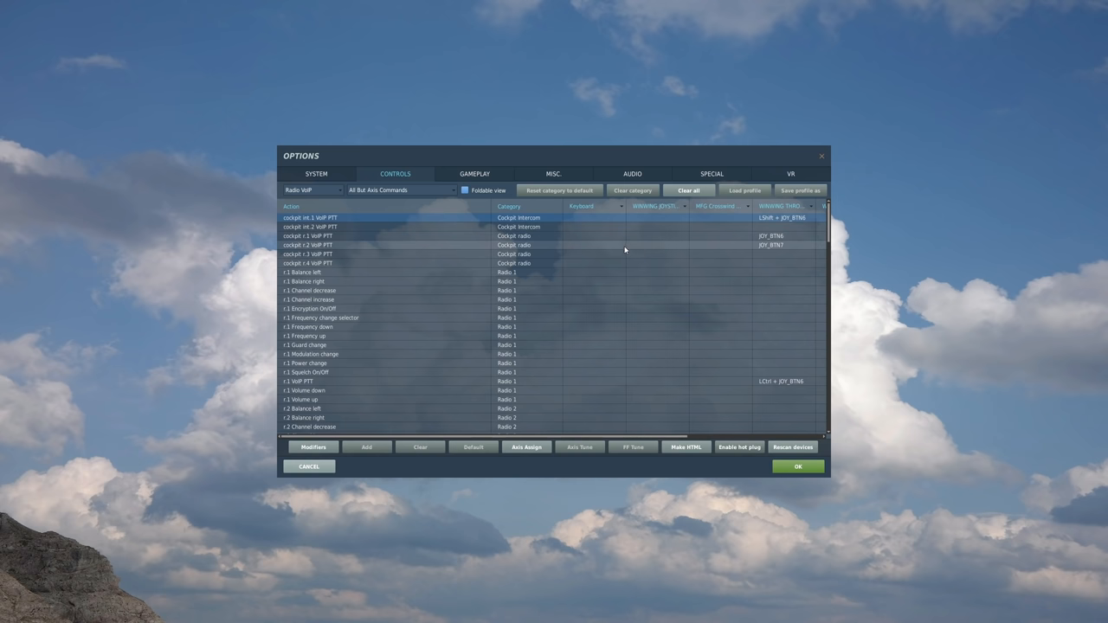
mouse_move(717, 332)
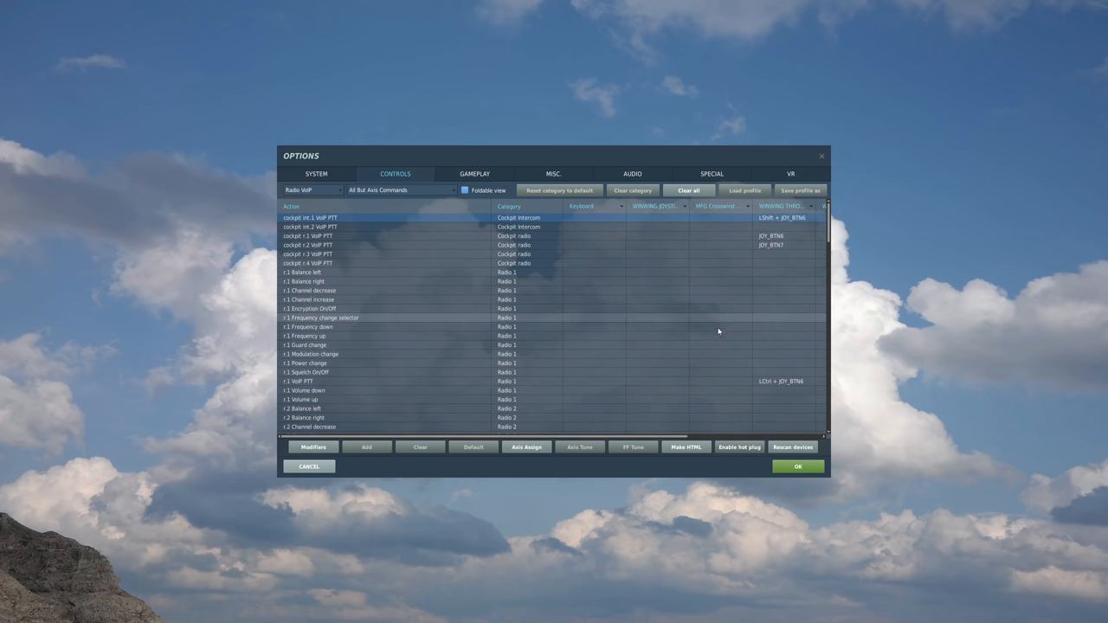
- Scroll through the controls list before leaving the options
scroll("down", 3)
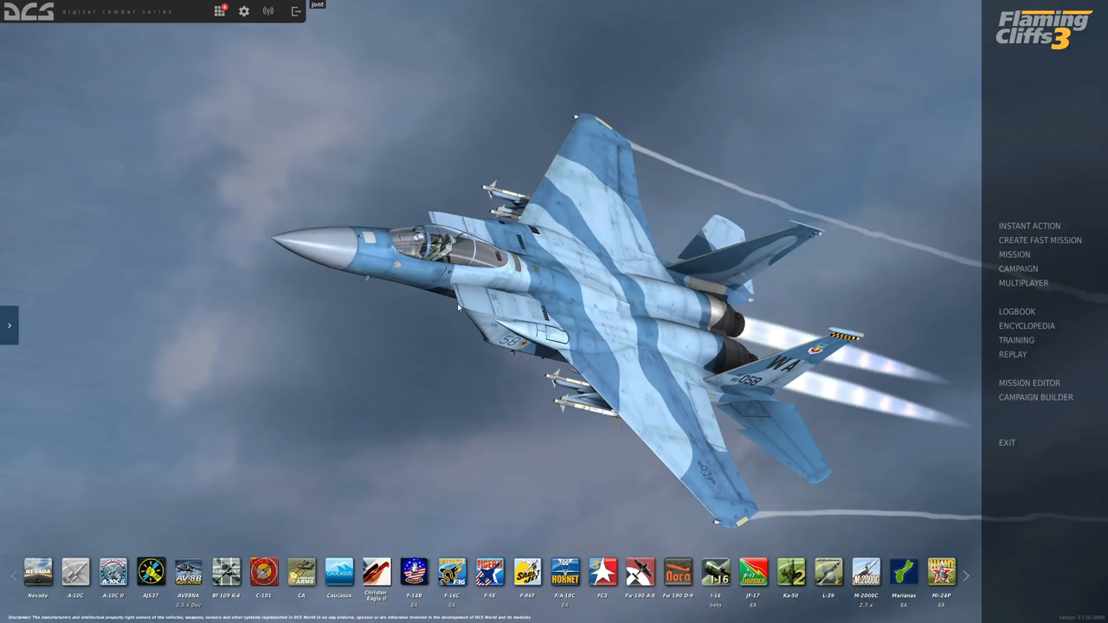
mouse_move(244, 11)
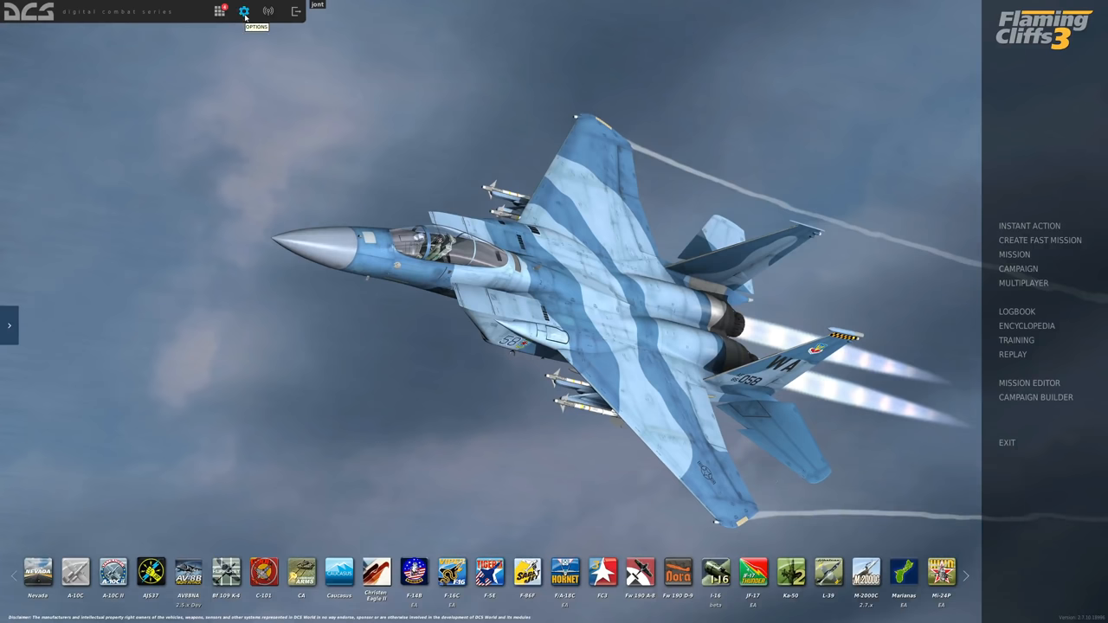
- In Dynamic Radio options, review the A-10A's two integrated radio units
left_click(243, 11)
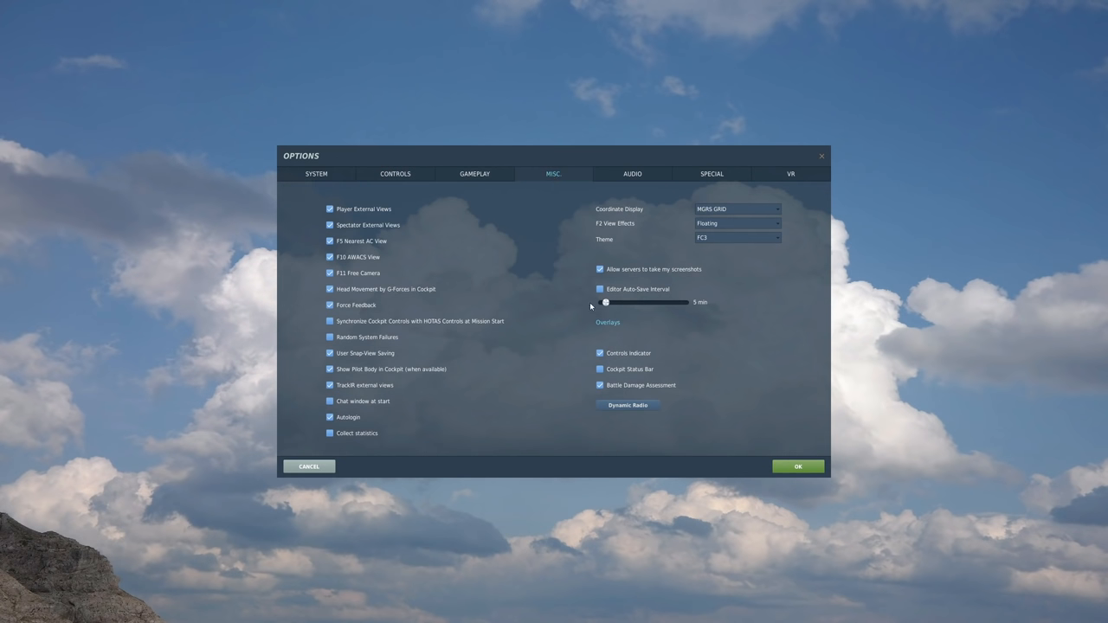
left_click(627, 406)
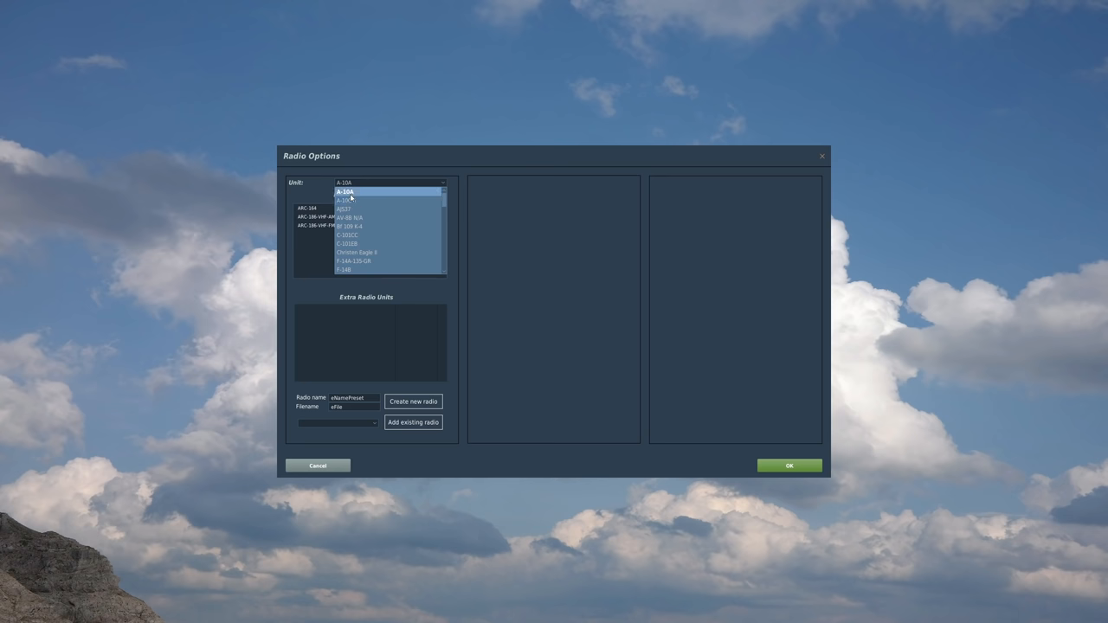
left_click(346, 190)
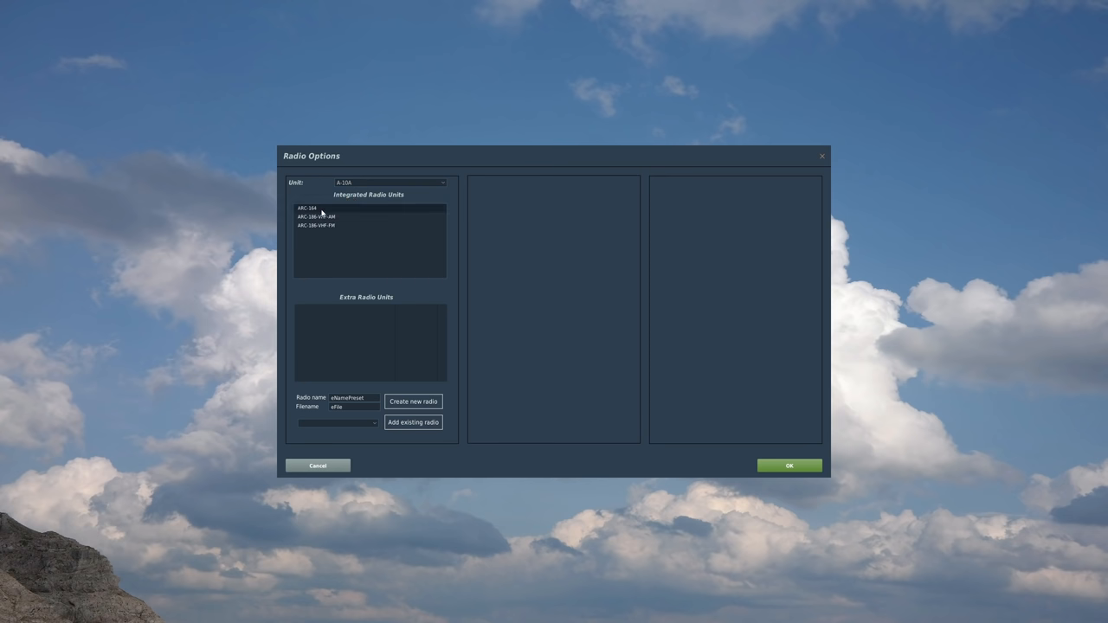
left_click(330, 208)
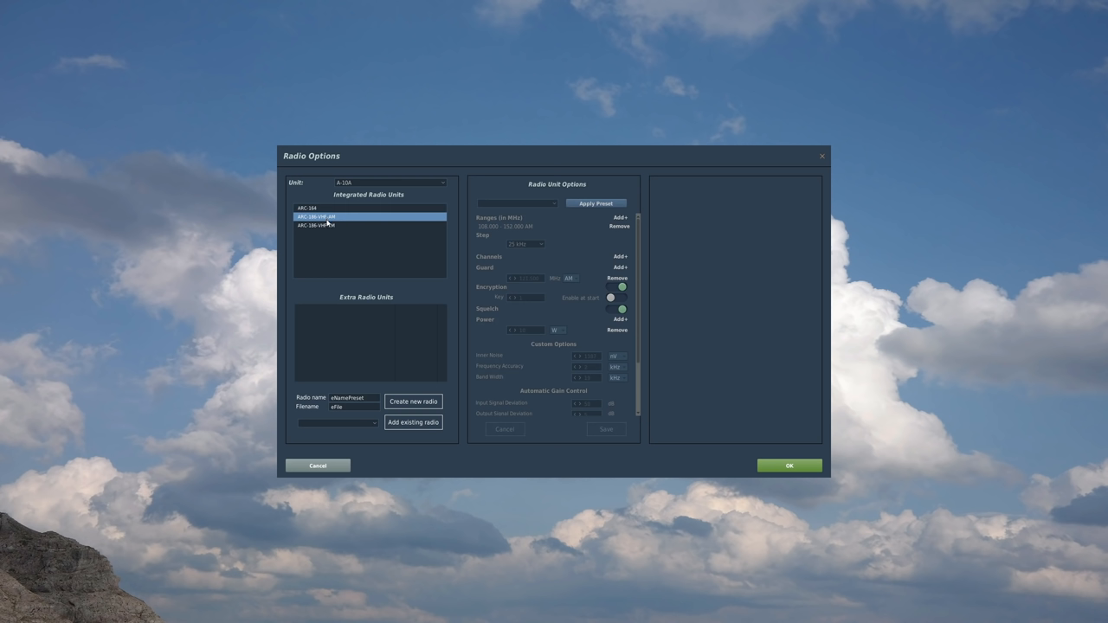
left_click(308, 208)
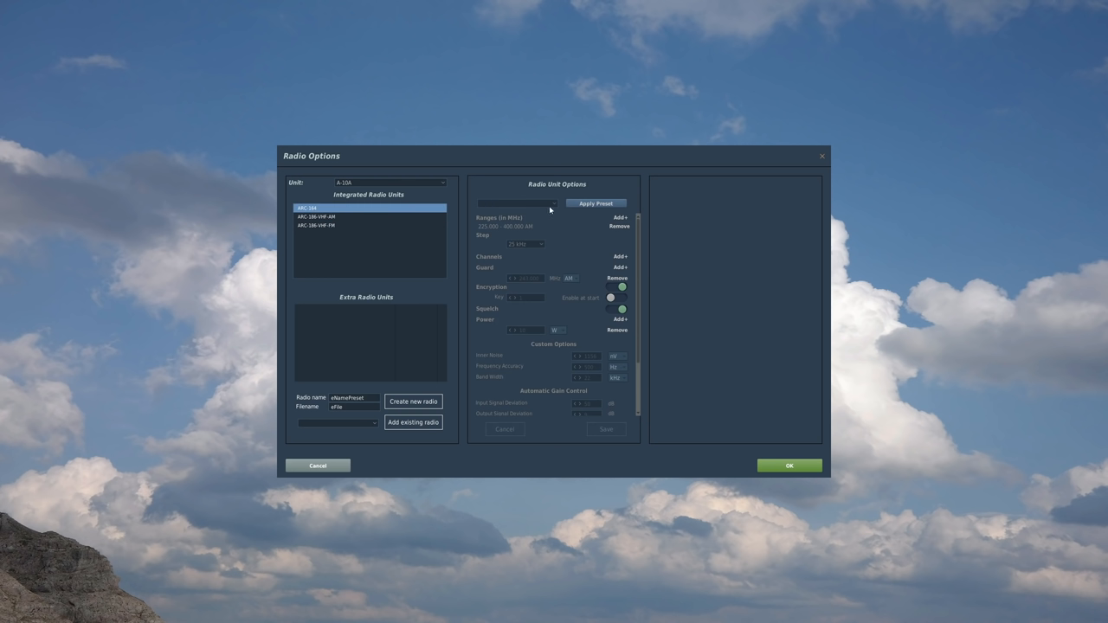
mouse_move(509, 319)
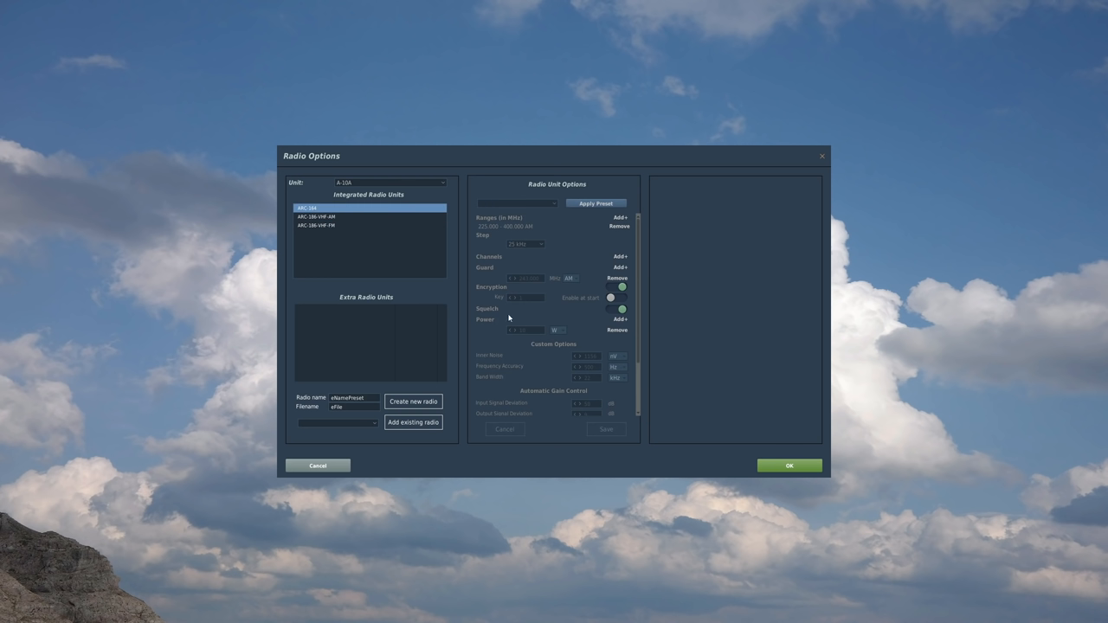
mouse_move(402, 250)
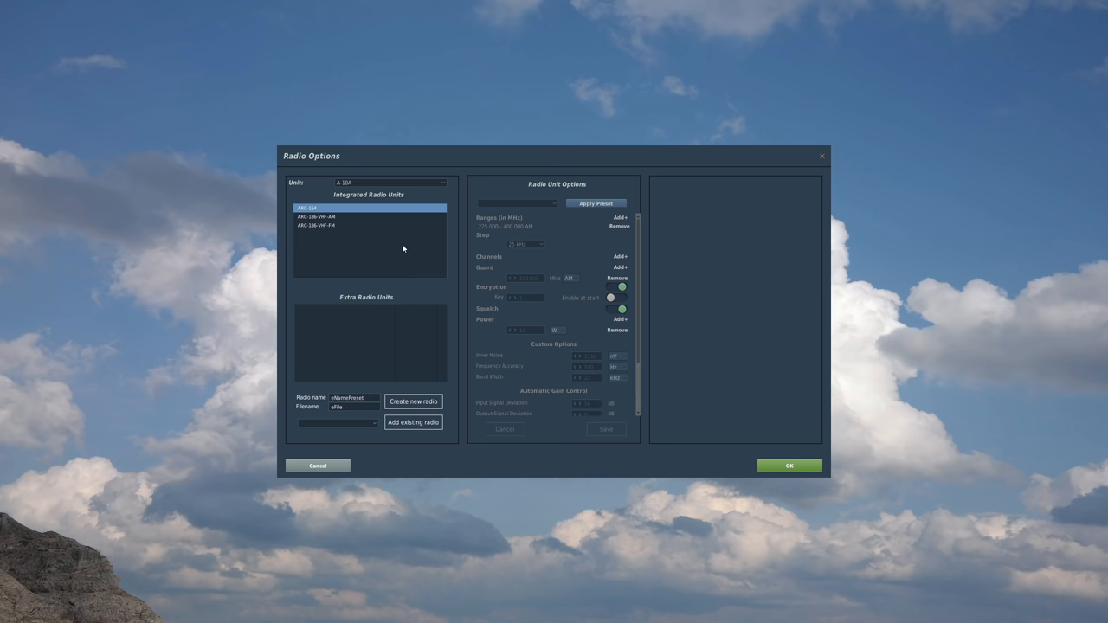
mouse_move(334, 356)
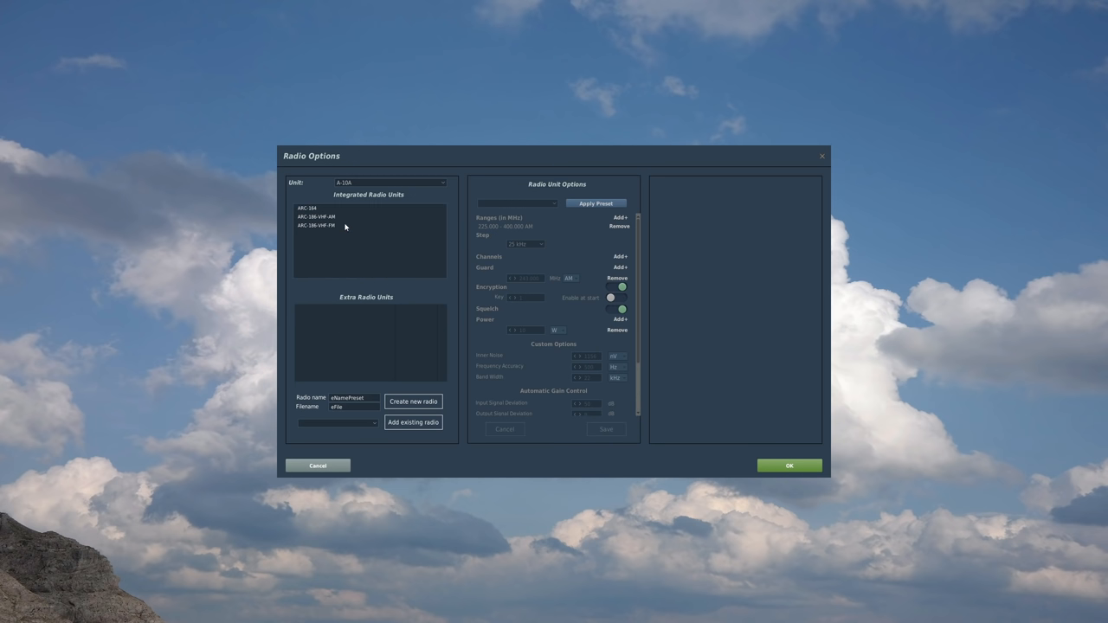
- Switch the Radio Options unit to the warbird and show its single integrated radio
left_click(390, 184)
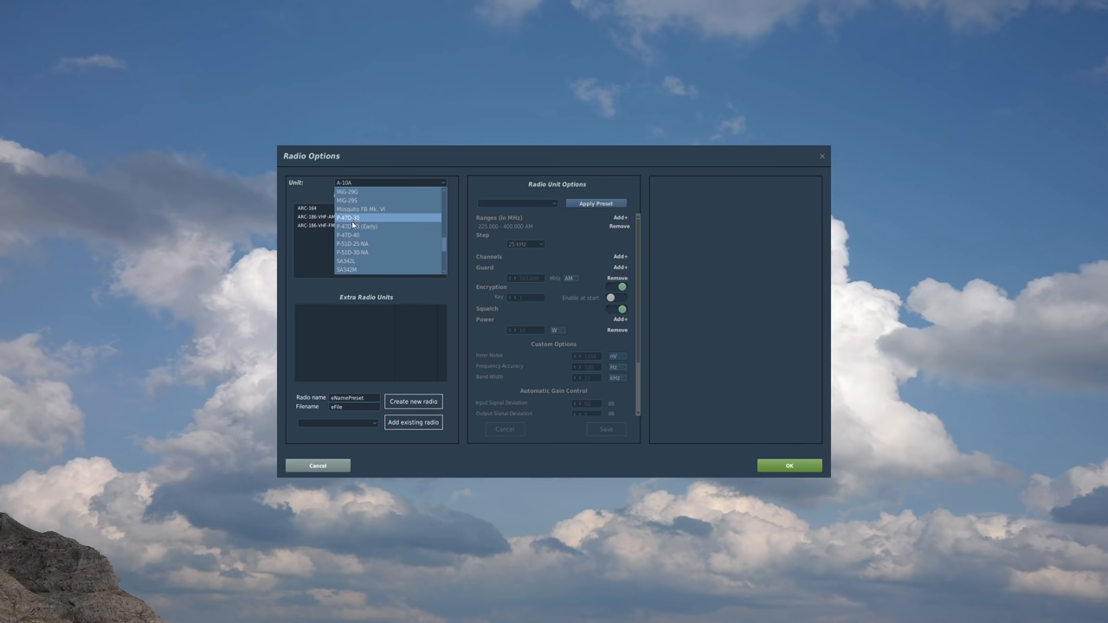
mouse_move(350, 236)
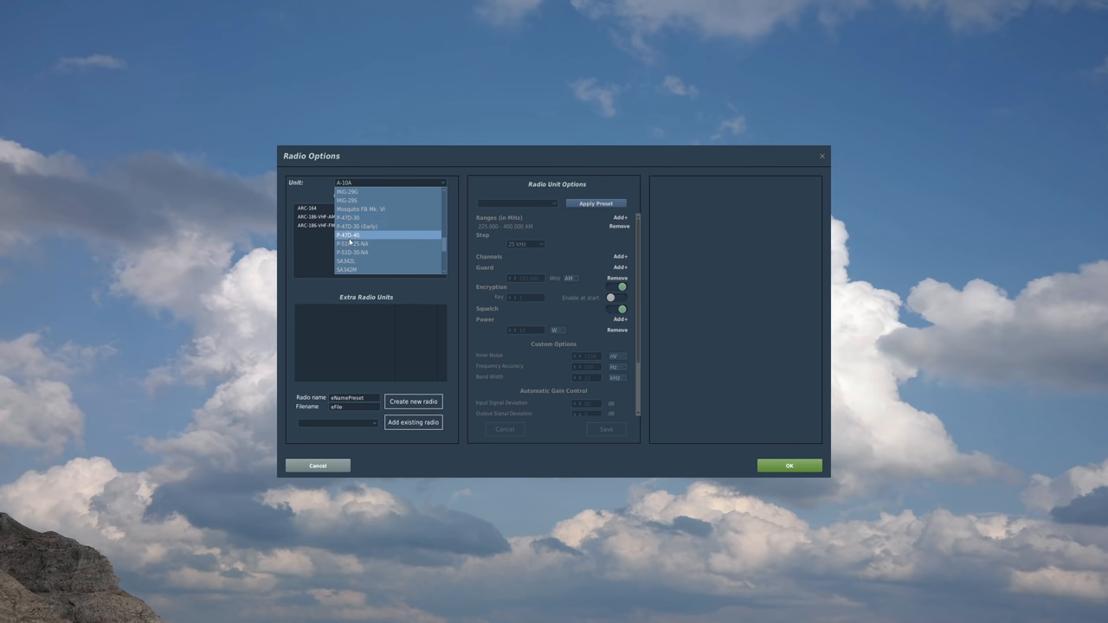
left_click(347, 235)
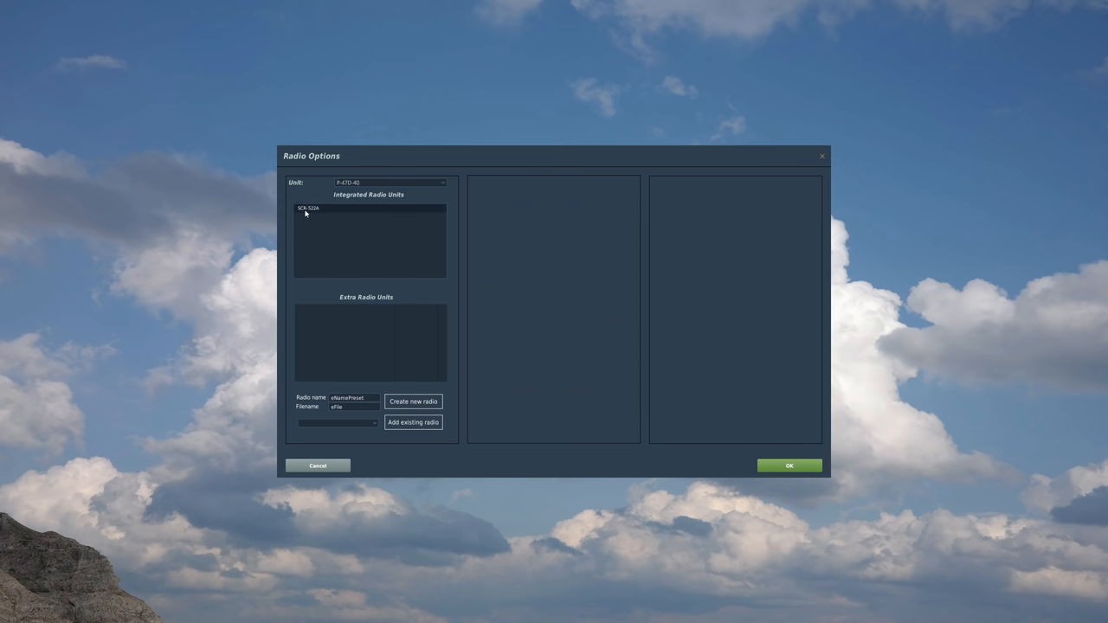
left_click(308, 208)
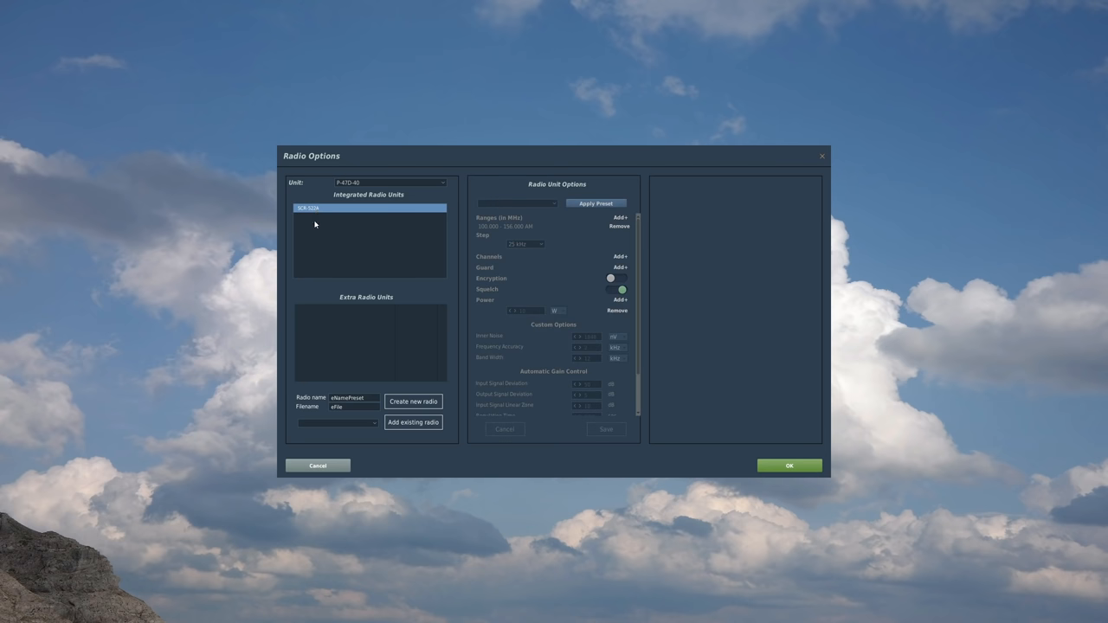
mouse_move(481, 232)
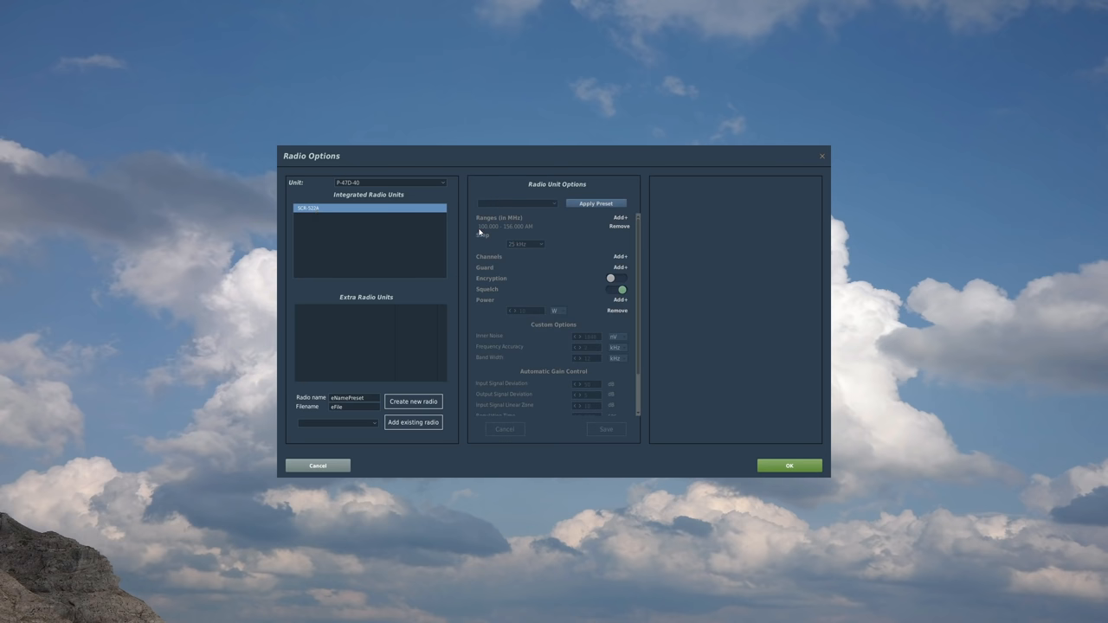
mouse_move(485, 232)
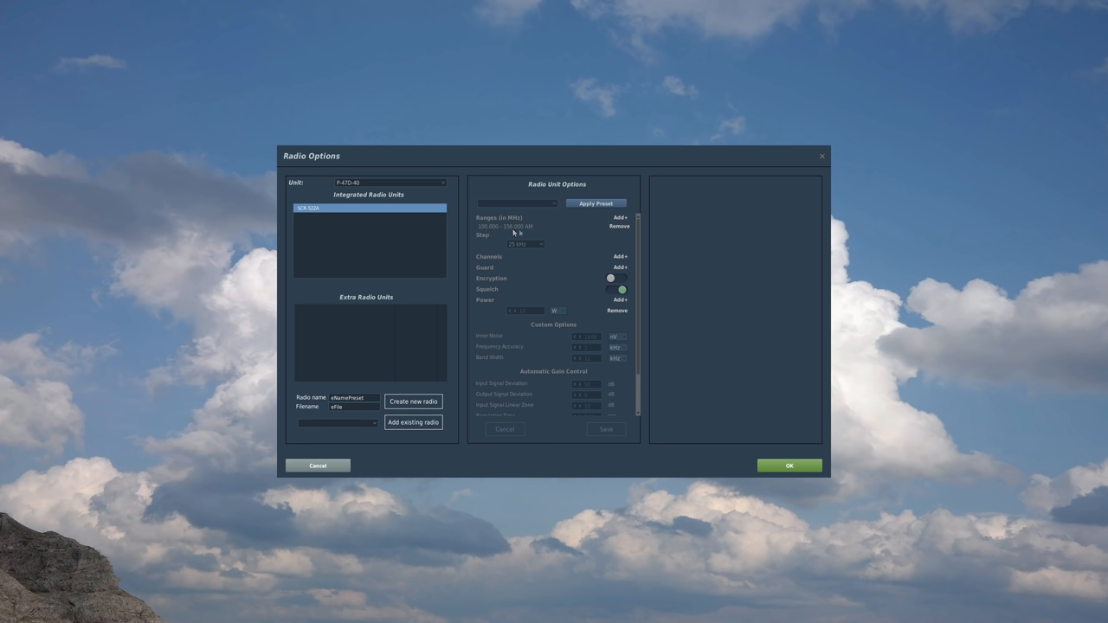
mouse_move(513, 232)
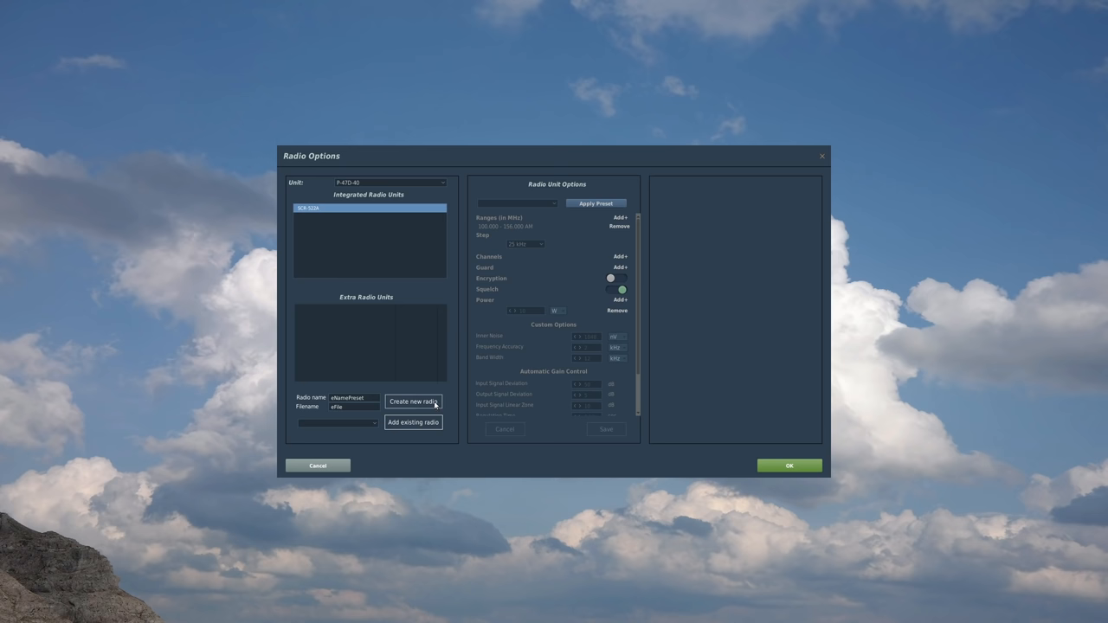
mouse_move(375, 454)
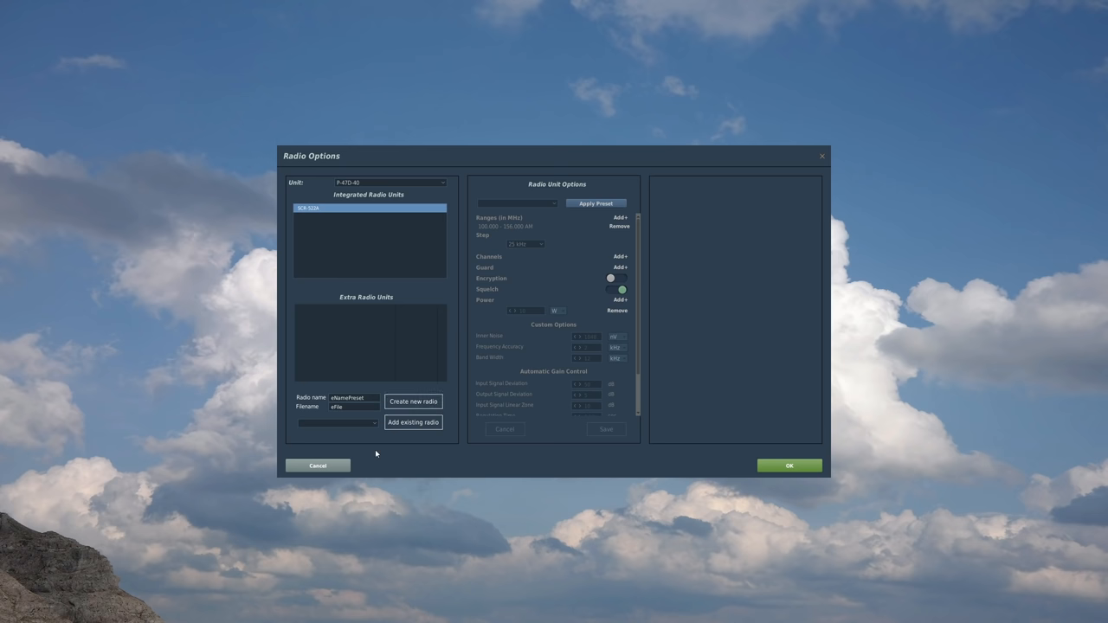
- Add a second radio model to the warbird, view its settings and confirm the radio changes
left_click(338, 423)
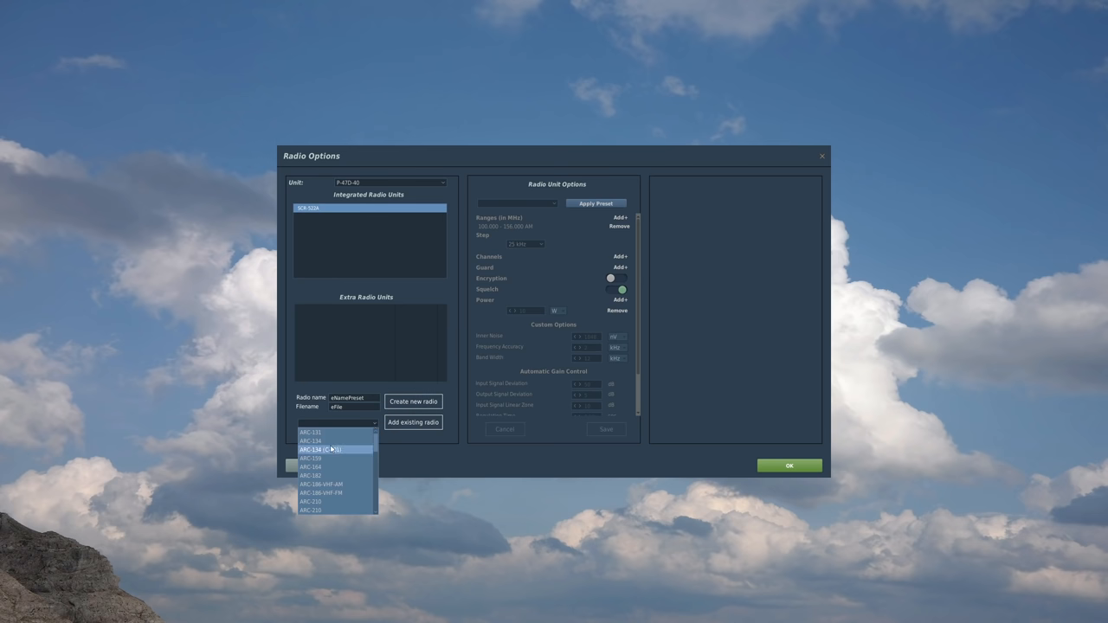
scroll("down", 3)
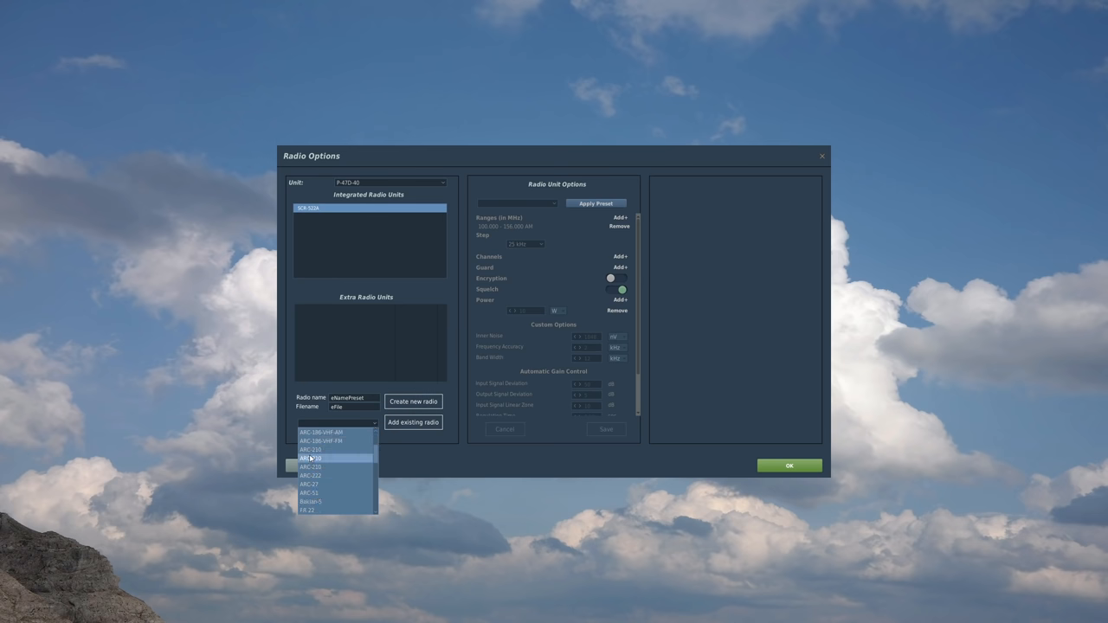
left_click(310, 457)
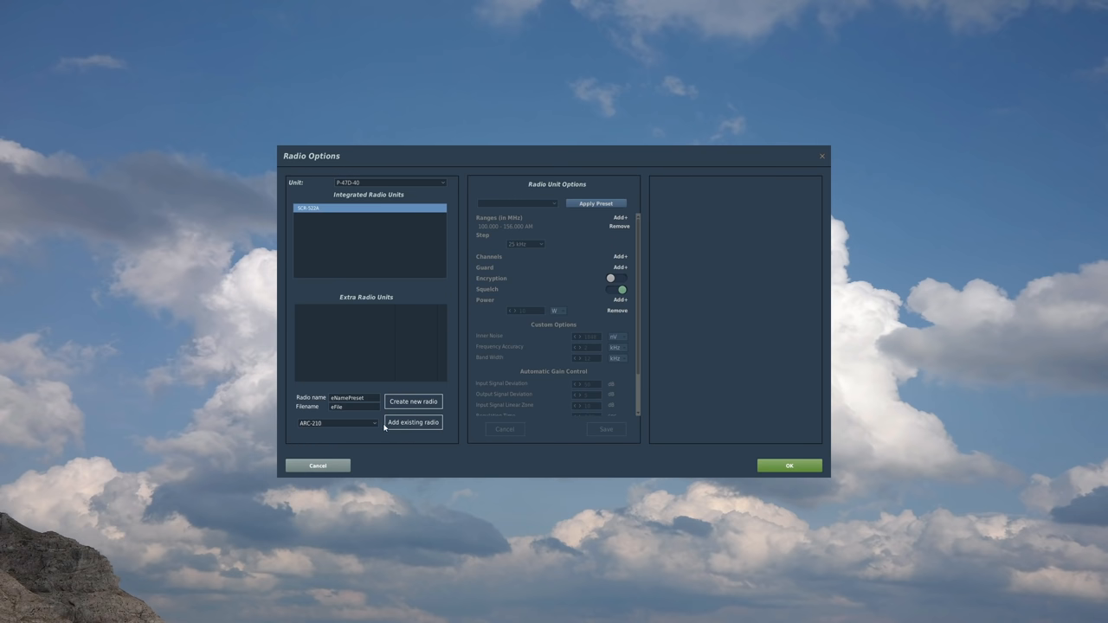
left_click(412, 423)
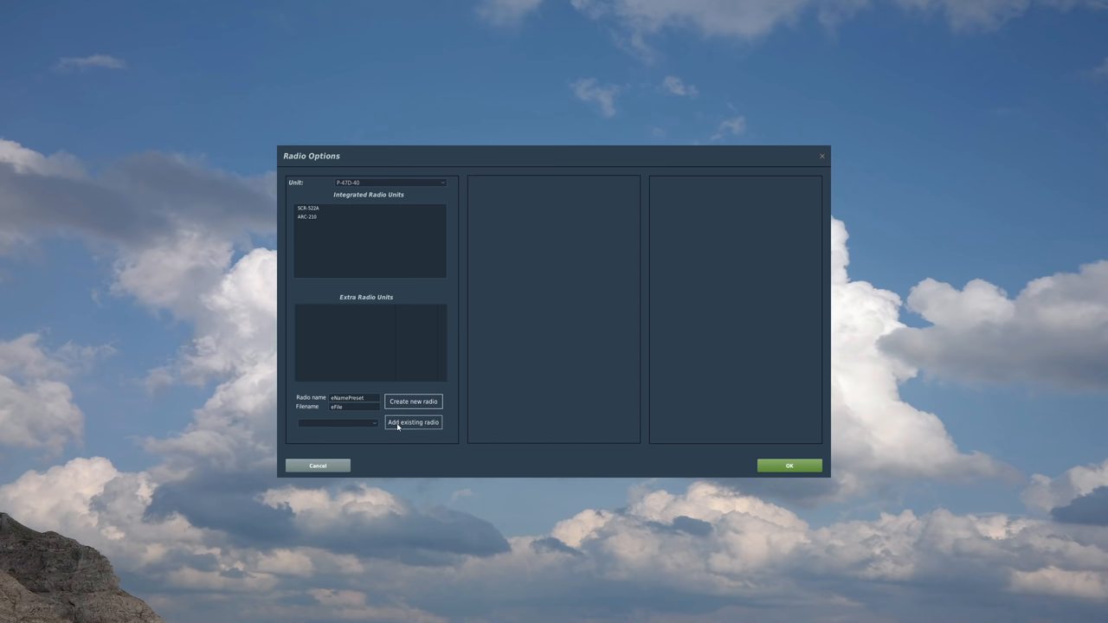
left_click(308, 216)
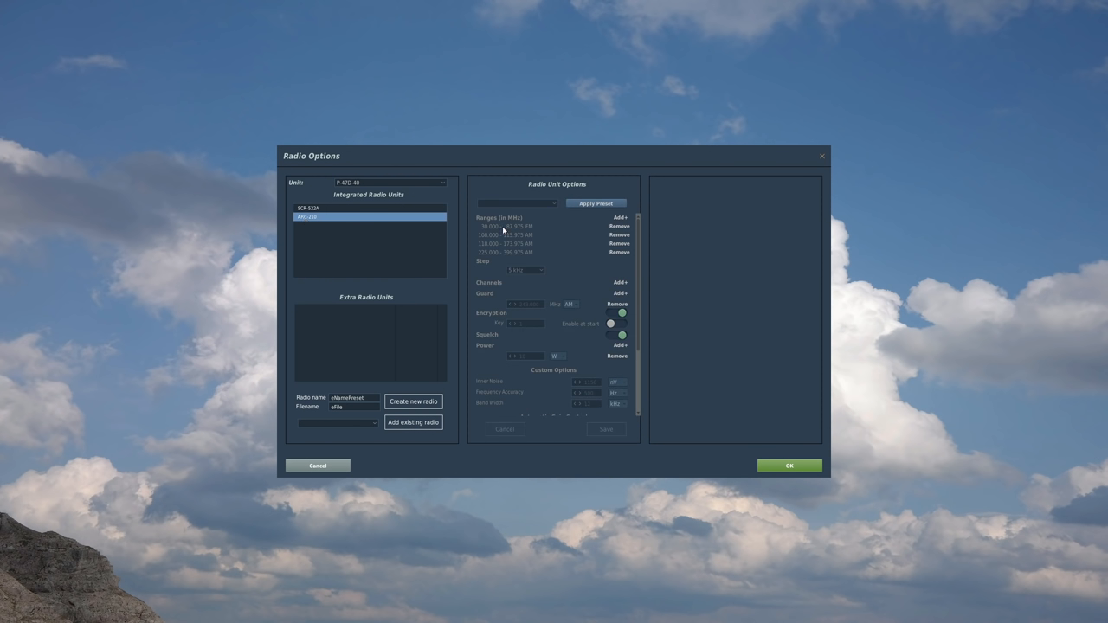
mouse_move(530, 229)
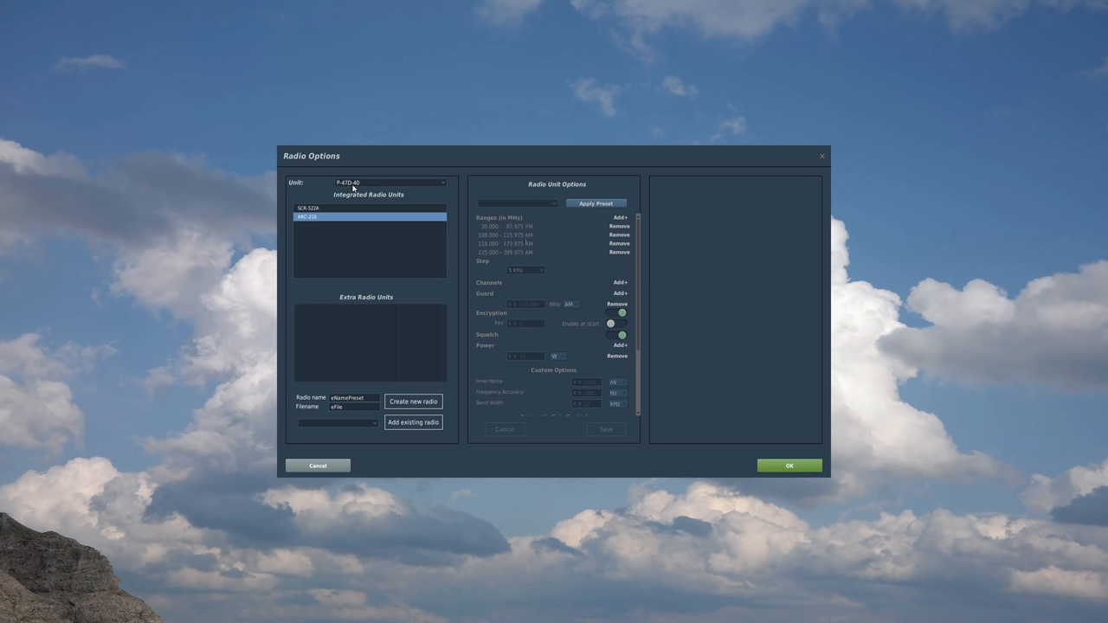
mouse_move(302, 222)
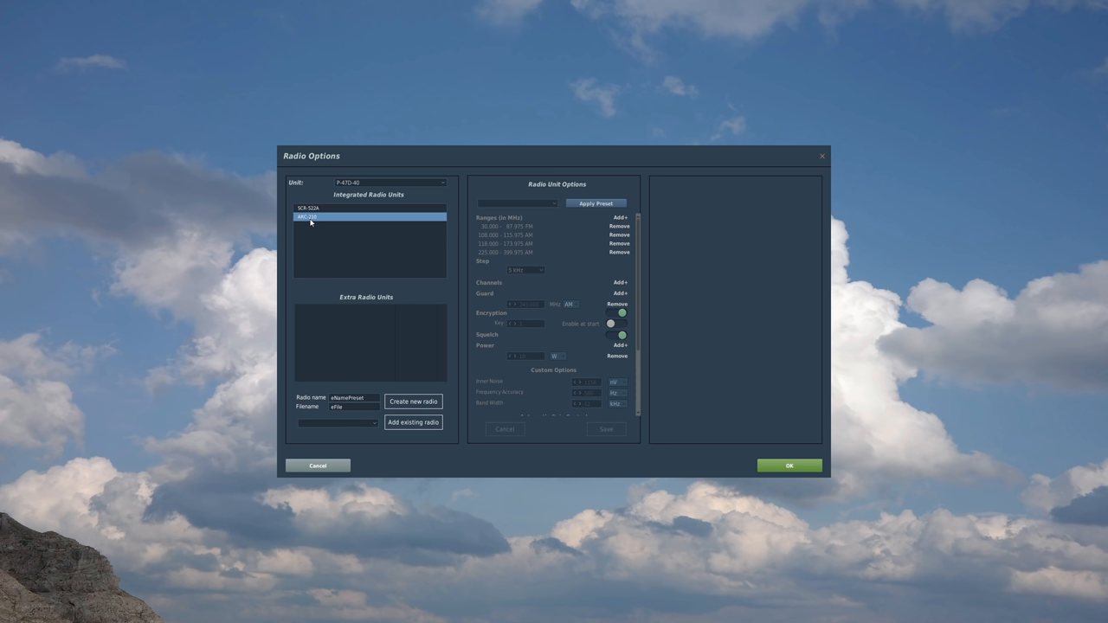
mouse_move(658, 446)
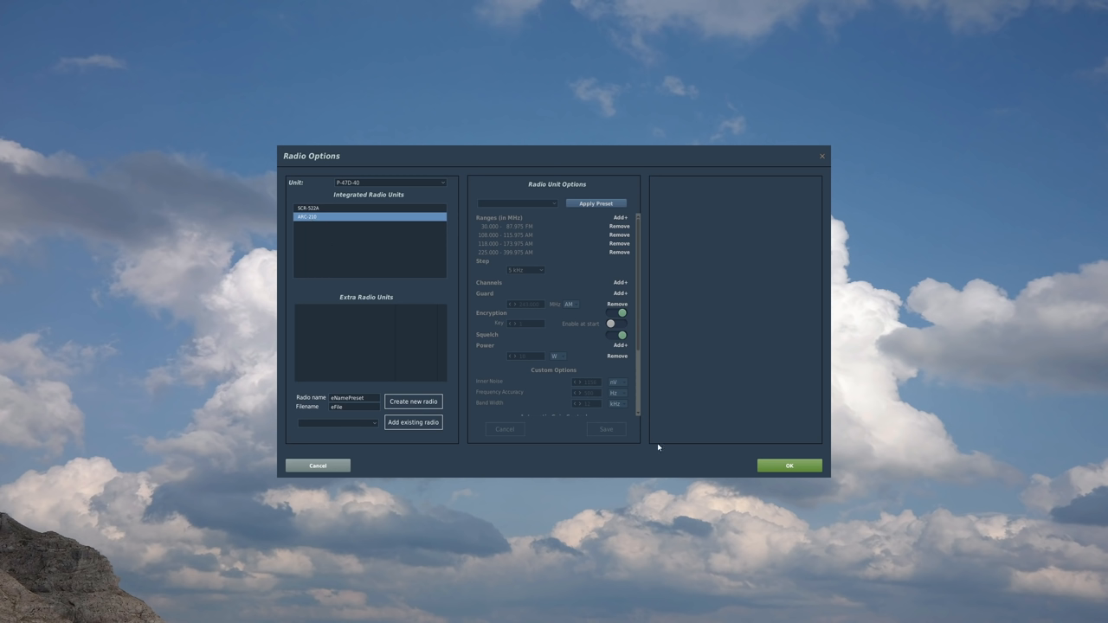
left_click(788, 466)
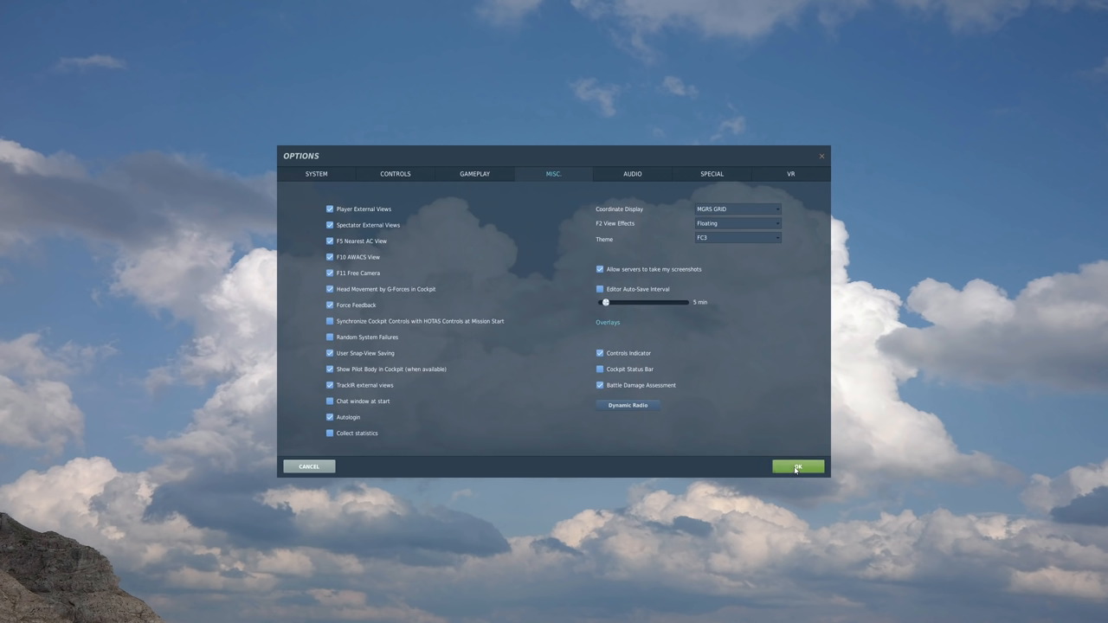
mouse_move(798, 475)
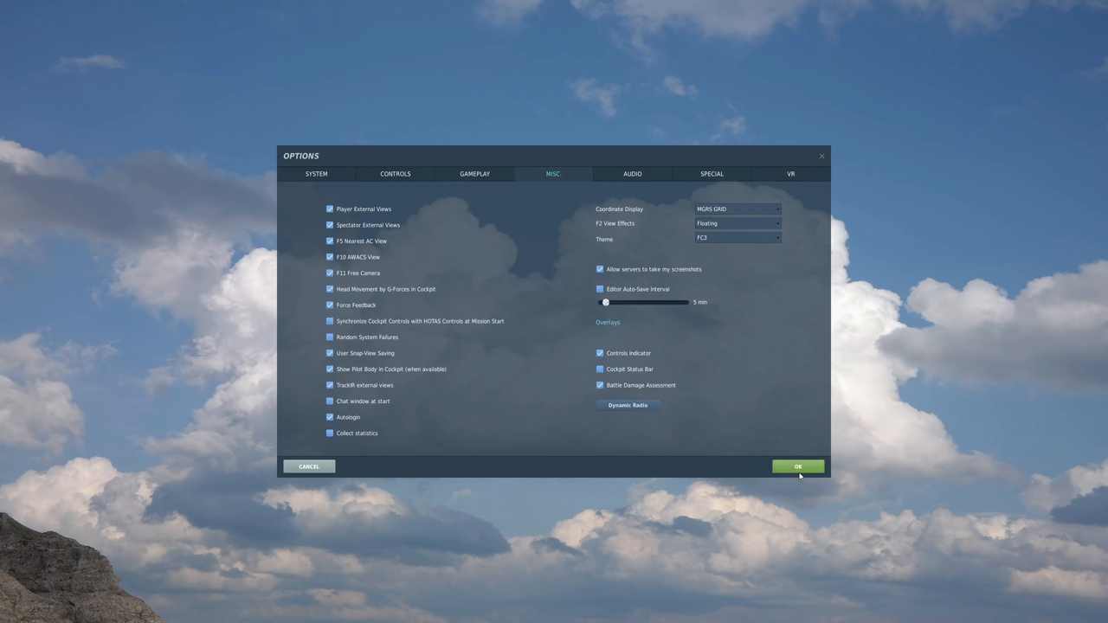
- Save the game options and return to the main menu
left_click(797, 468)
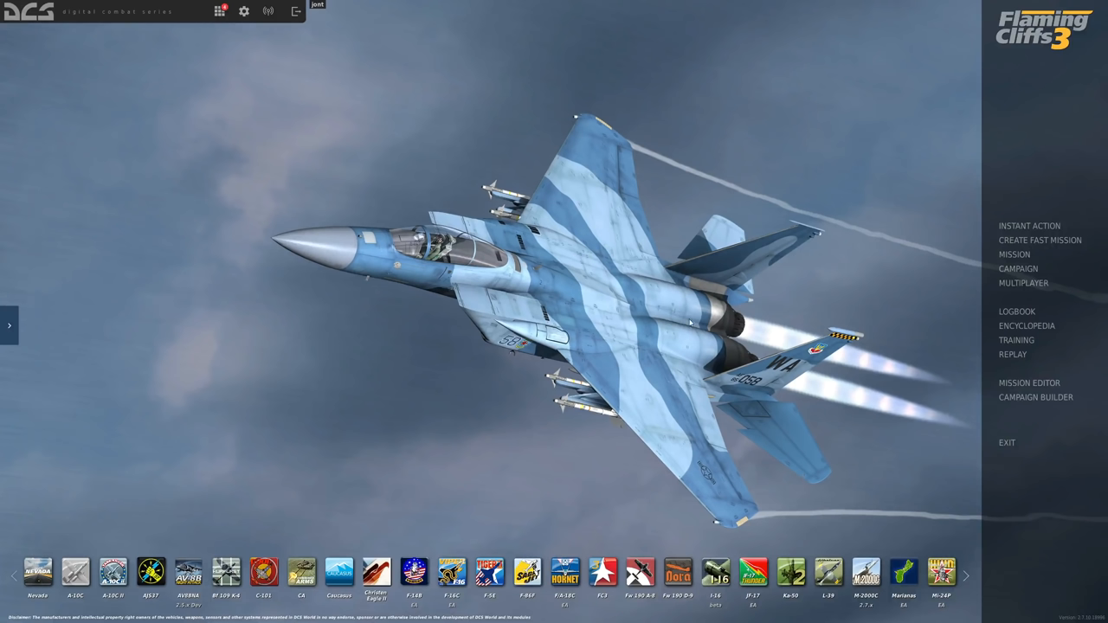
mouse_move(998, 291)
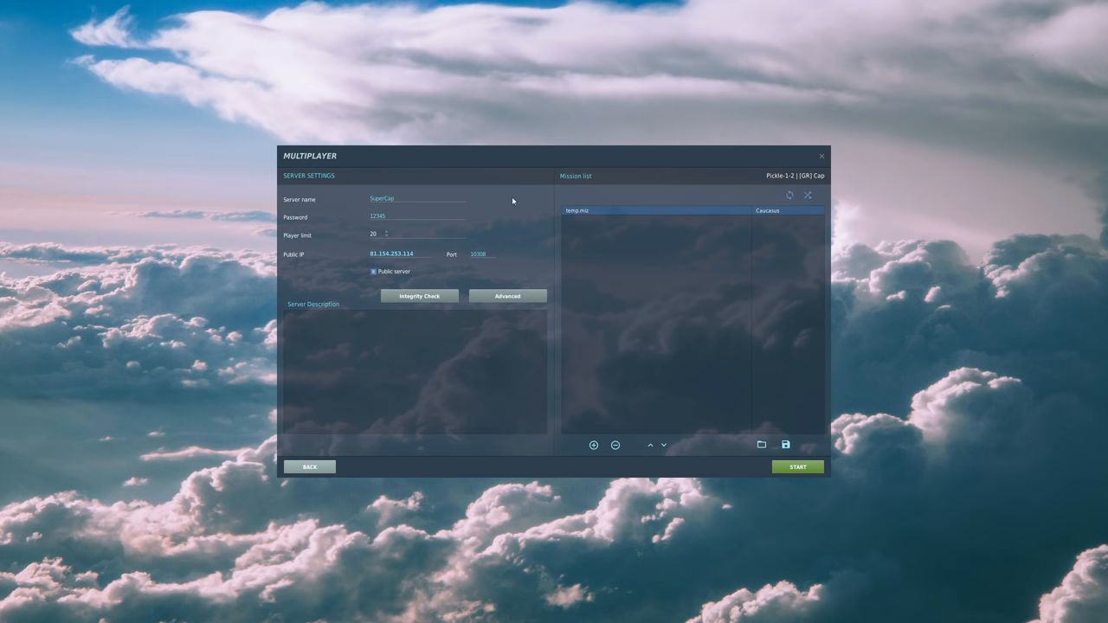
mouse_move(578, 215)
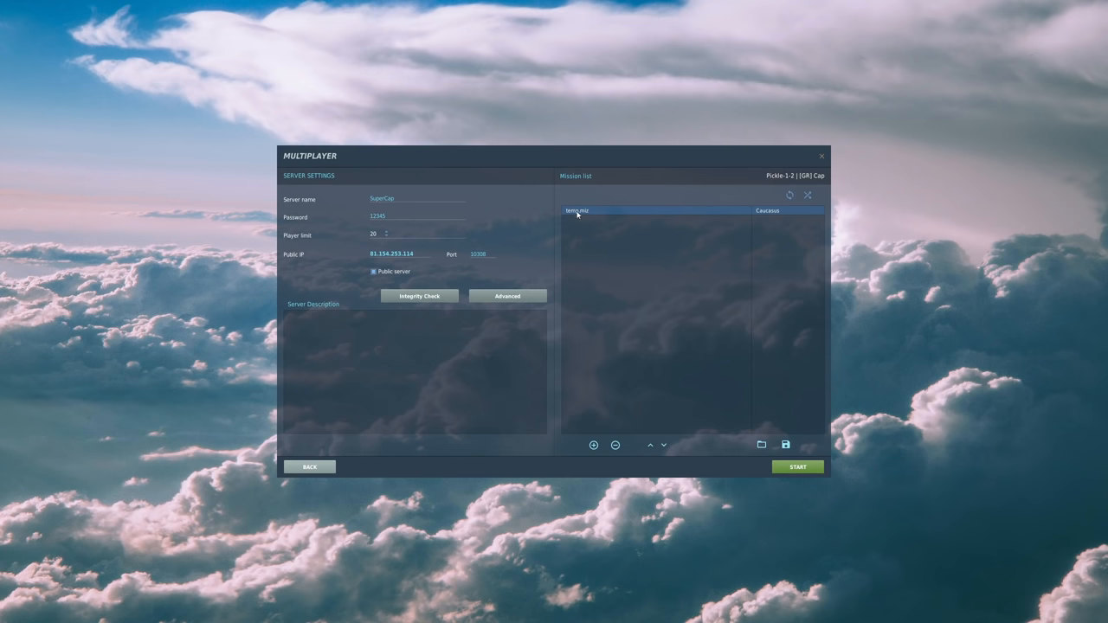
mouse_move(502, 354)
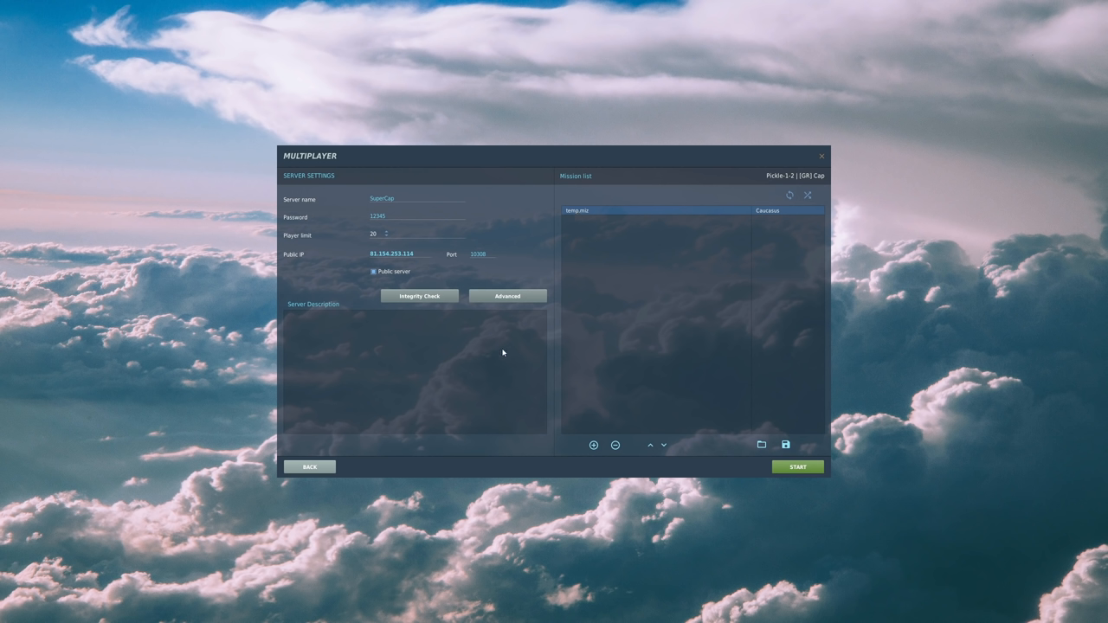
- Allow players an extra radio in the advanced server settings and confirm them
left_click(508, 294)
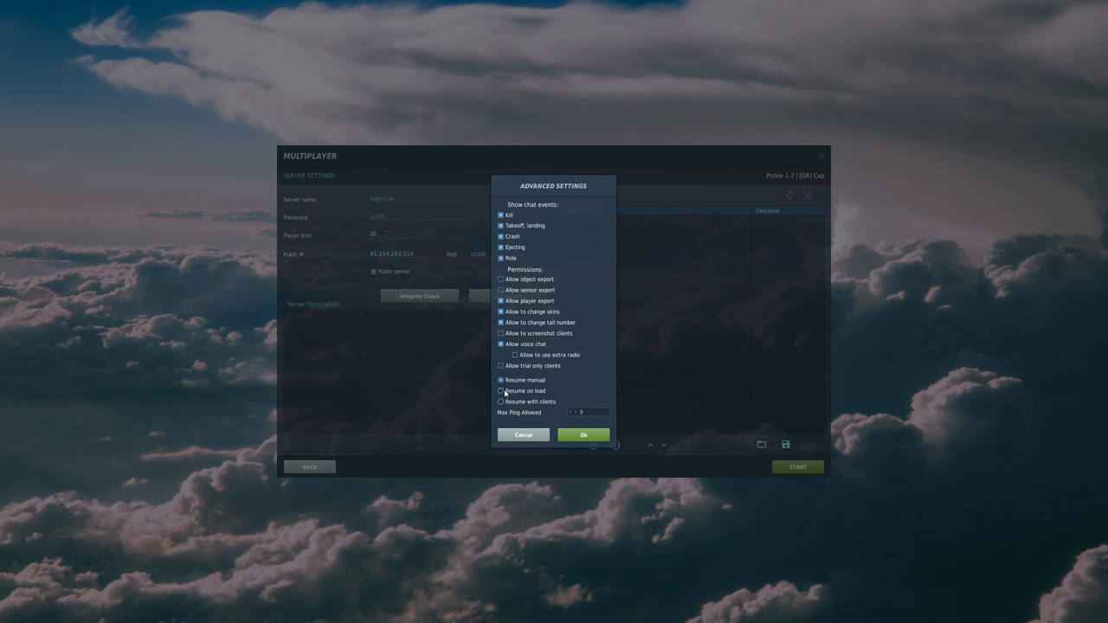
left_click(516, 355)
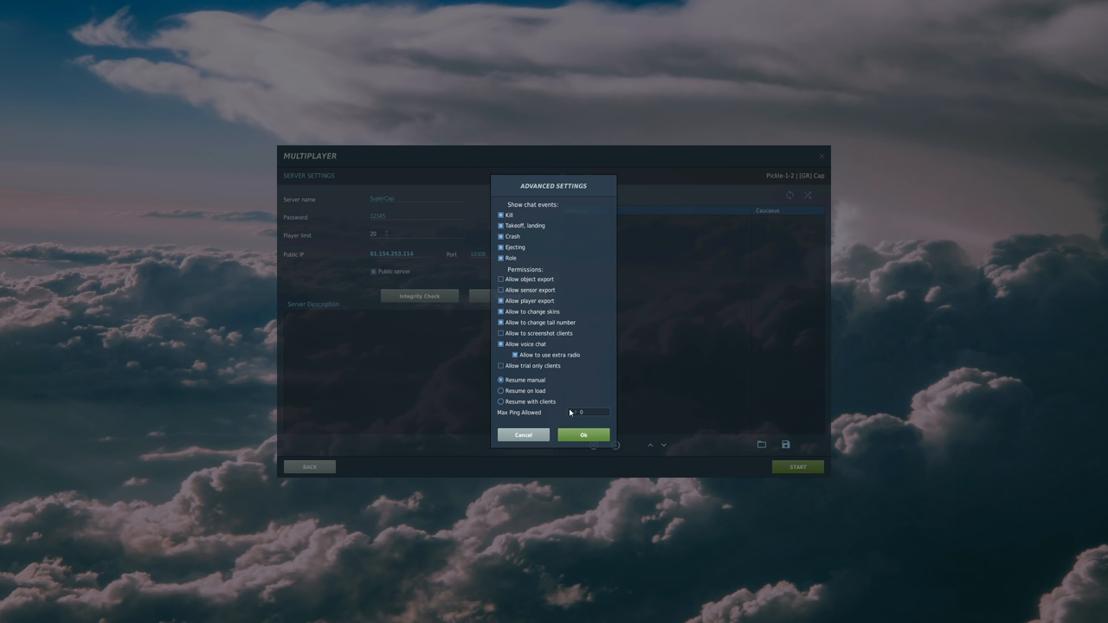
mouse_move(574, 462)
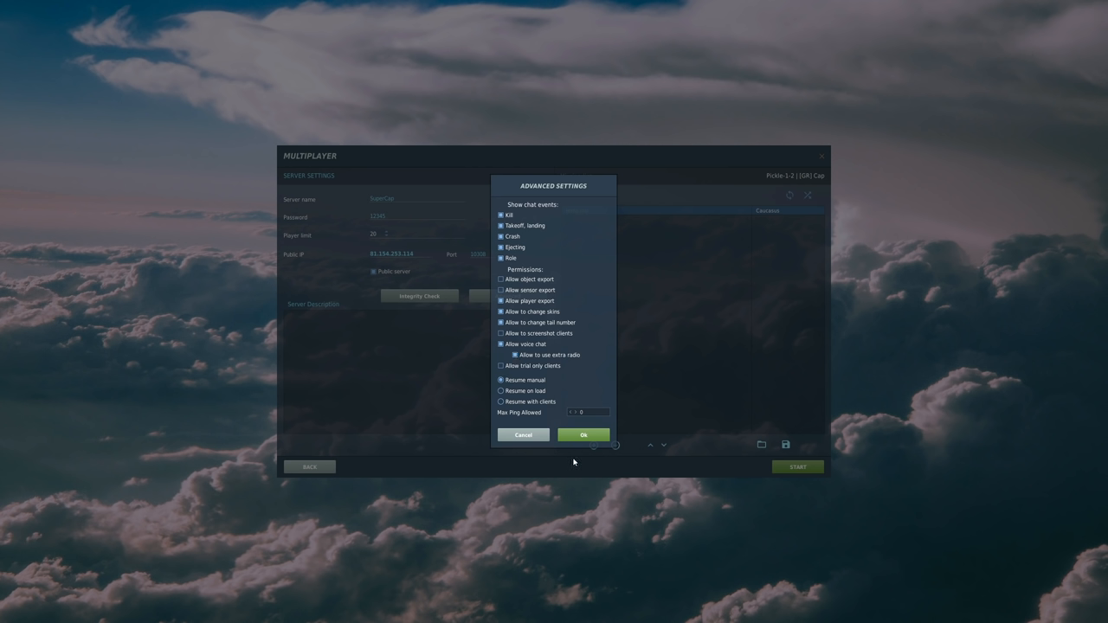
left_click(582, 435)
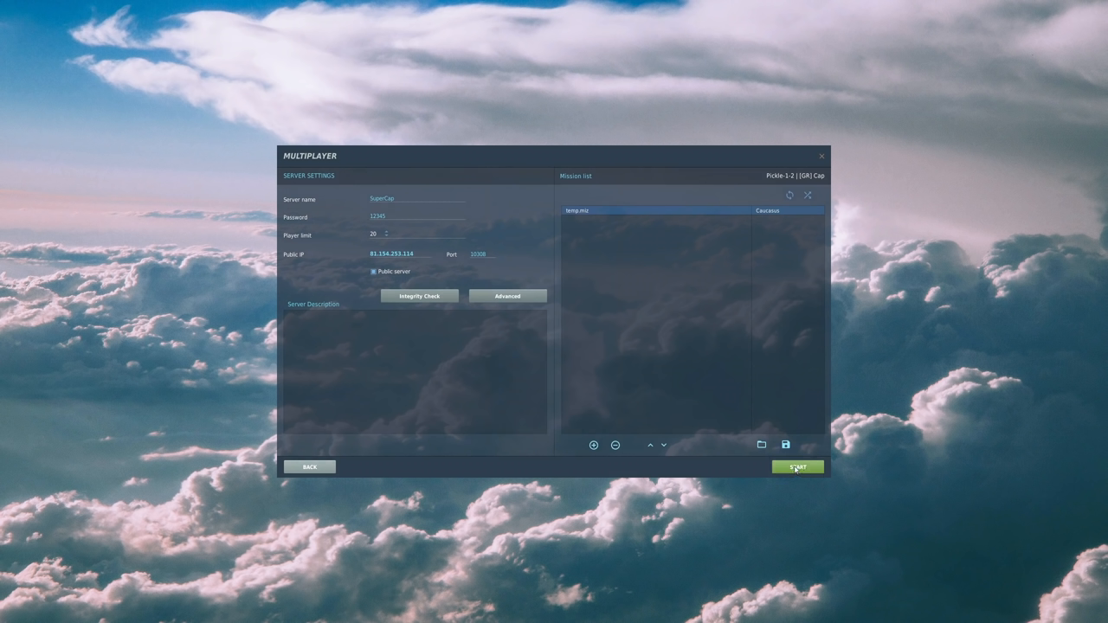
- Start hosting the mission and spawn into the chosen F/A-18C slot
left_click(797, 468)
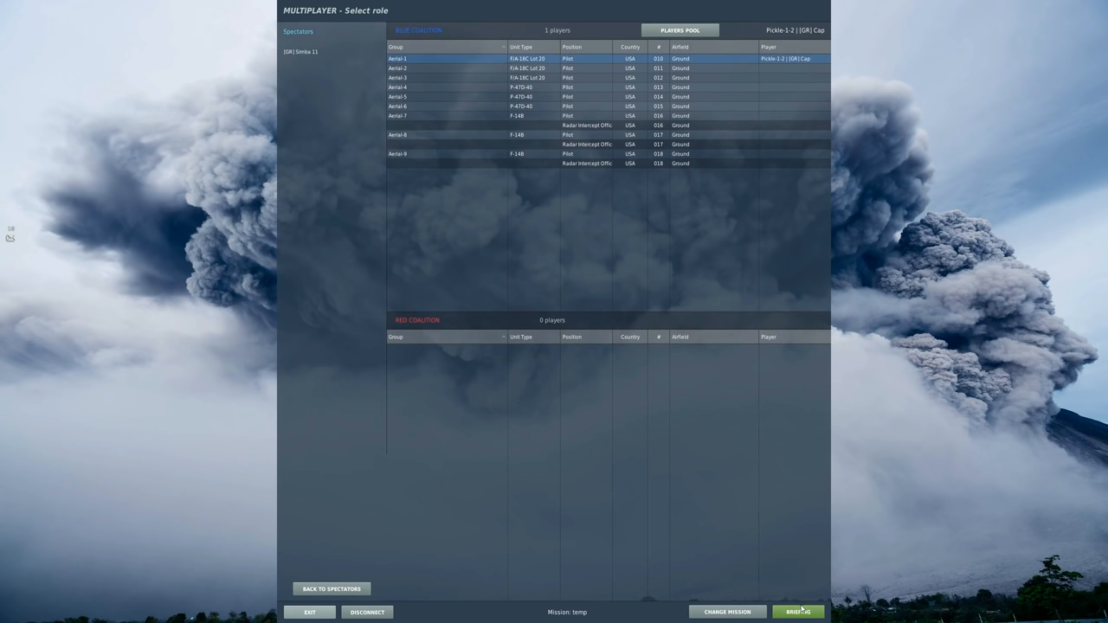
left_click(797, 613)
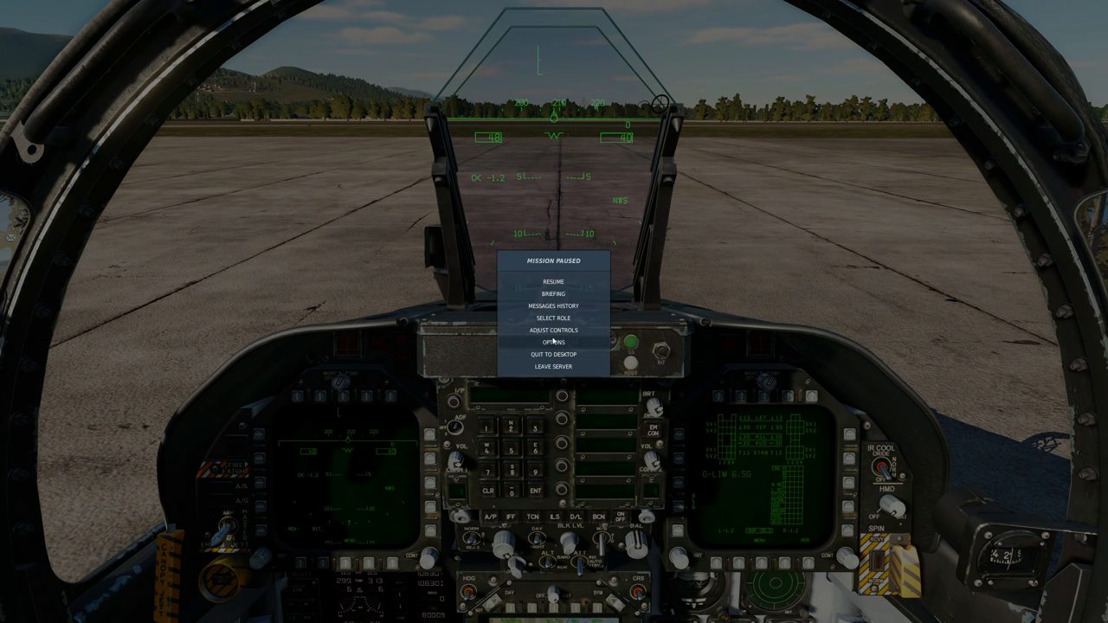
- Review the UI Layer voice chat bindings in Adjust Controls
left_click(555, 329)
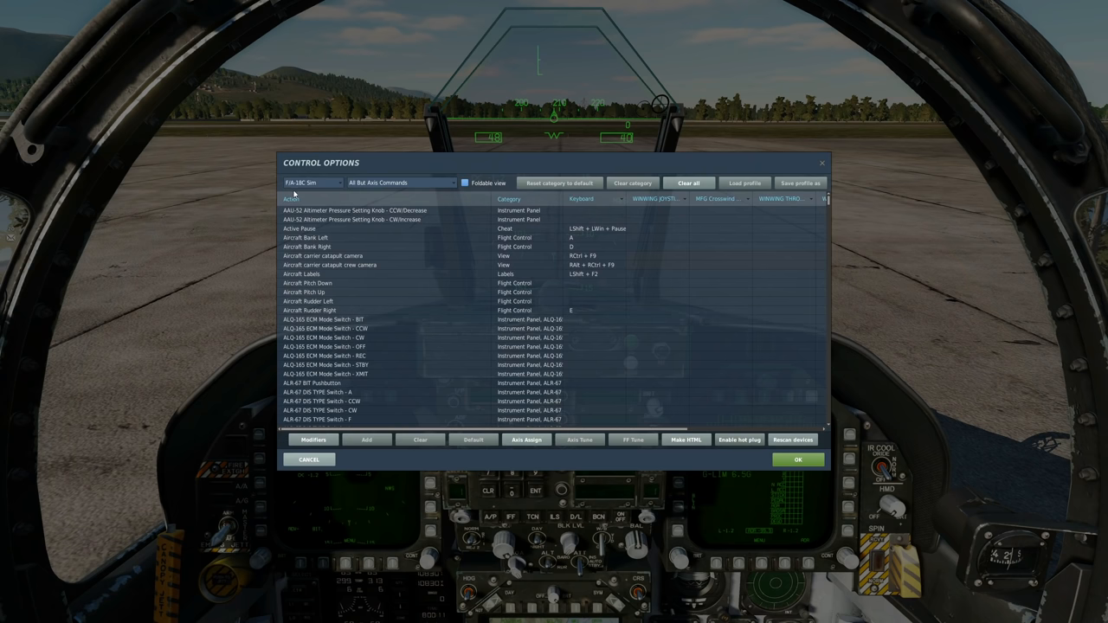
left_click(311, 184)
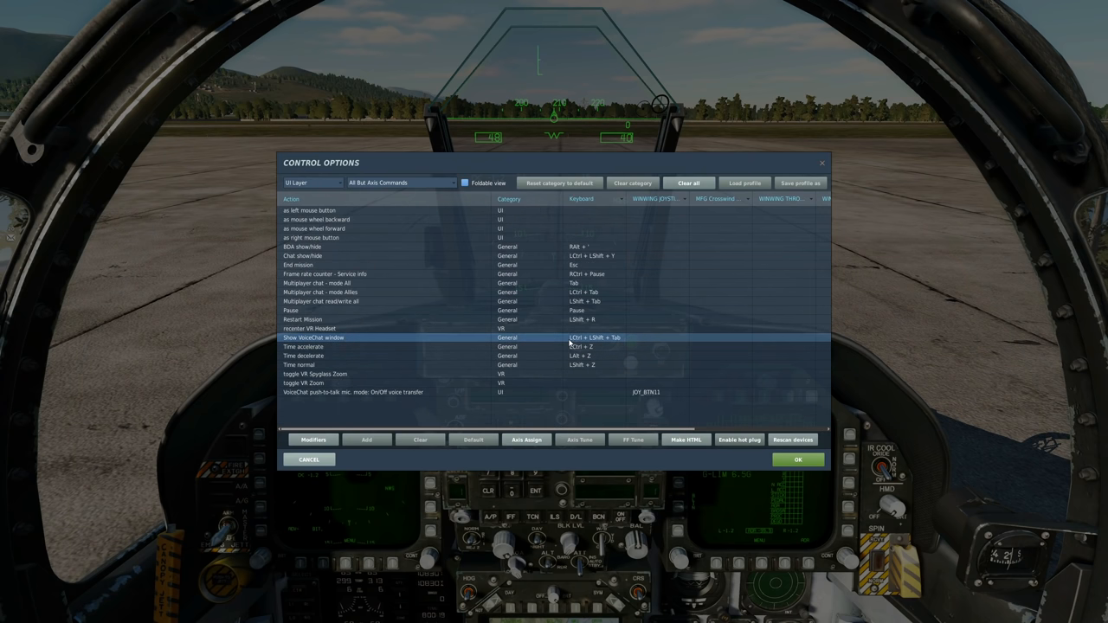
mouse_move(665, 346)
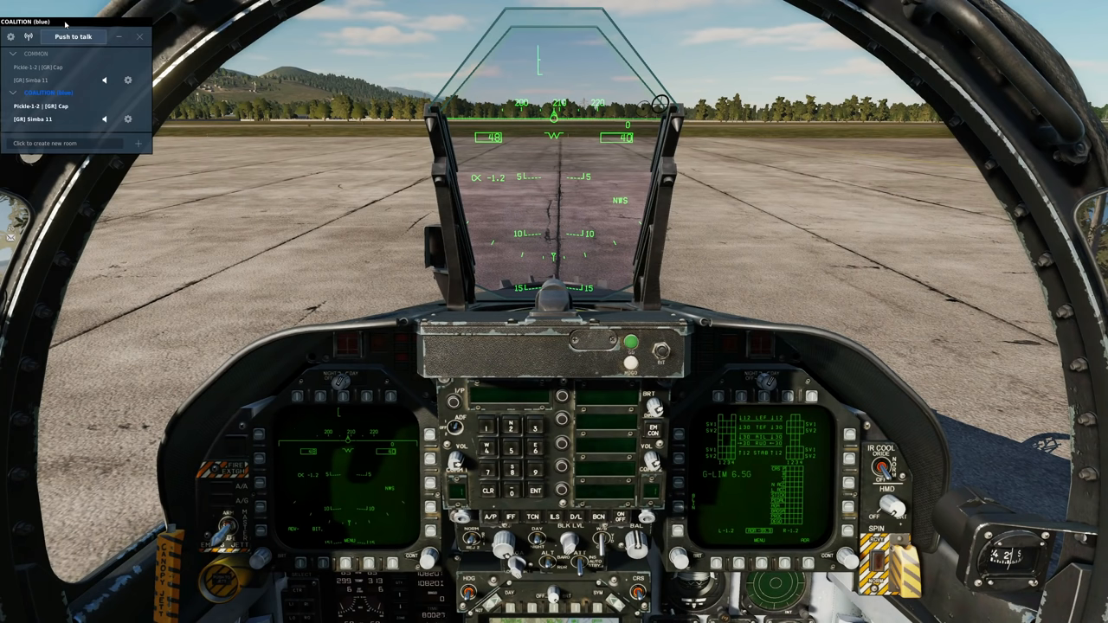
- Move the voice chat panel into view, check its settings and return to the room list
left_click_drag(52, 21, 246, 97)
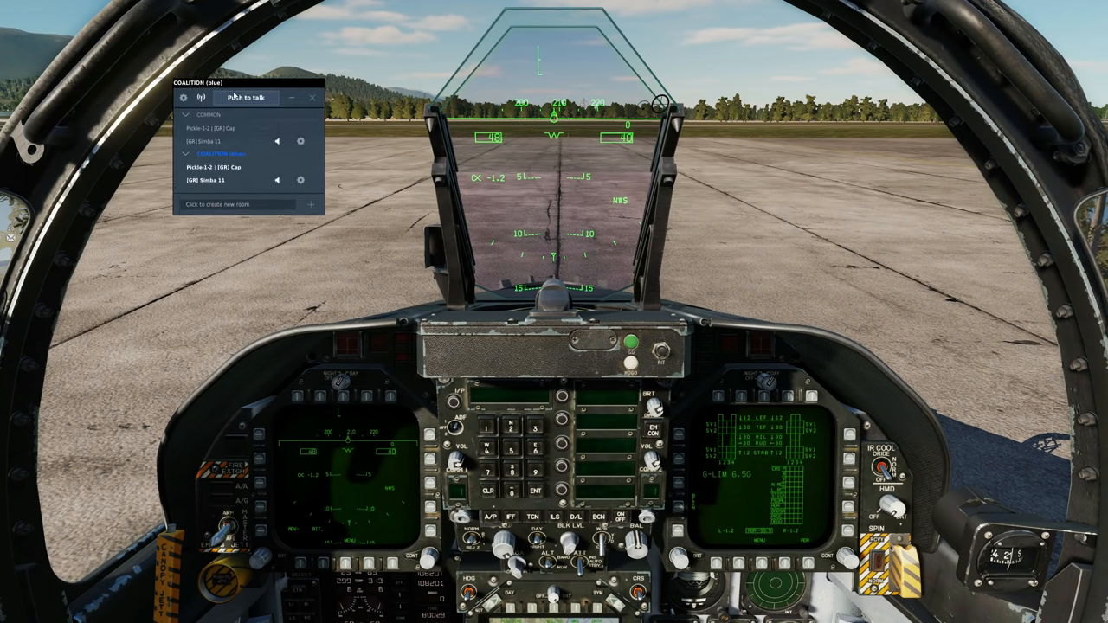
left_click(184, 97)
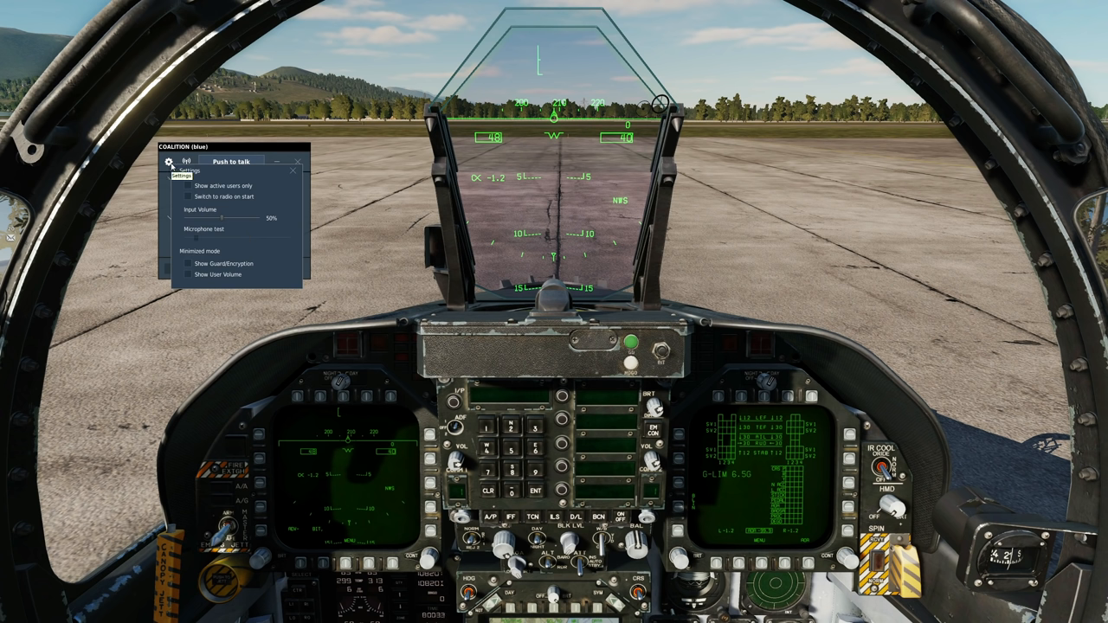
mouse_move(194, 211)
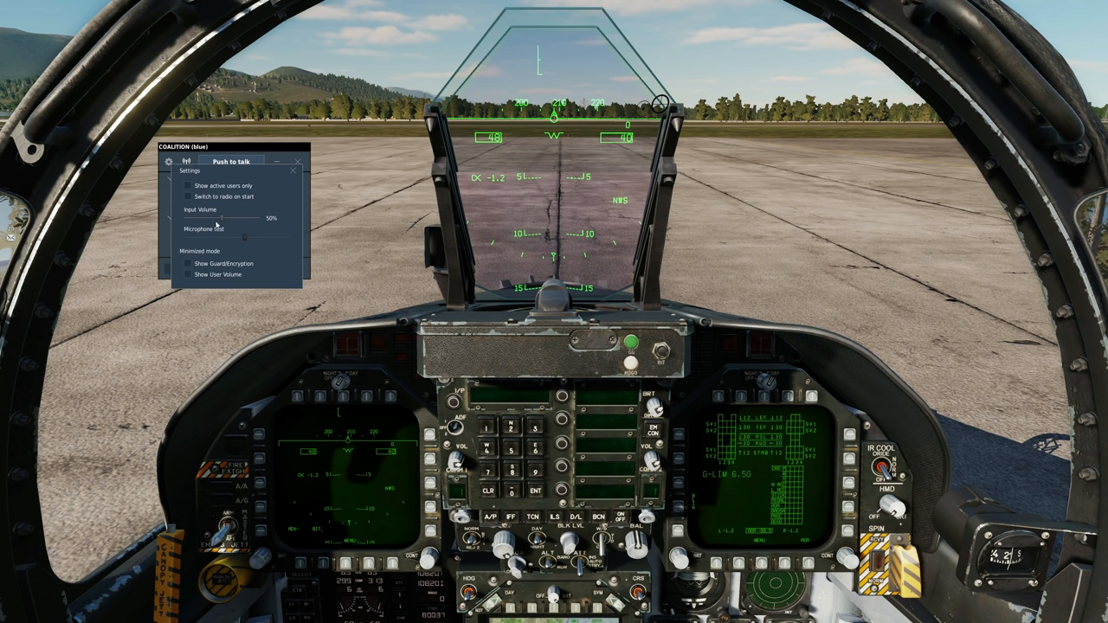
left_click(170, 163)
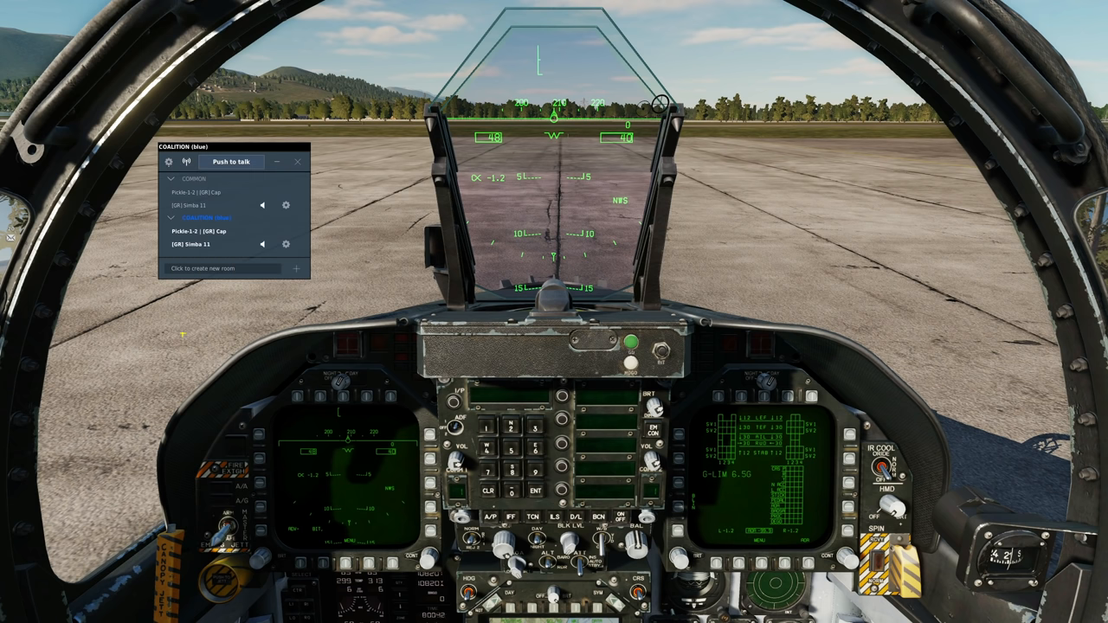
mouse_move(339, 166)
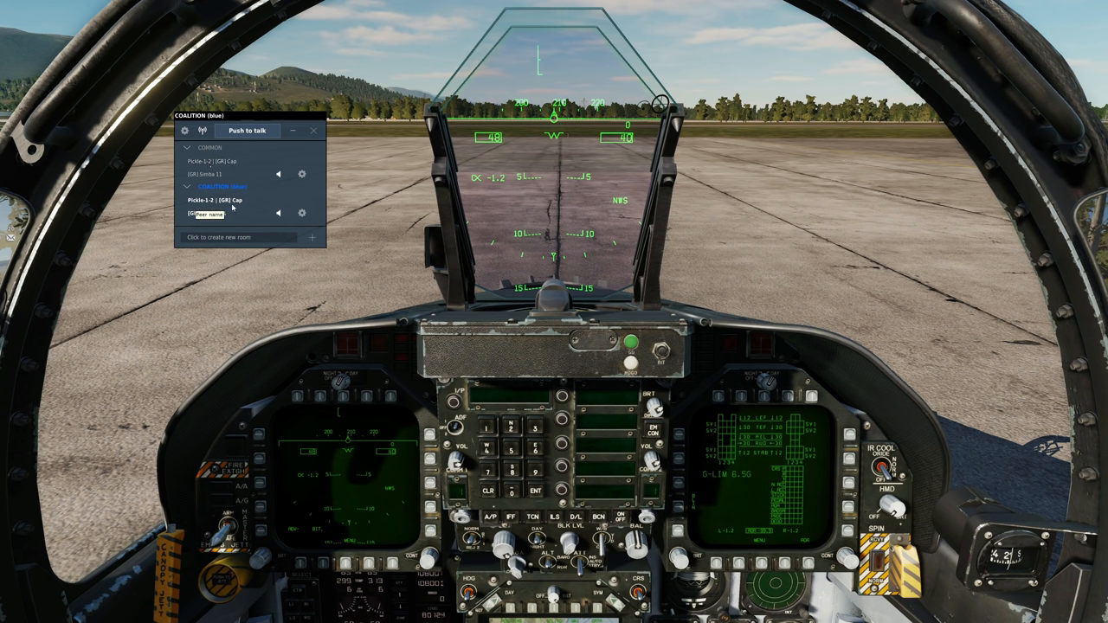
mouse_move(239, 200)
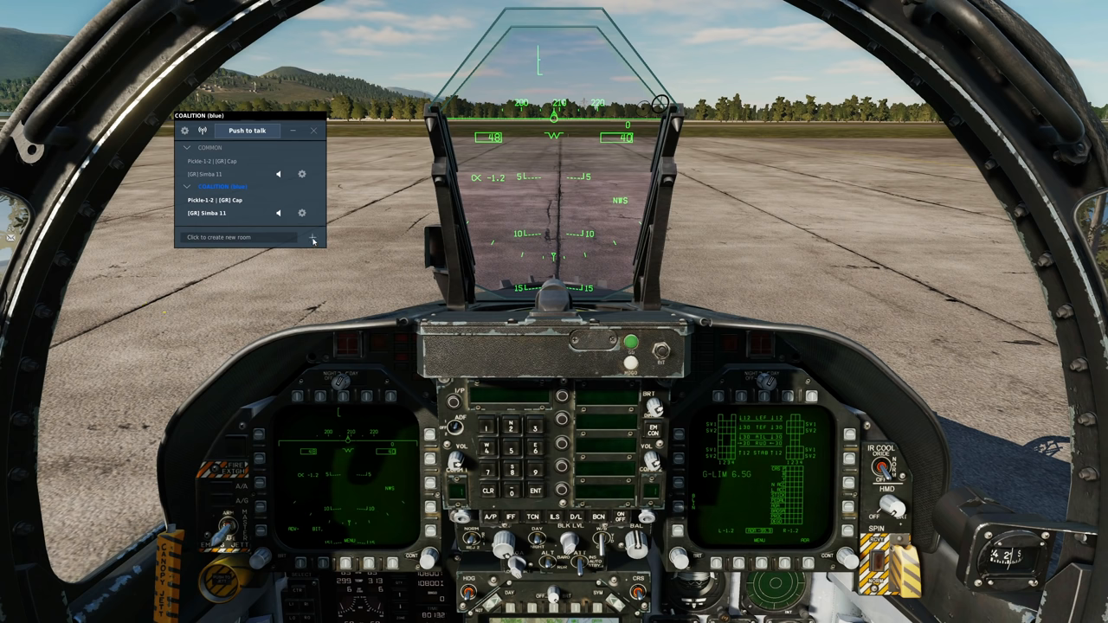
- Create My room, add a player from the user list and make it the active talk room
left_click(312, 237)
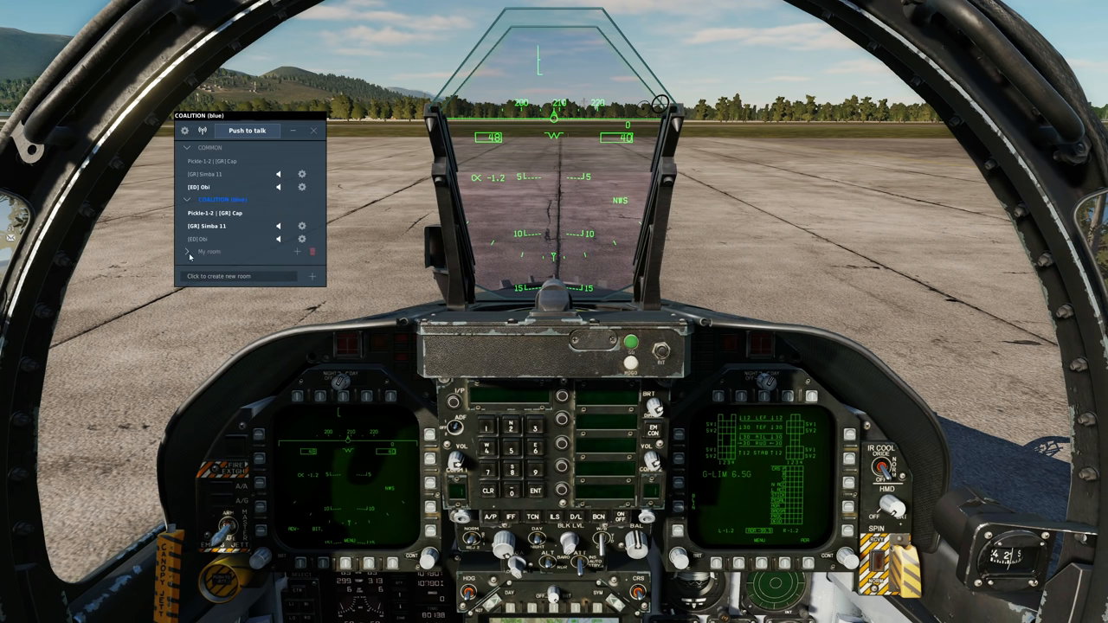
left_click(191, 251)
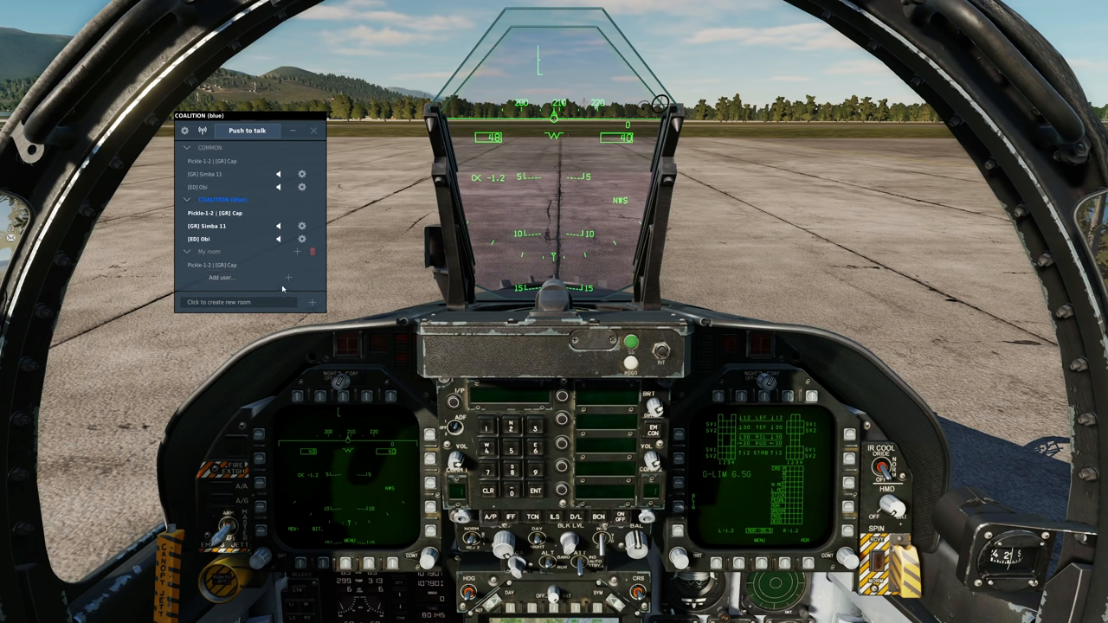
left_click(221, 277)
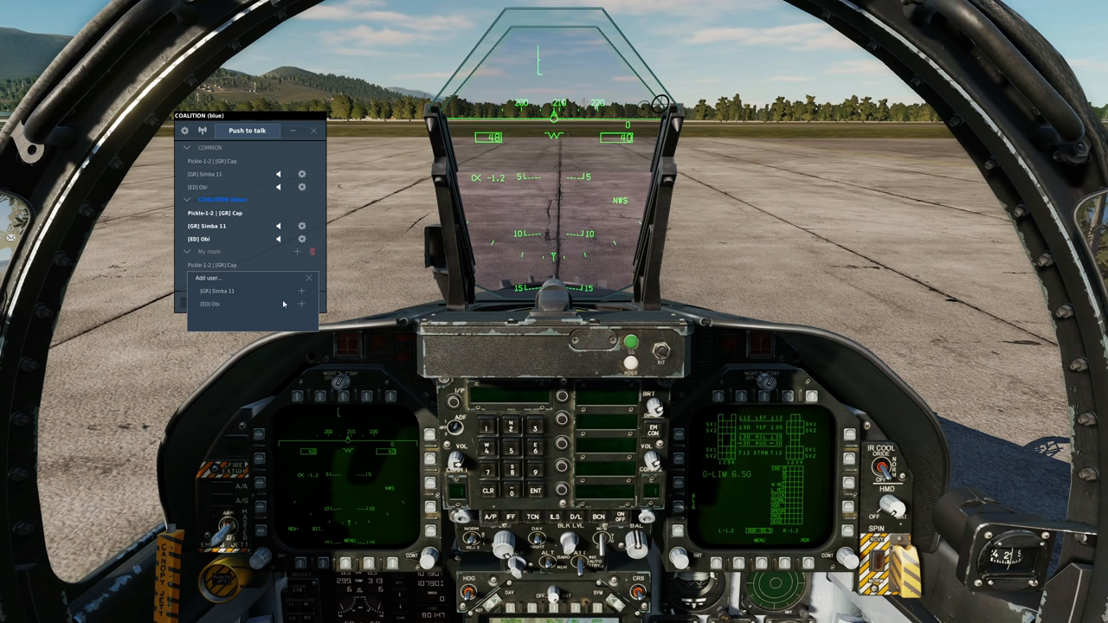
left_click(302, 291)
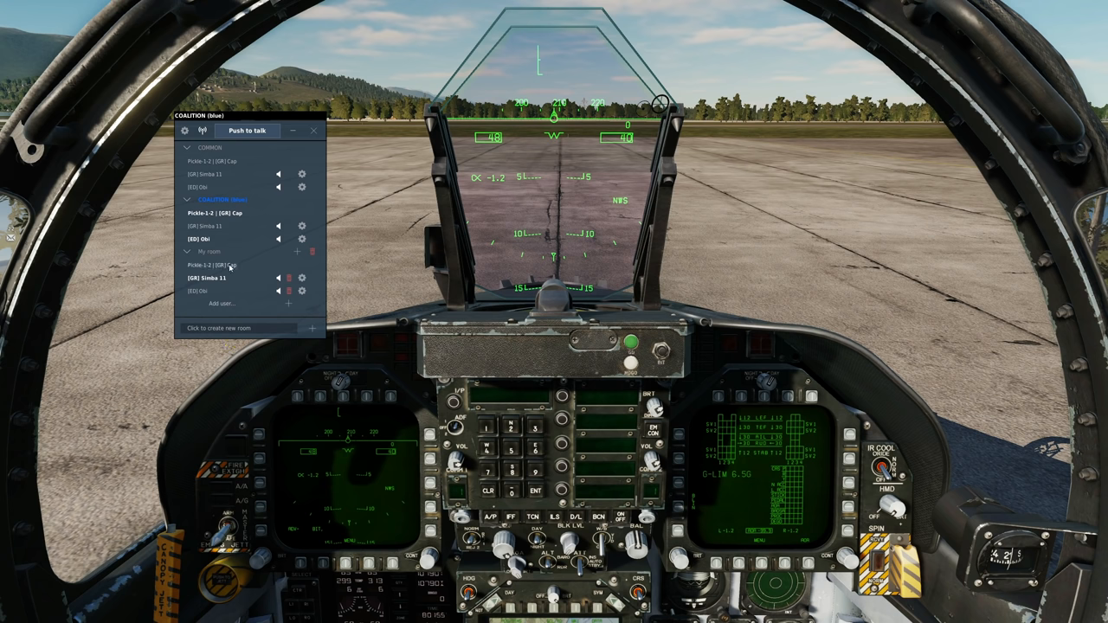
left_click(215, 265)
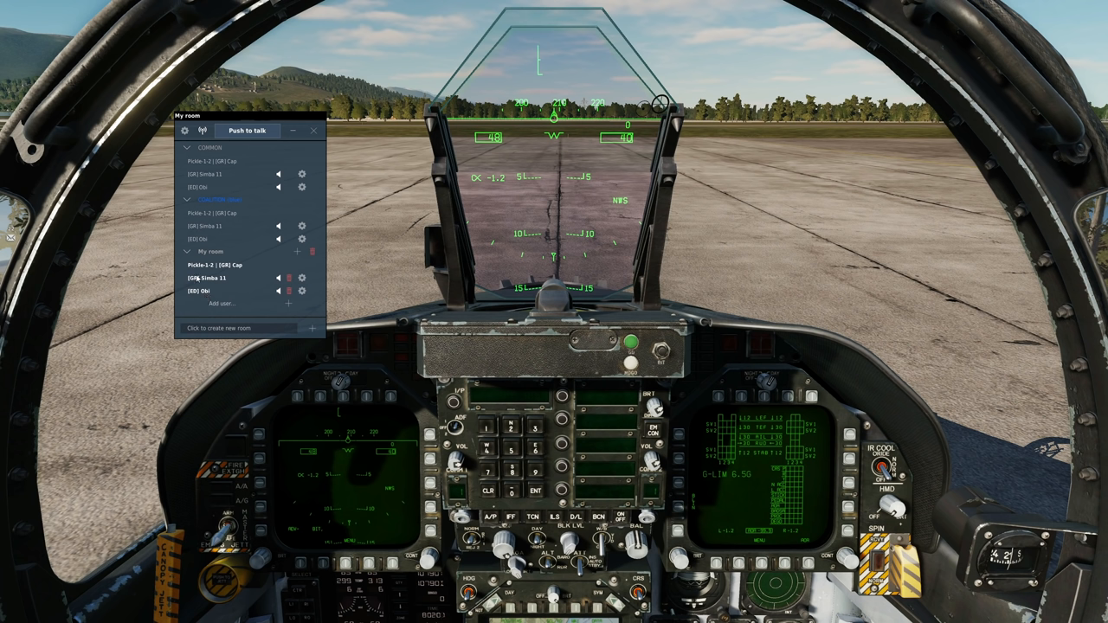
mouse_move(229, 281)
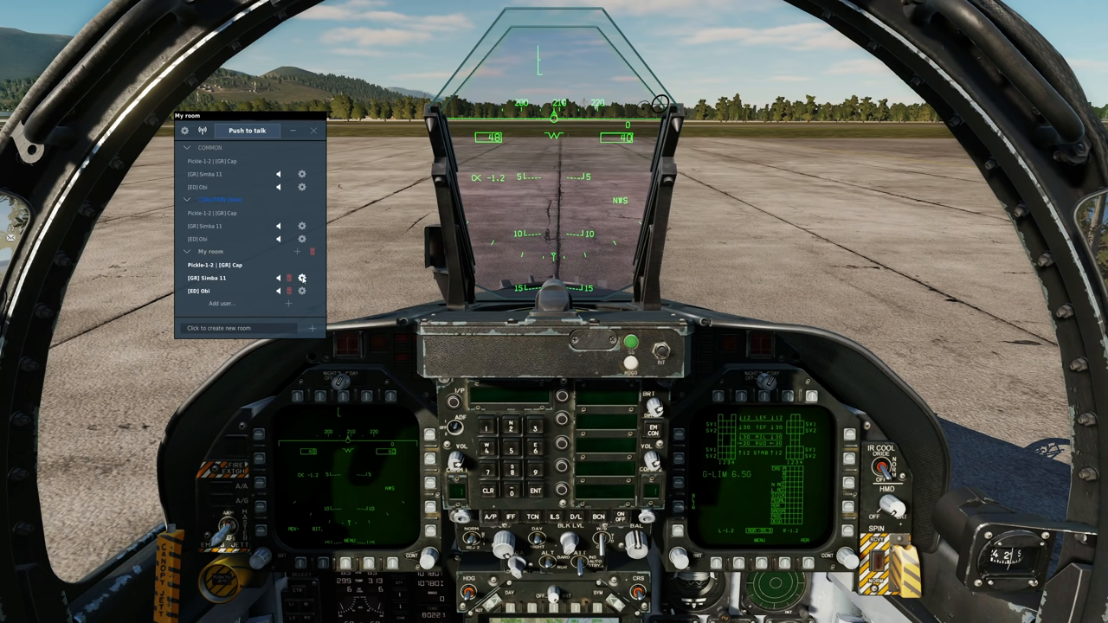
- Lower one room member's voice volume in their settings, then pause the mission
left_click(301, 277)
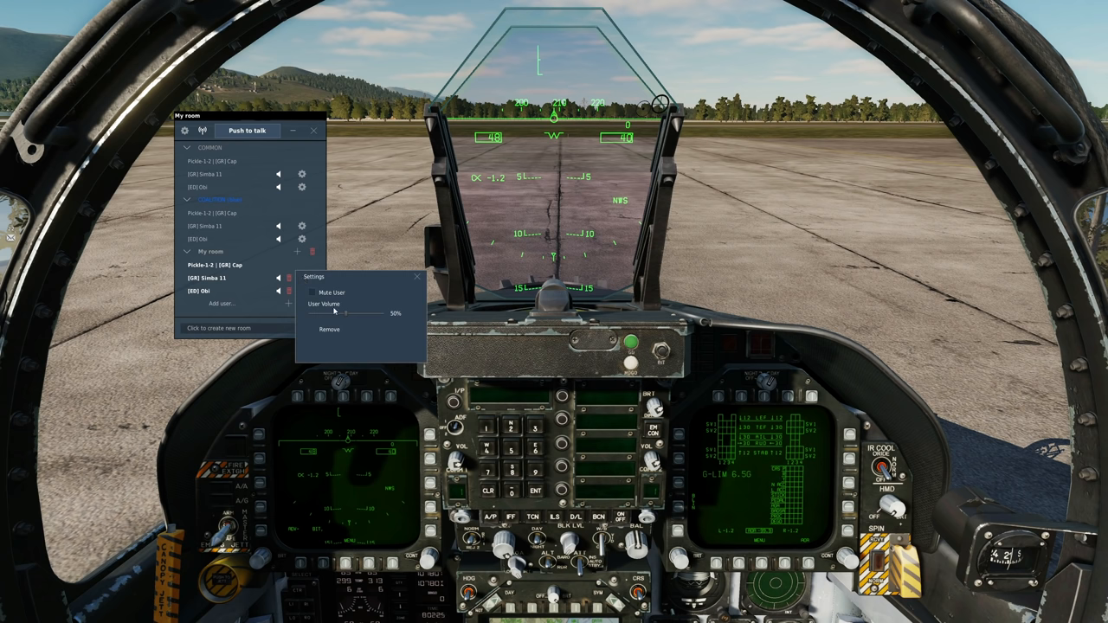
left_click_drag(364, 313, 332, 314)
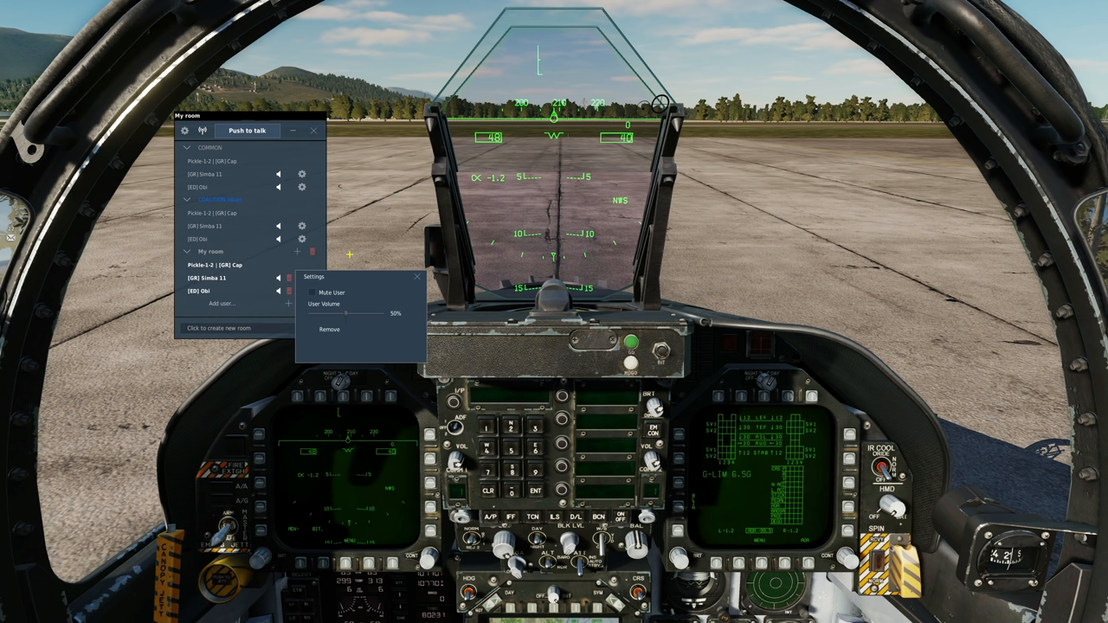
left_click(419, 277)
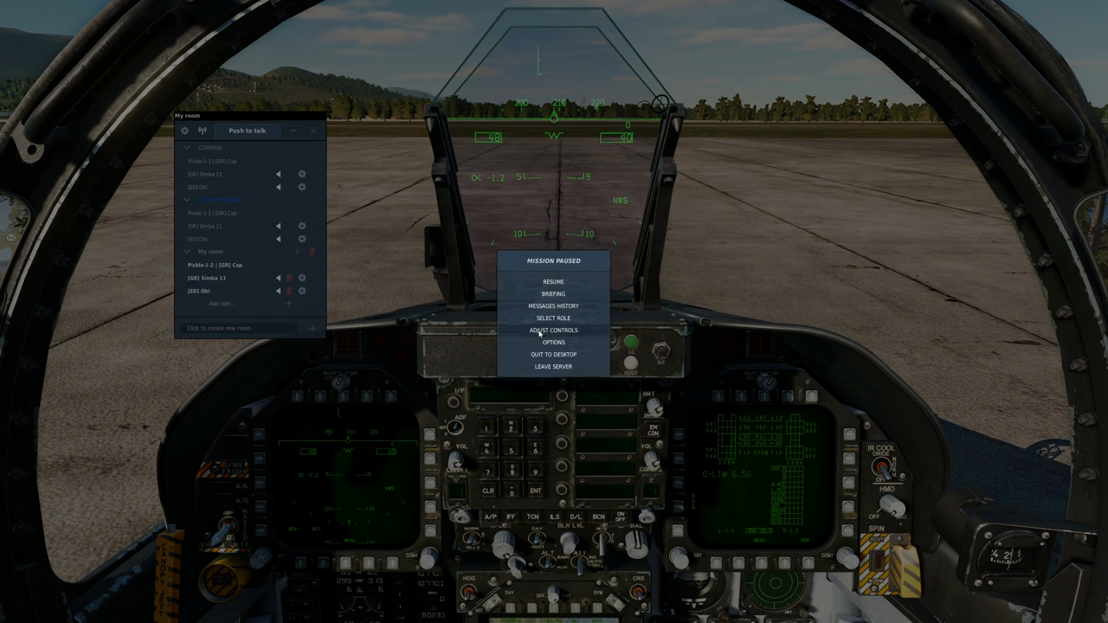
- Inspect the voice chat push-to-talk binding and leave the control settings
left_click(554, 329)
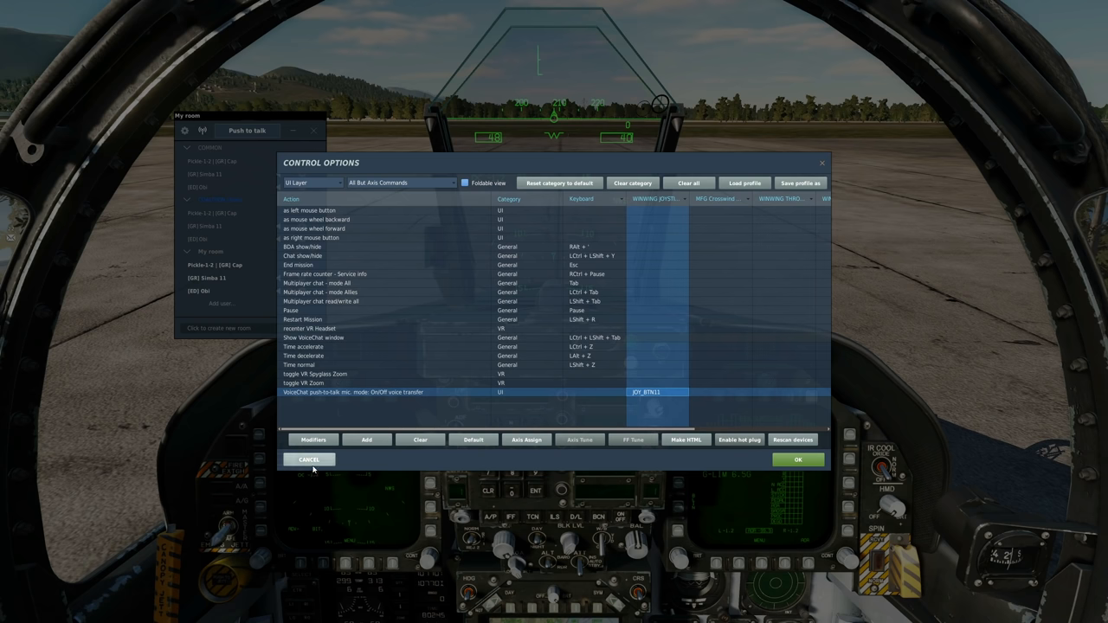
left_click(308, 459)
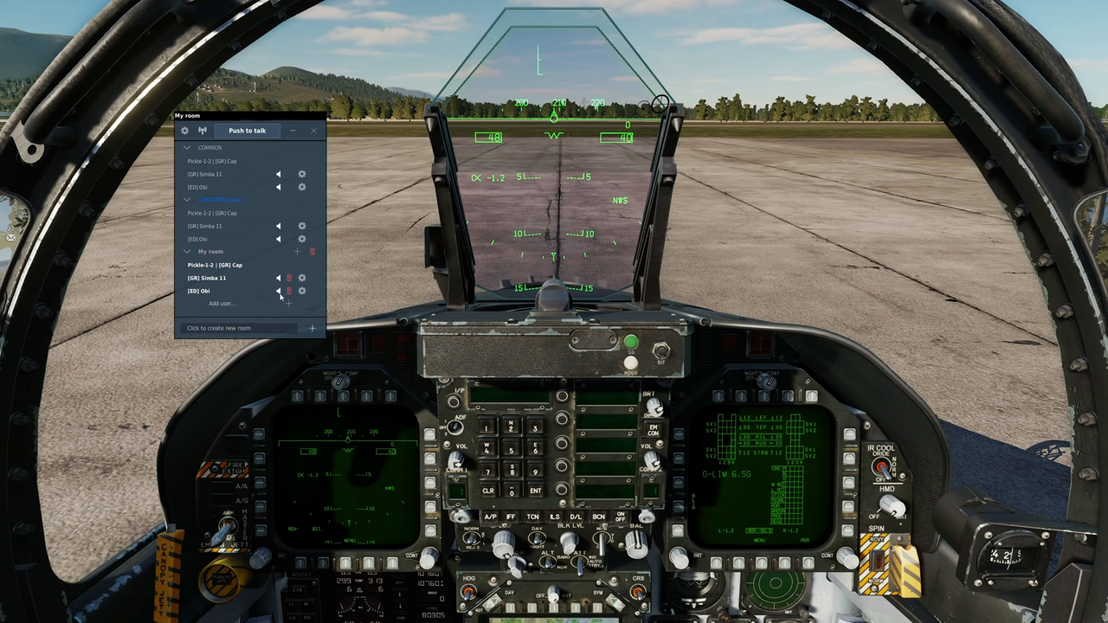
mouse_move(234, 383)
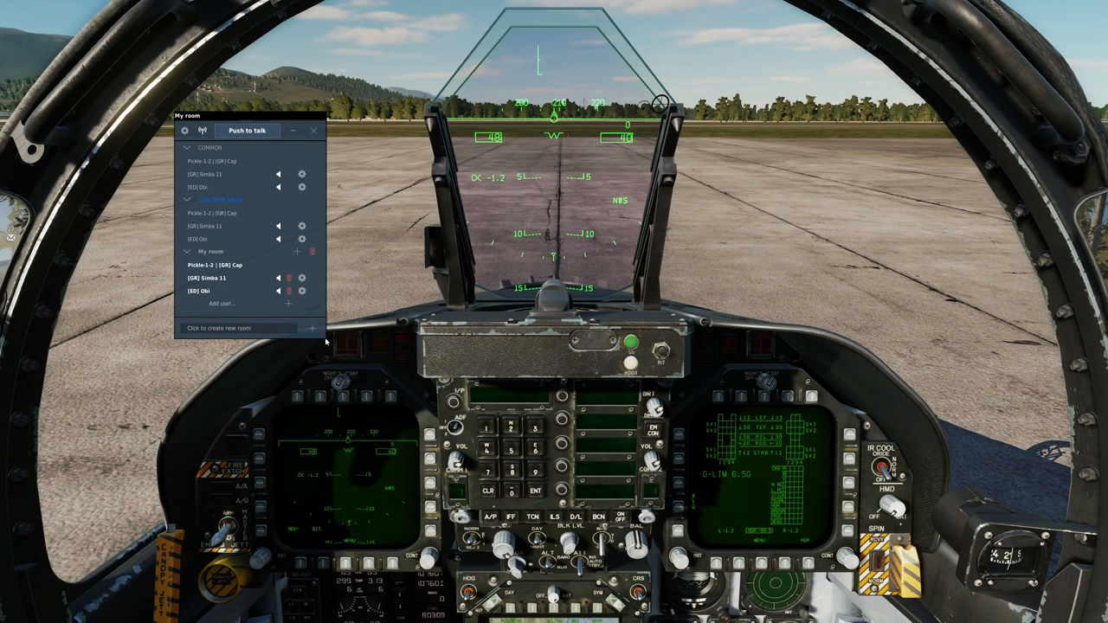
mouse_move(317, 371)
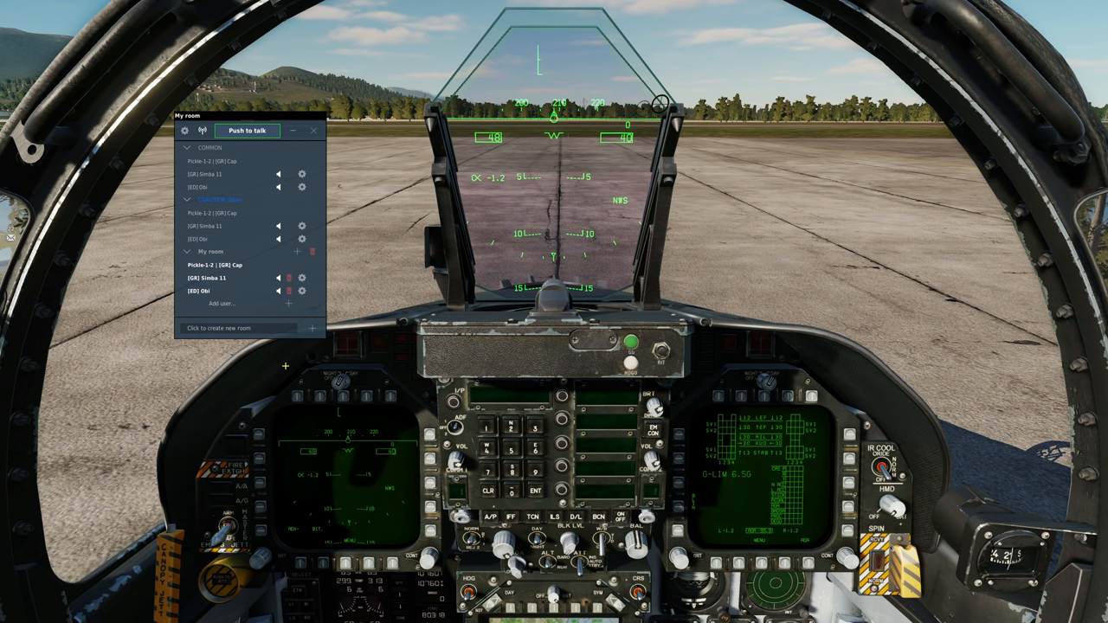
mouse_move(287, 367)
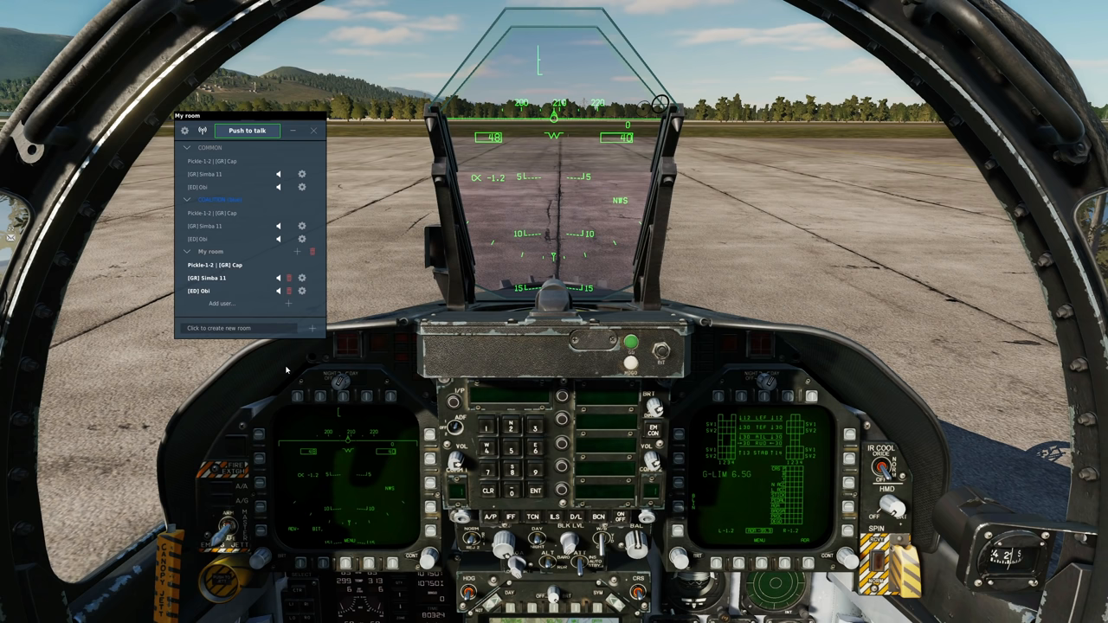
- Switch voice chat to Radio mode and refresh the integrated radio units list
left_click(201, 132)
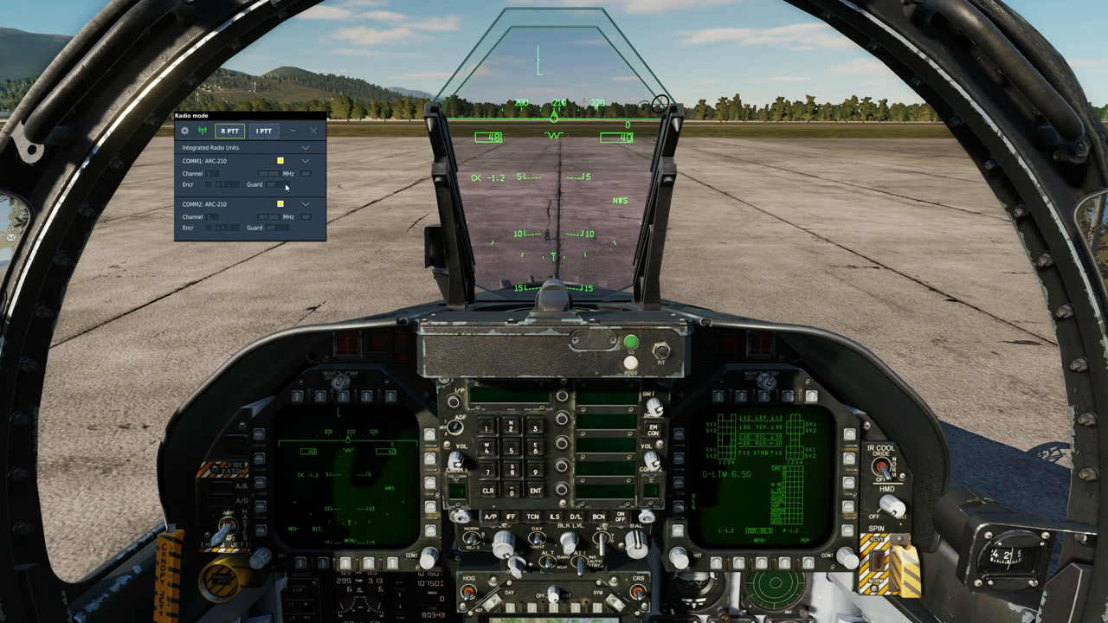
mouse_move(208, 263)
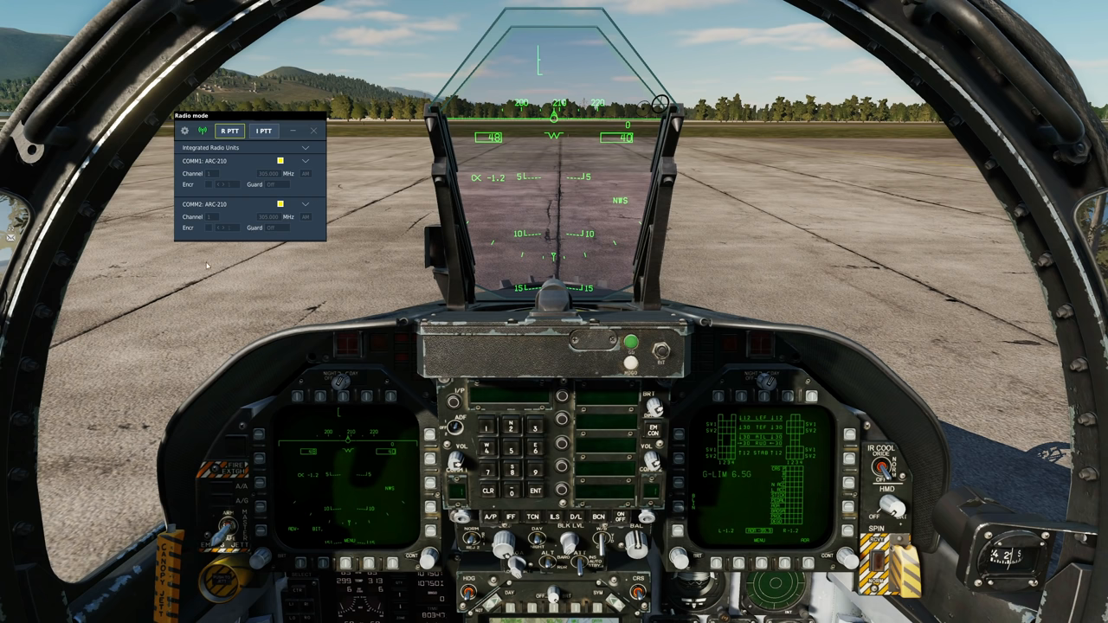
left_click(307, 147)
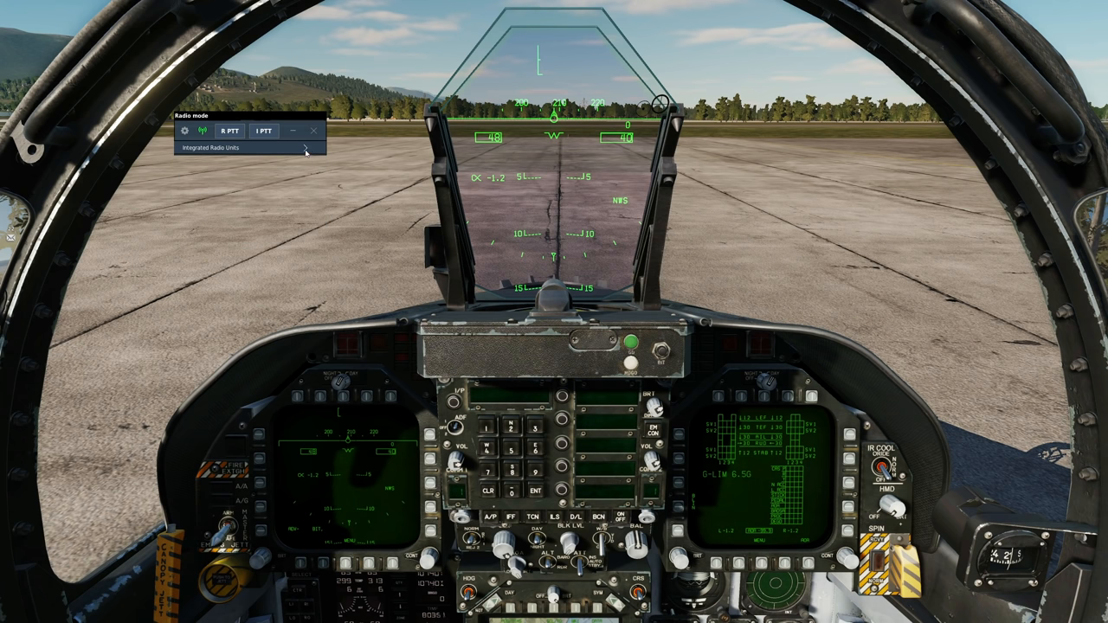
left_click(305, 148)
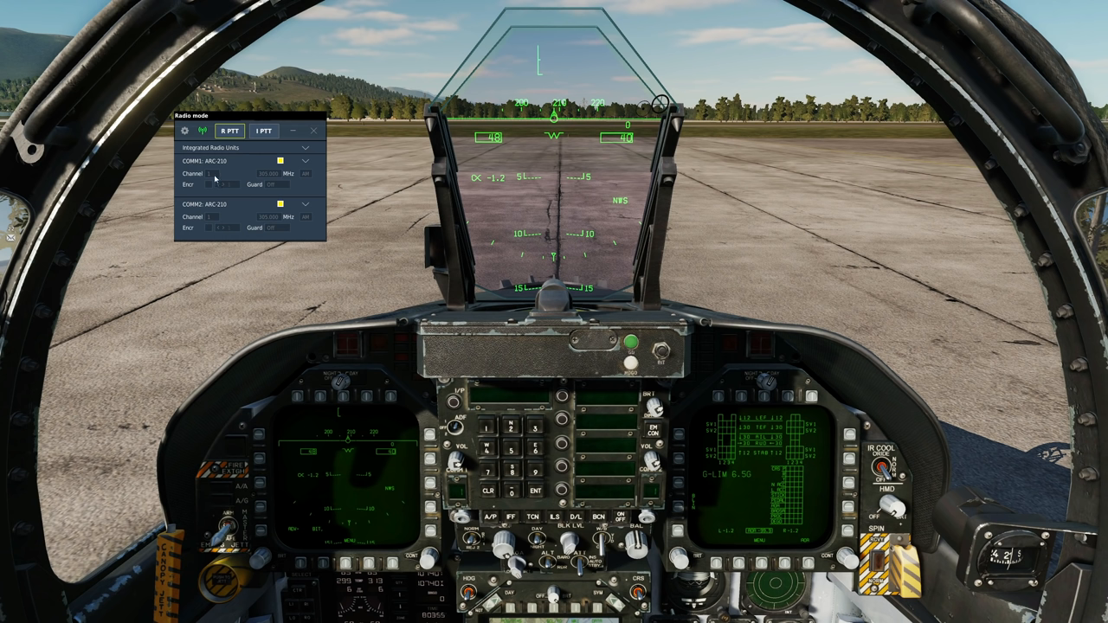
mouse_move(269, 246)
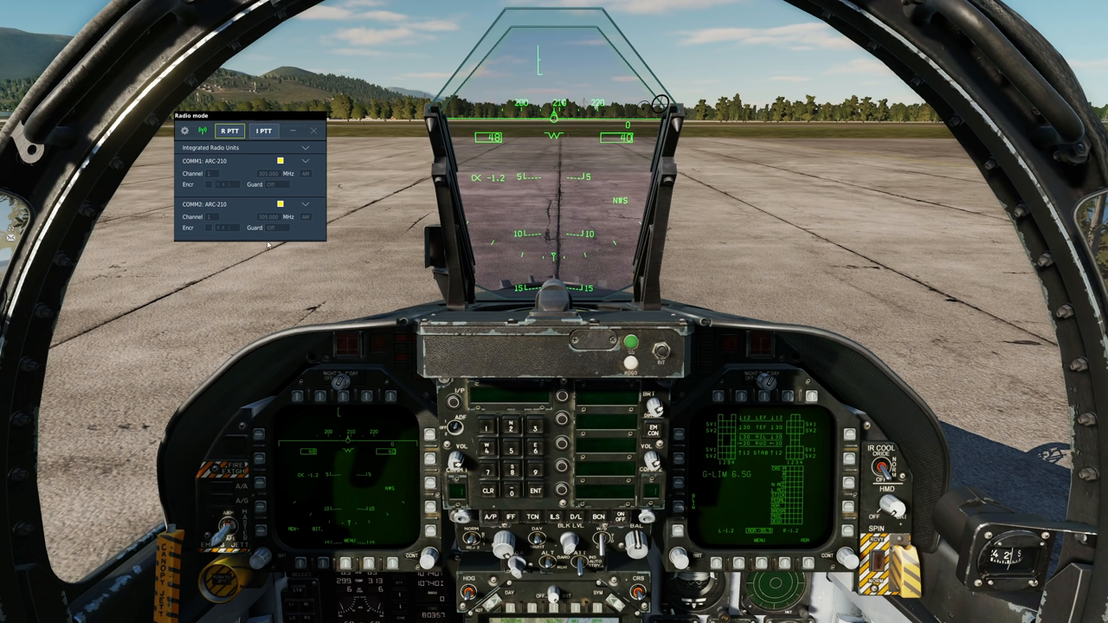
mouse_move(270, 178)
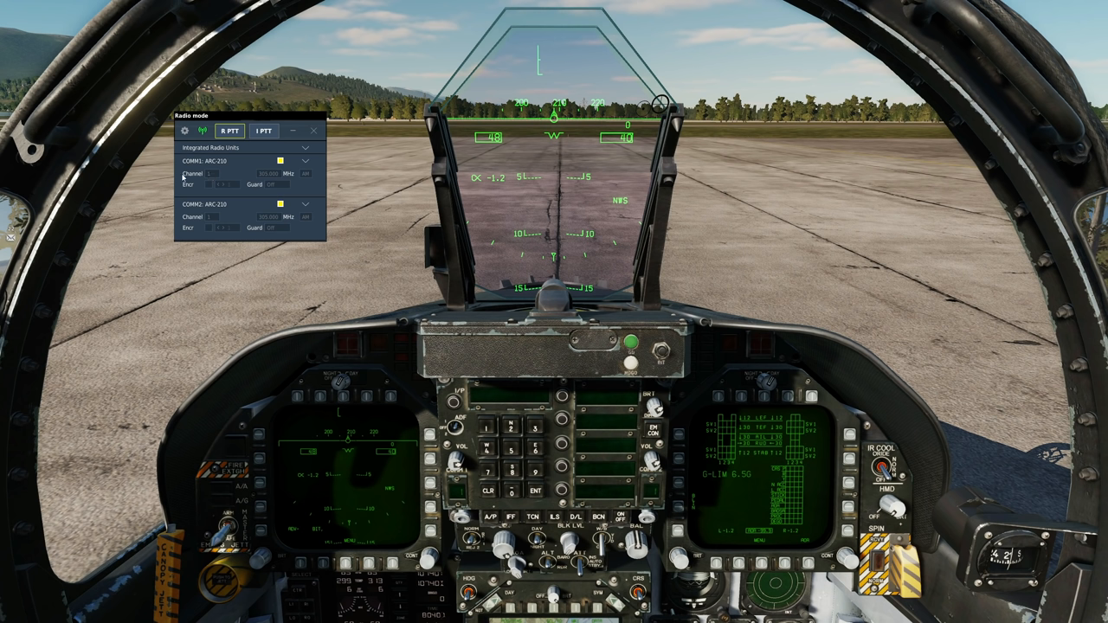
mouse_move(303, 176)
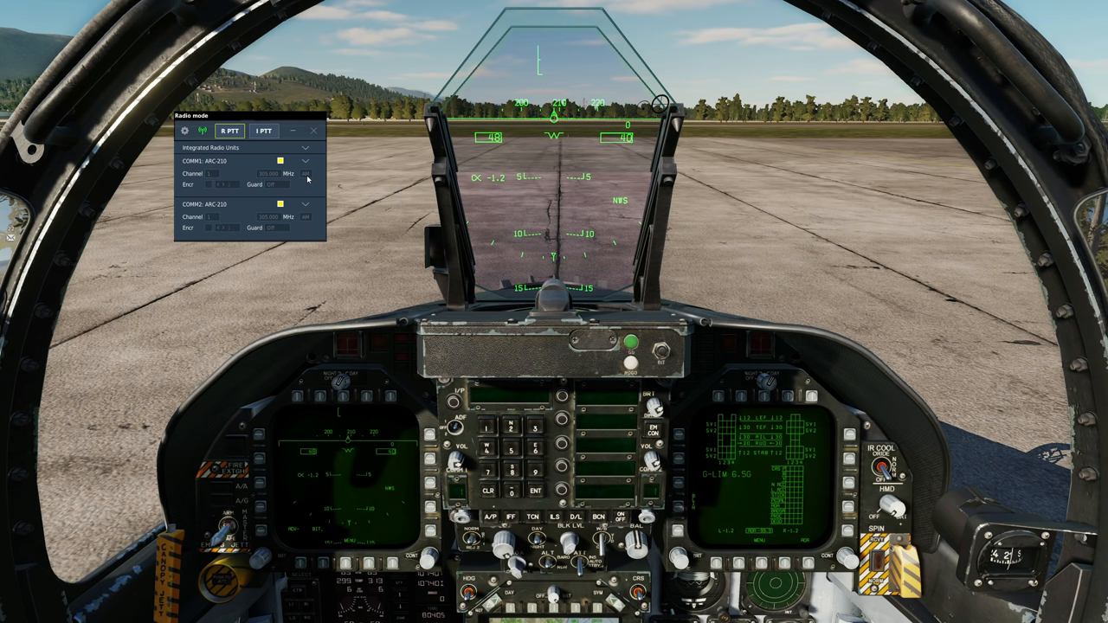
mouse_move(270, 179)
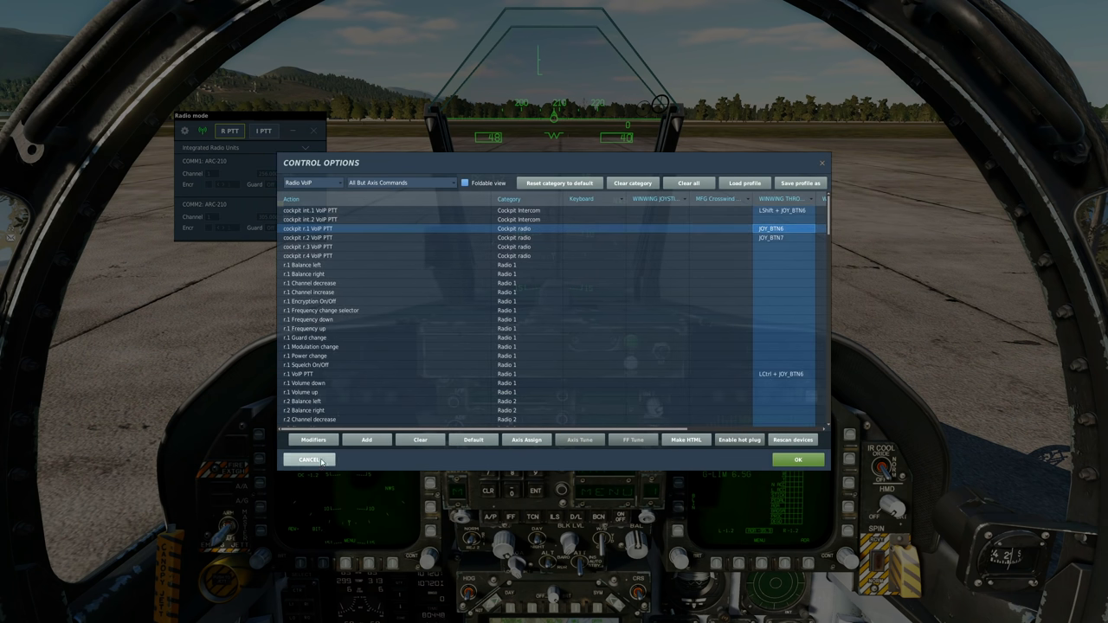
- Return to the cockpit and toggle the first radio unit's state until it is marked transmitting
left_click(308, 461)
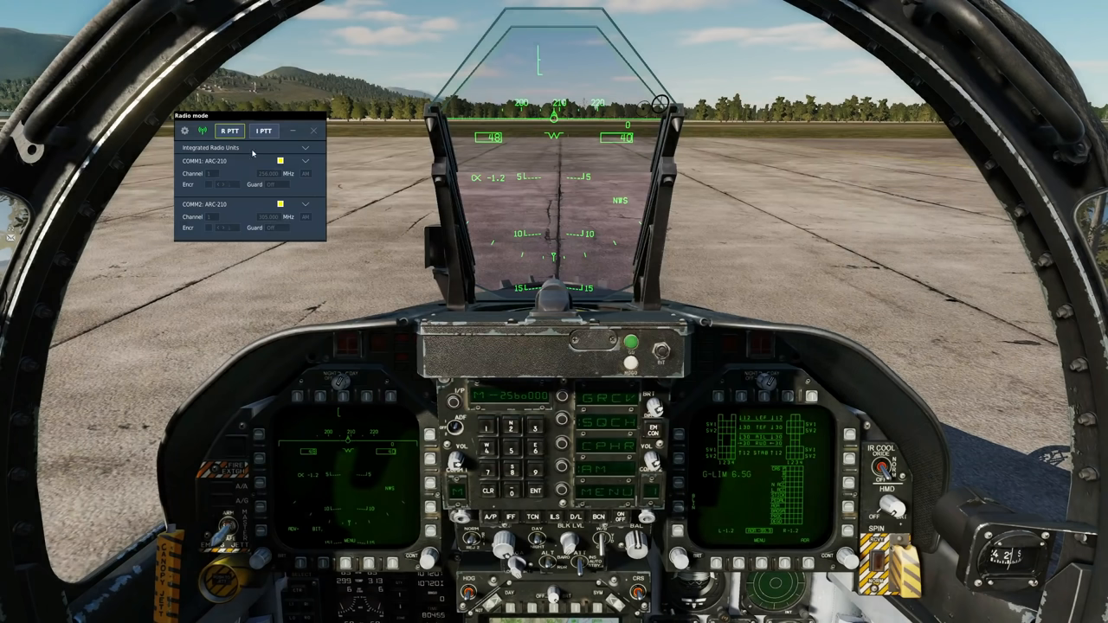
left_click(281, 161)
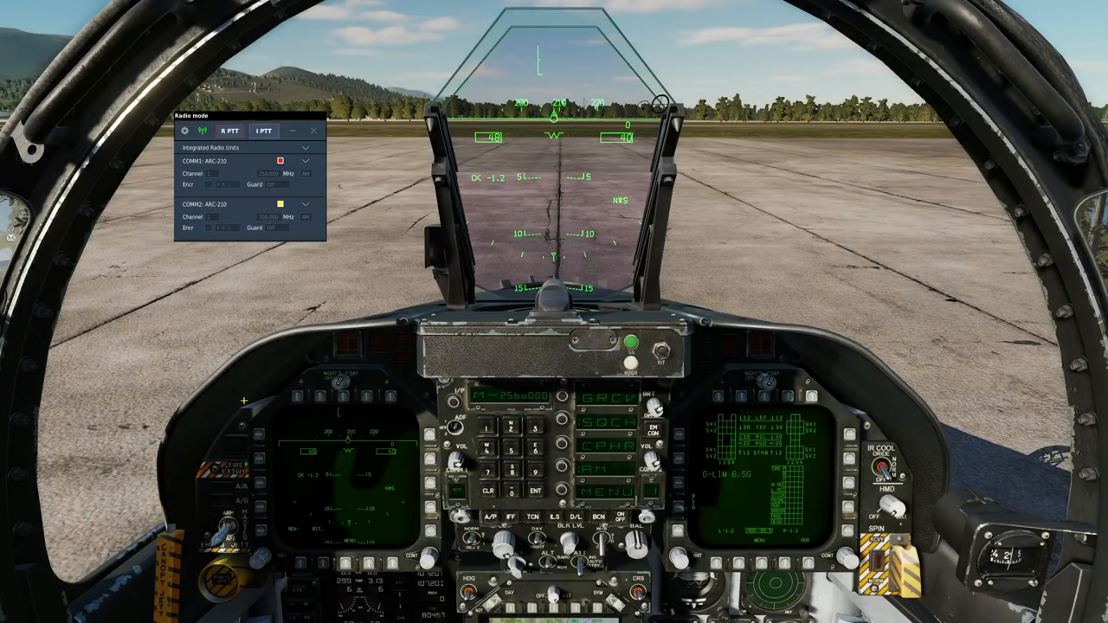
mouse_move(384, 258)
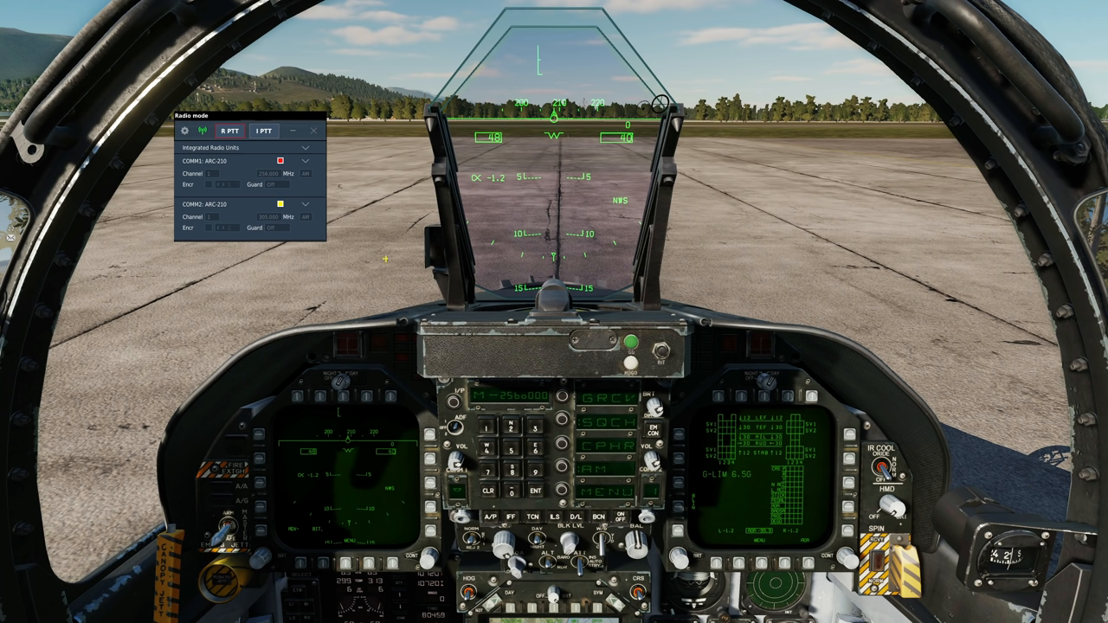
left_click(230, 162)
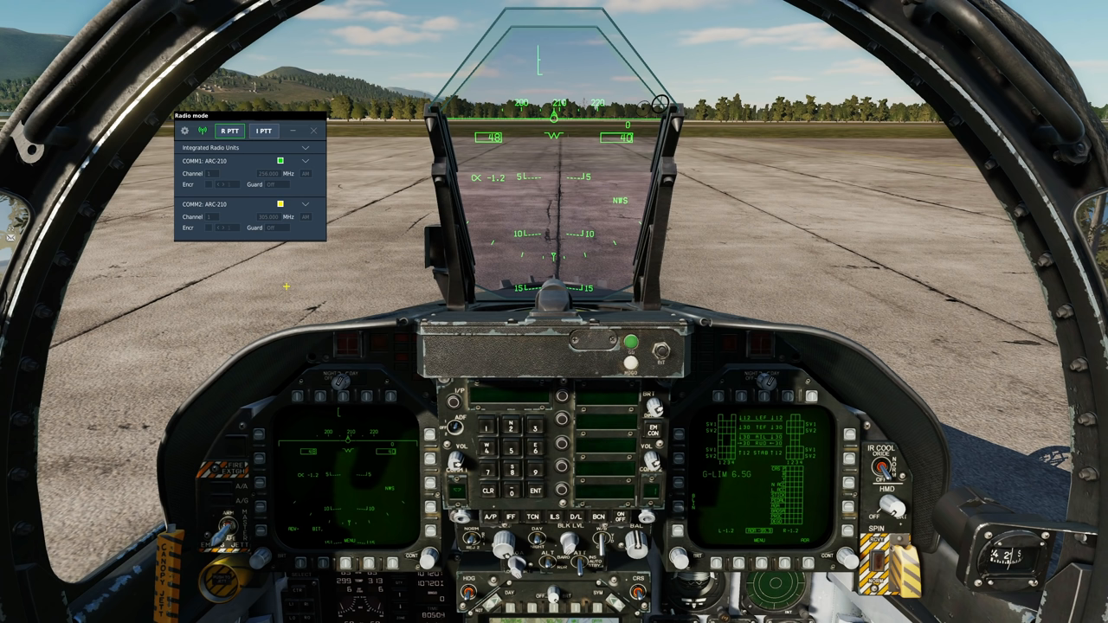
mouse_move(288, 291)
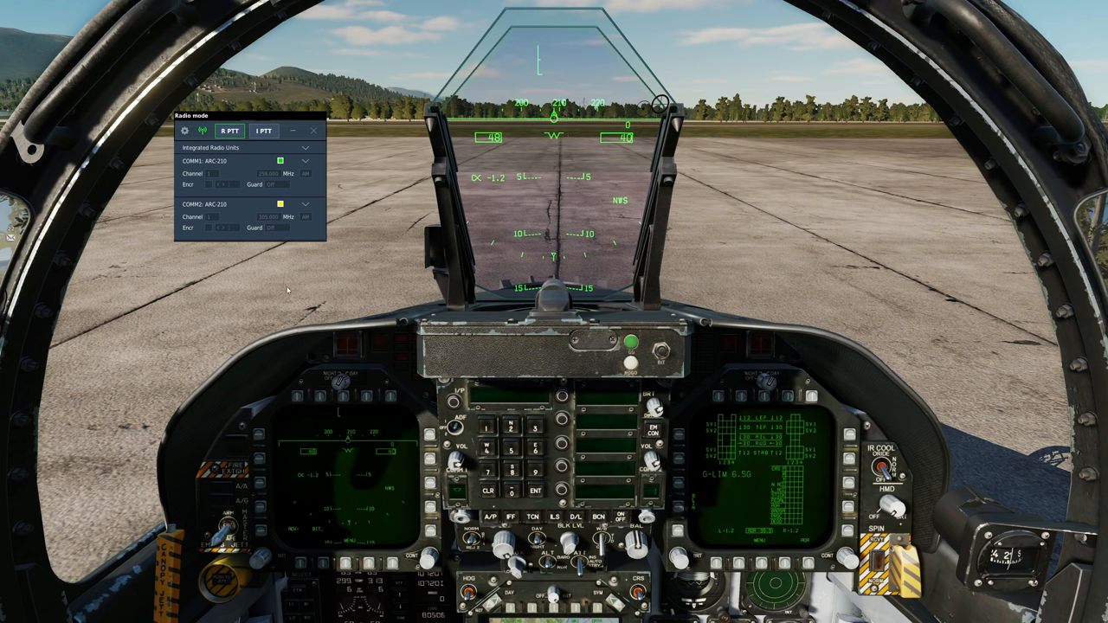
left_click(281, 161)
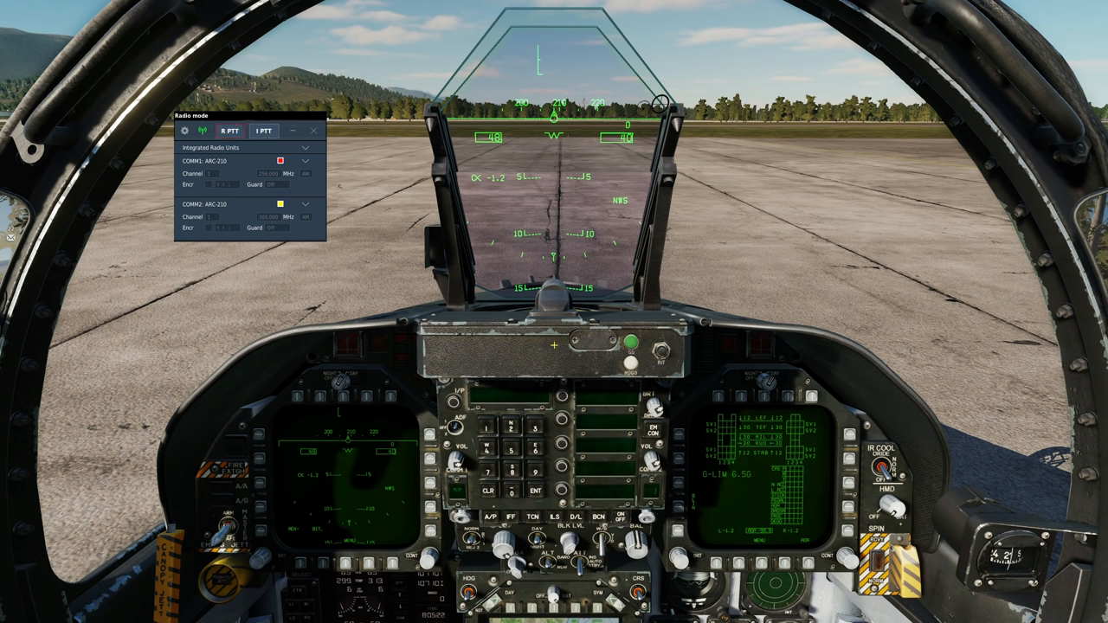
mouse_move(450, 266)
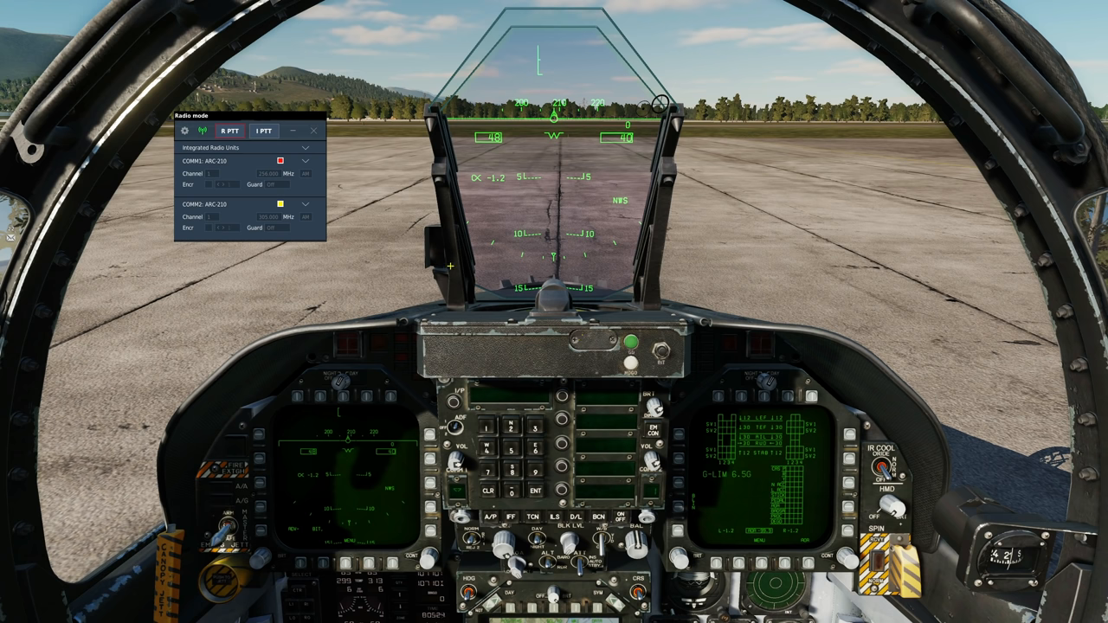
mouse_move(408, 253)
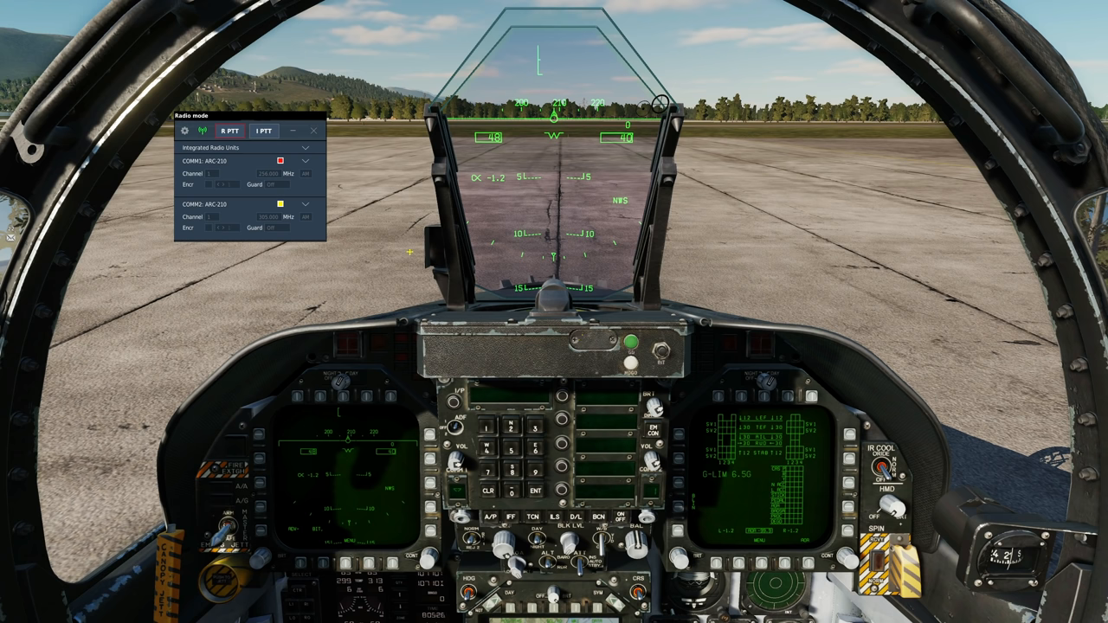
- Pause the mission and use Select Role to switch to the P-51 slot
key("Escape")
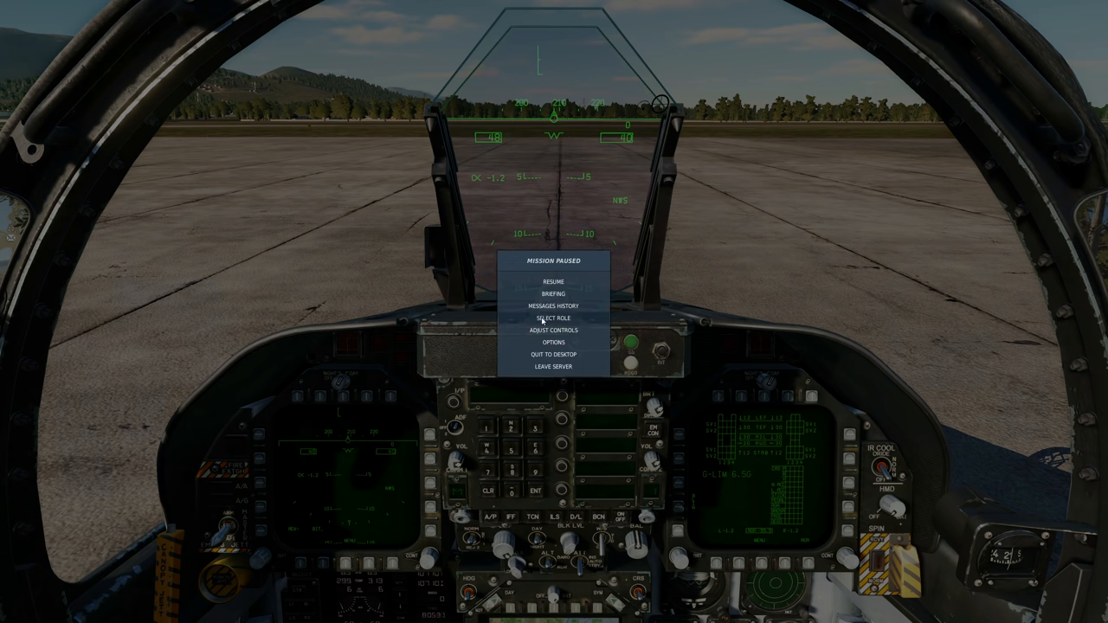
left_click(554, 319)
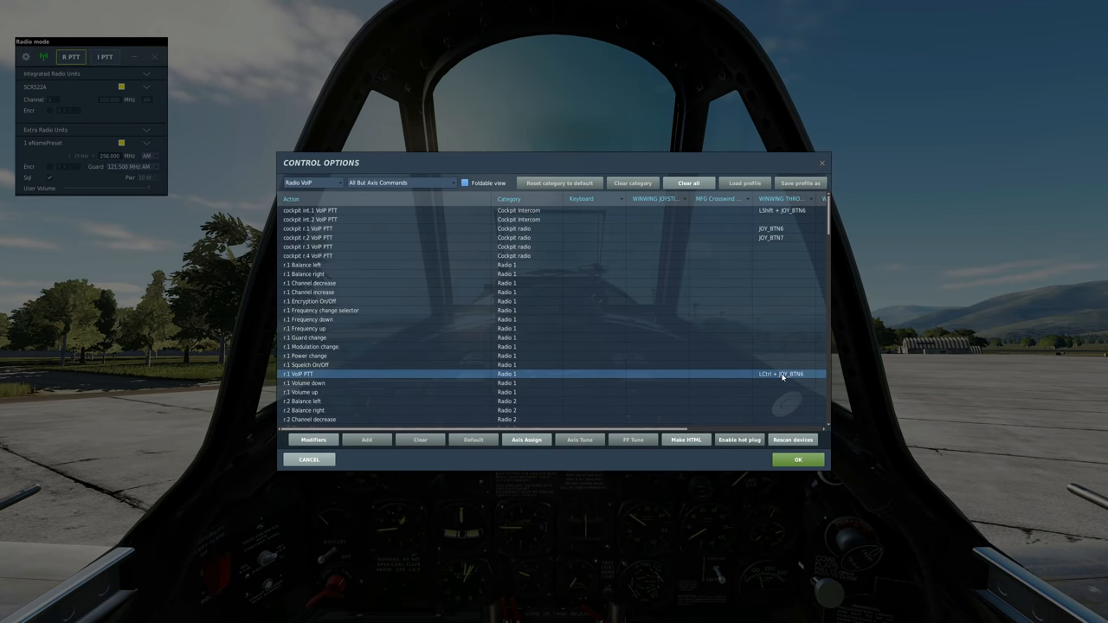
mouse_move(796, 460)
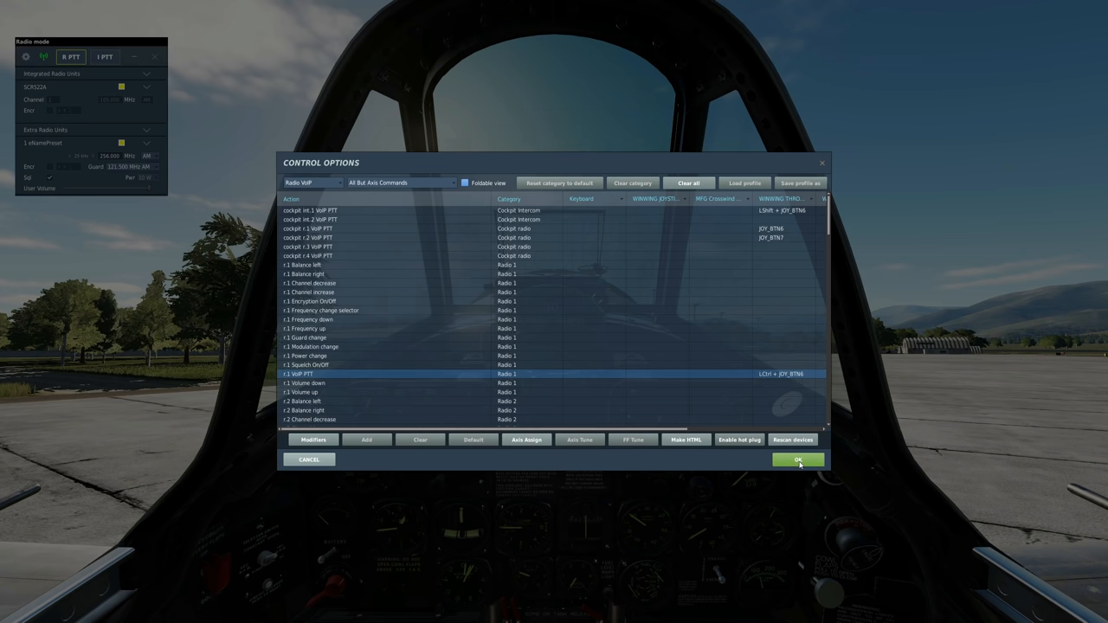
- Confirm Control Options to return to the P-51 cockpit with its radio panel
left_click(796, 461)
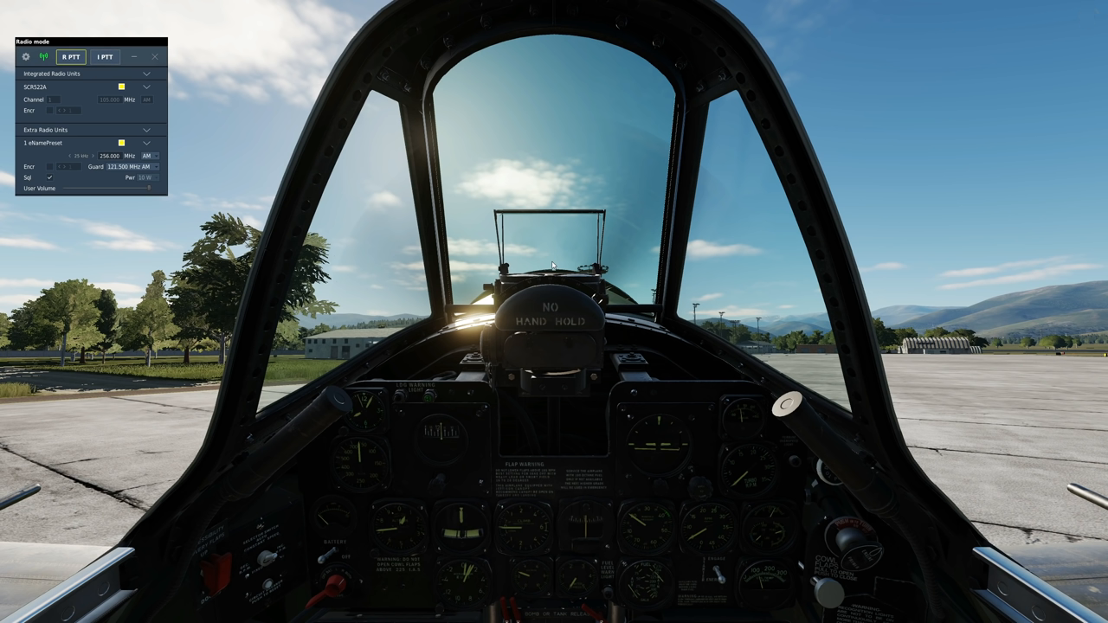
mouse_move(899, 436)
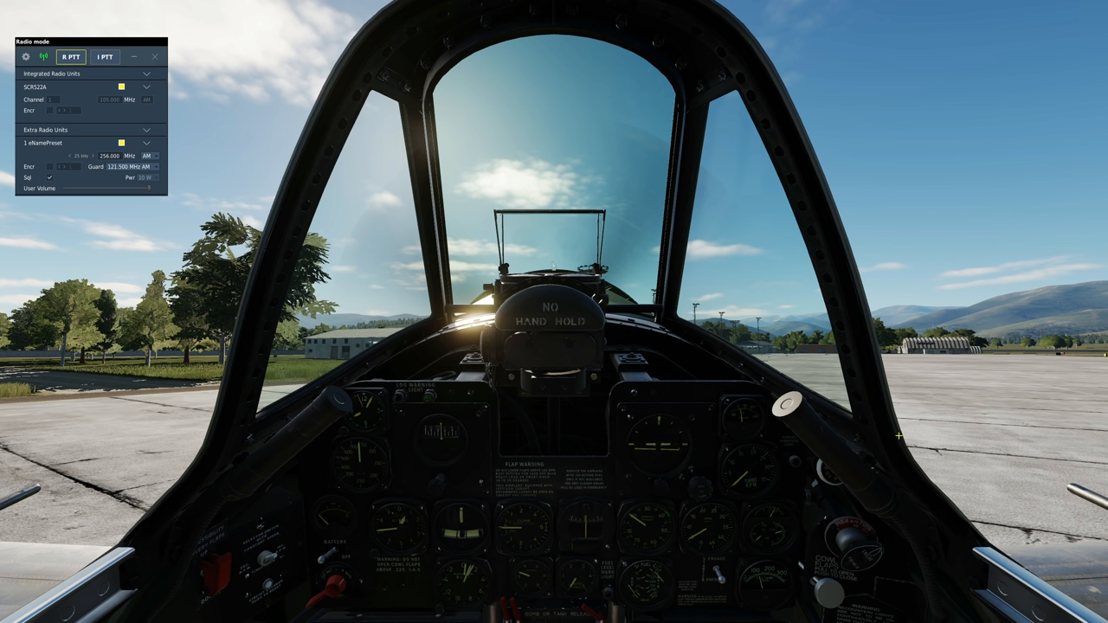